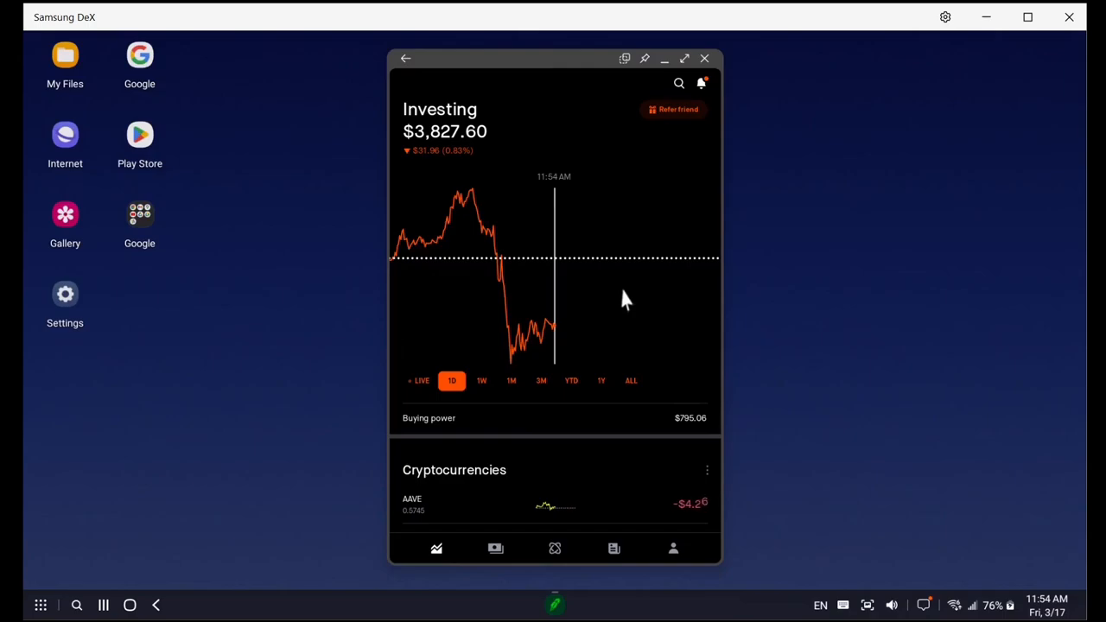
pyautogui.moveTo(419, 276)
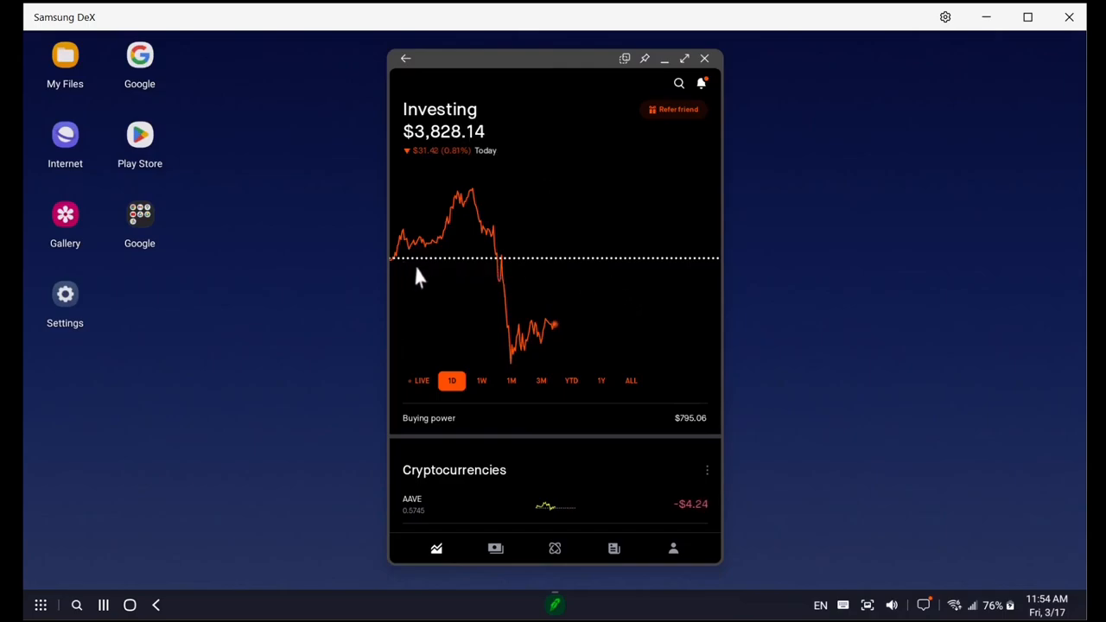
pyautogui.moveTo(411, 281)
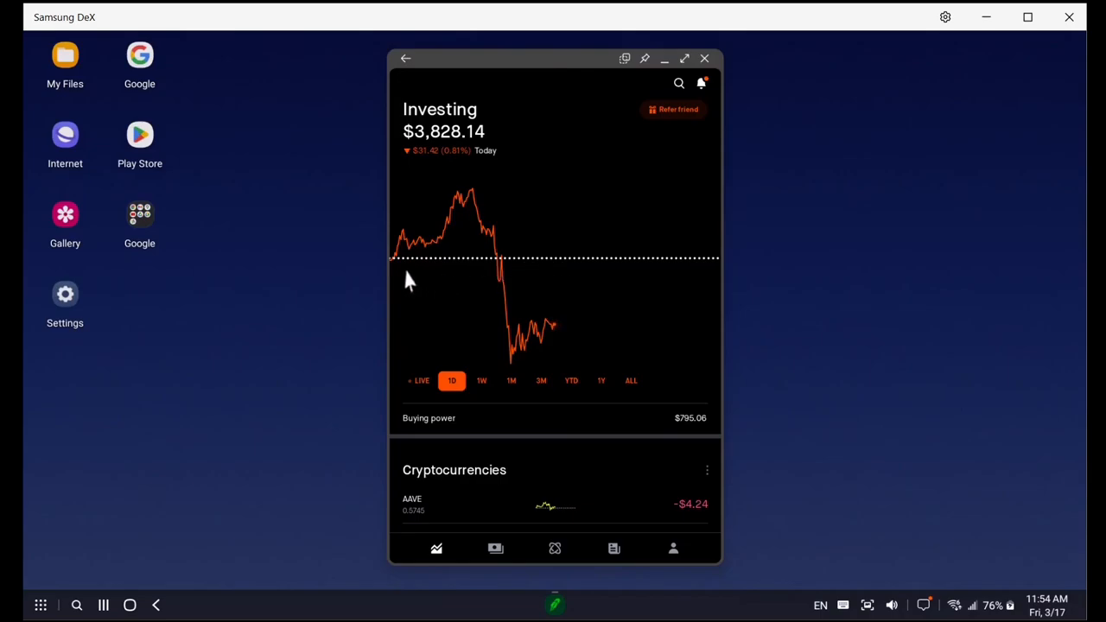
pyautogui.moveTo(503, 391)
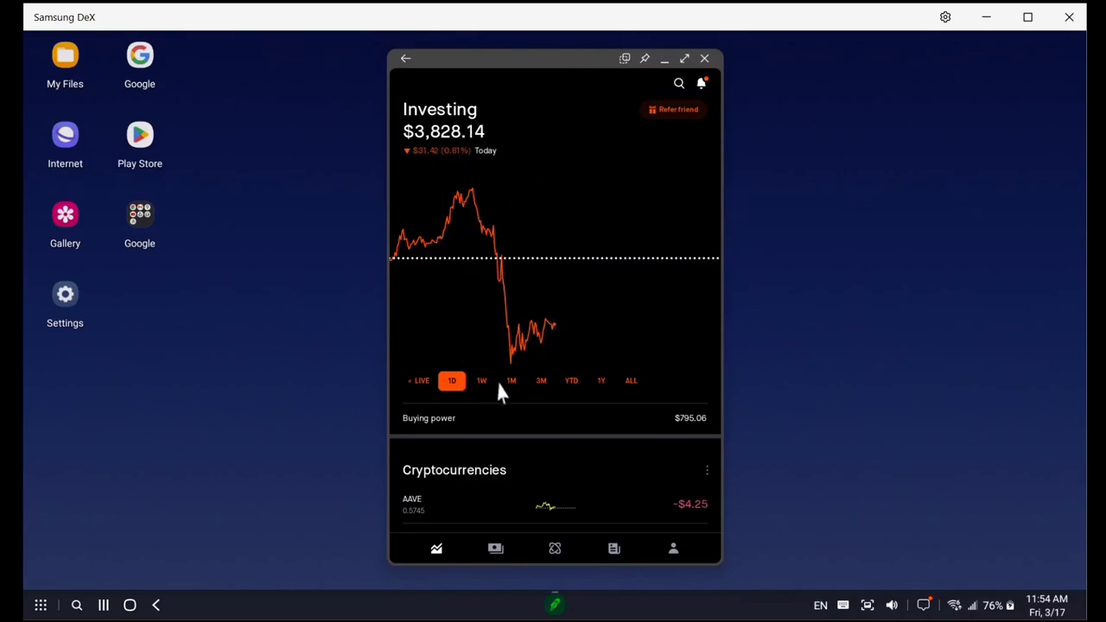
# - Cycle the Investing chart through the 1W, 1M and 3M ranges, ending on YTD
pyautogui.click(481, 380)
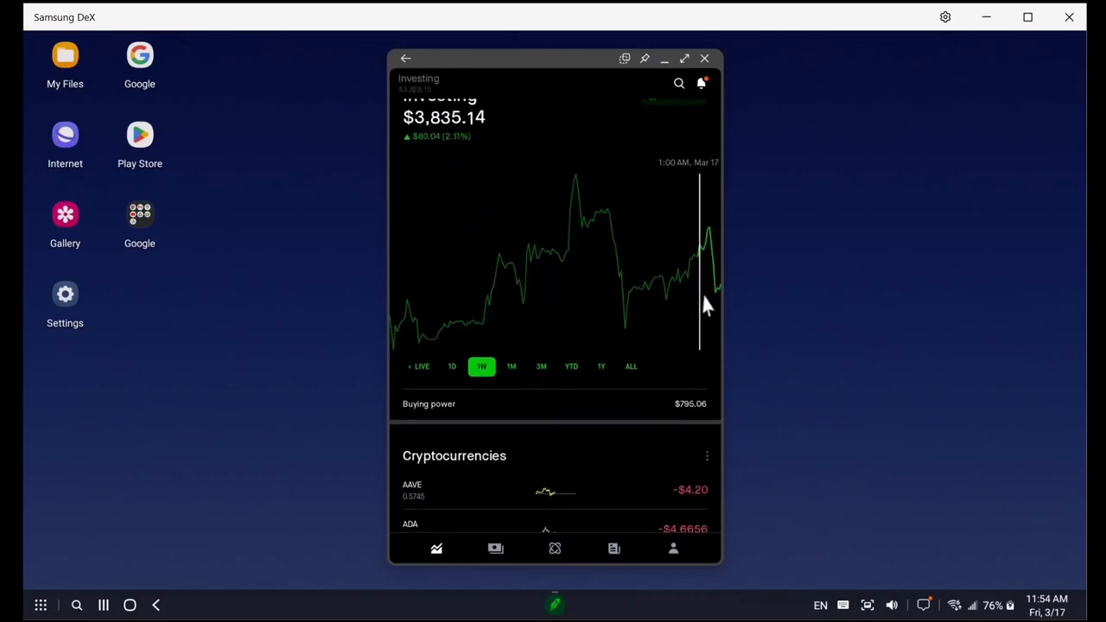
pyautogui.click(511, 366)
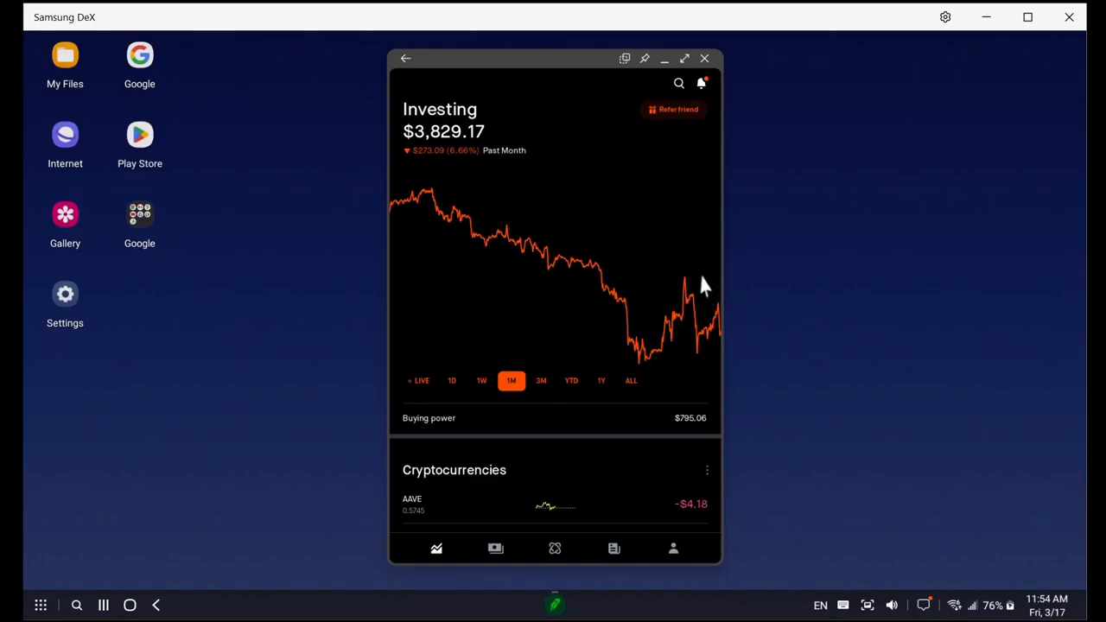
pyautogui.click(541, 381)
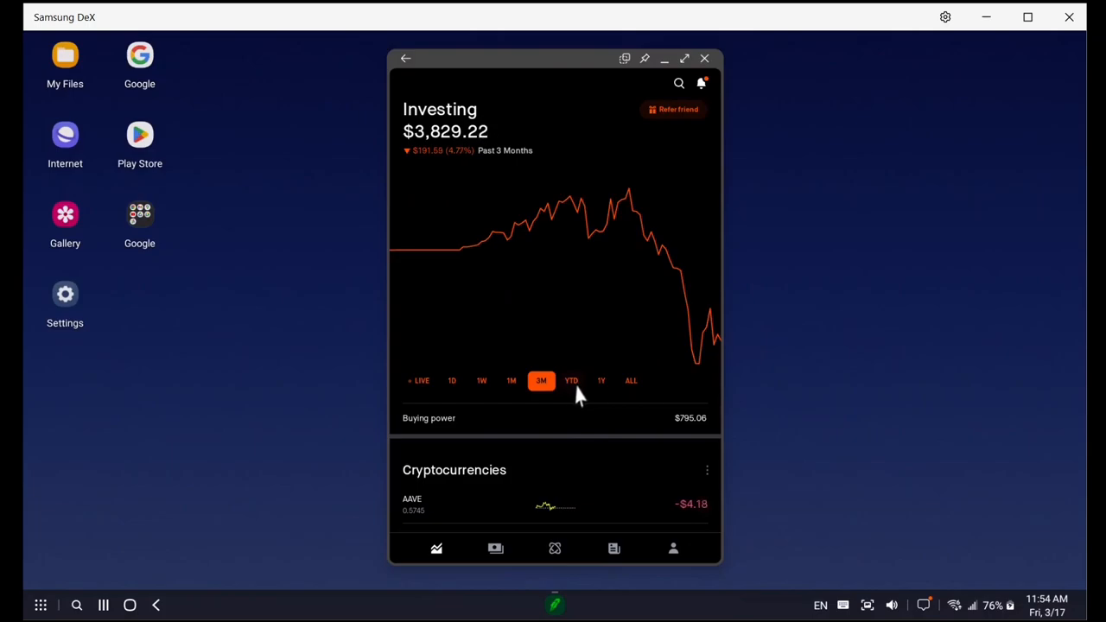
pyautogui.click(571, 380)
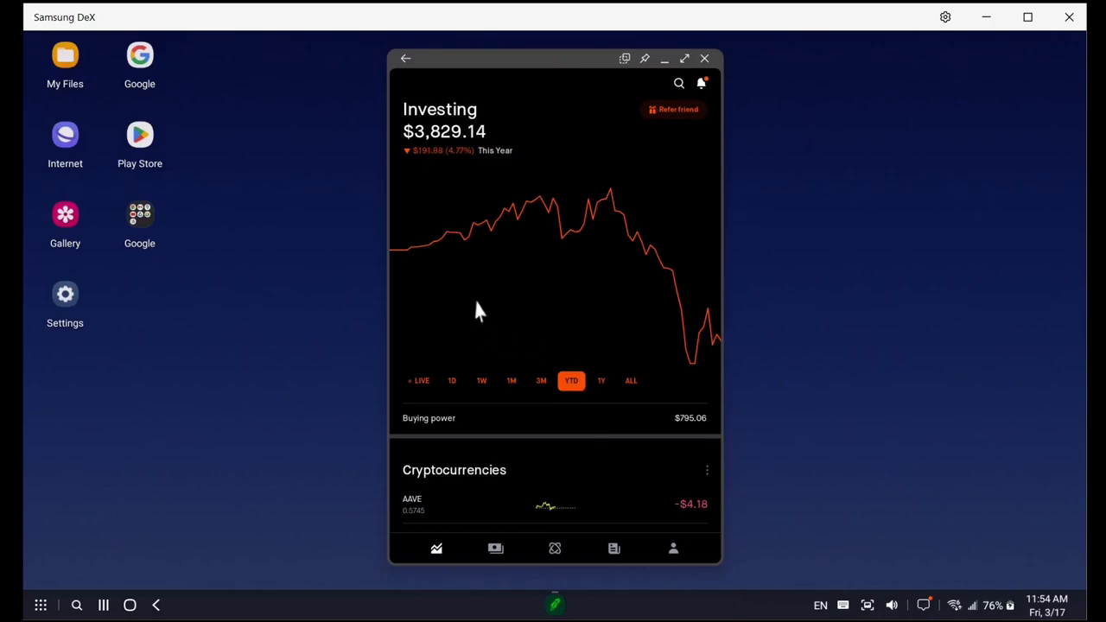
pyautogui.moveTo(704, 333)
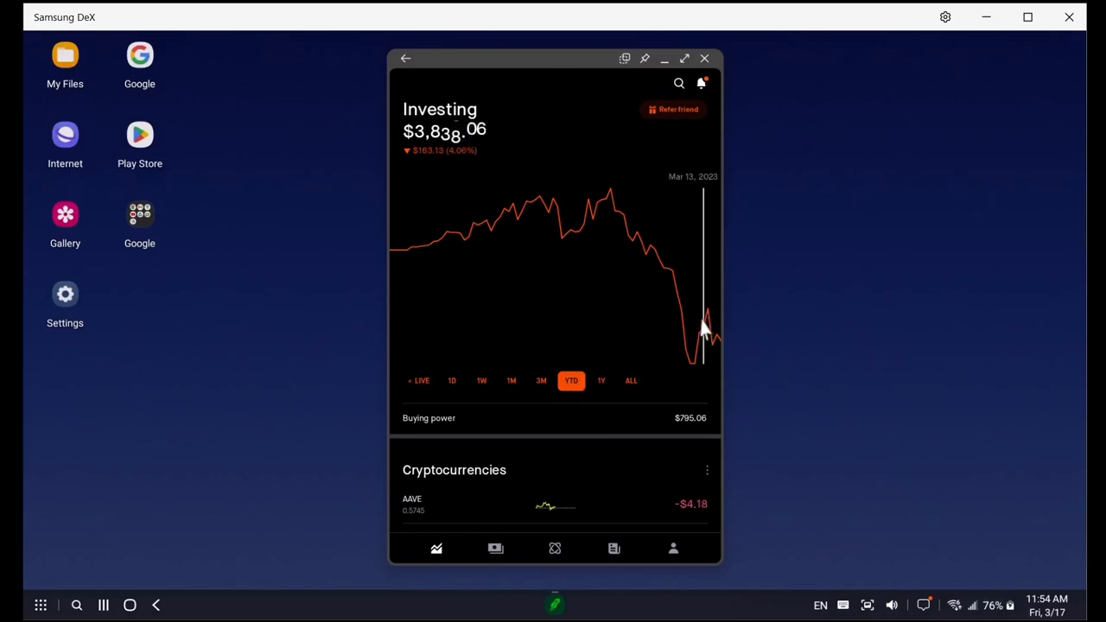
pyautogui.moveTo(708, 332)
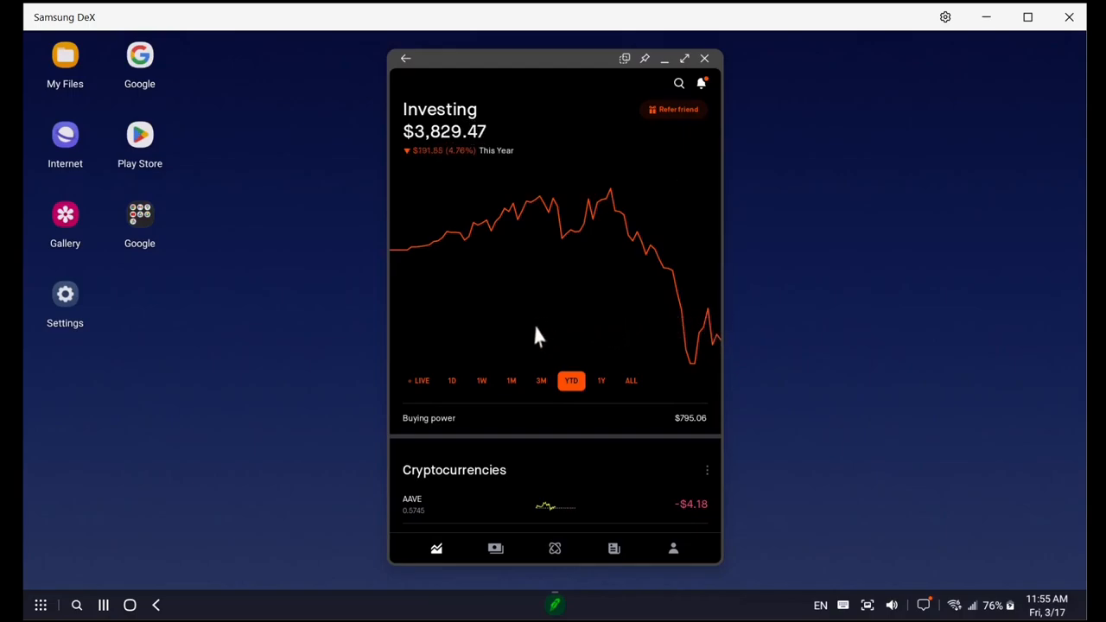
# - Scroll past Buying power to the Cryptocurrencies list showing AAVE through SOL
pyautogui.scroll(-3)
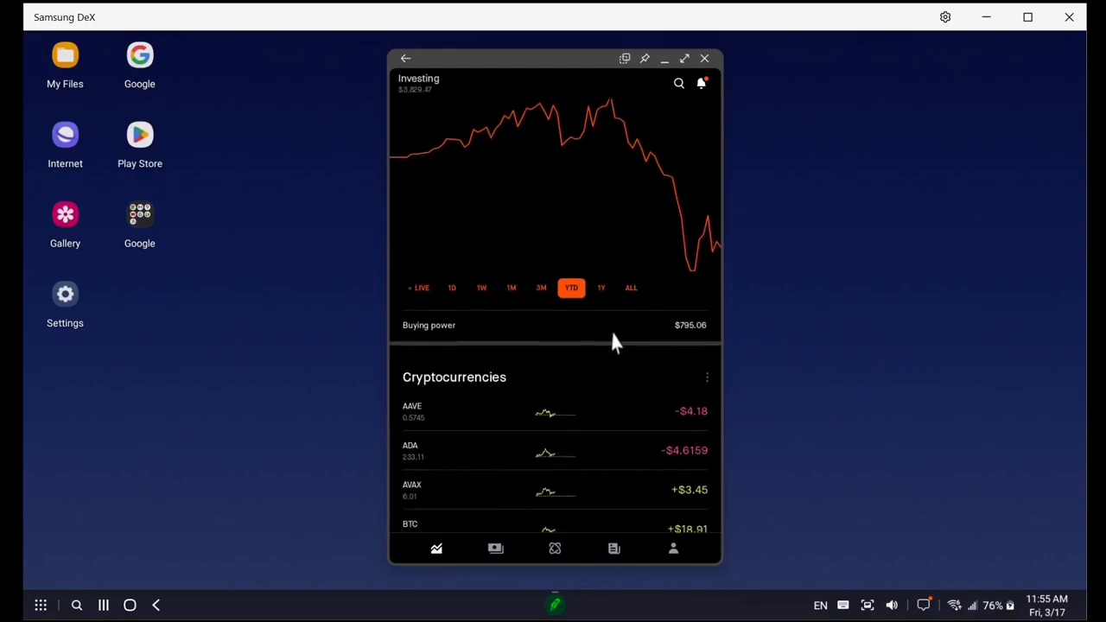
pyautogui.scroll(-3)
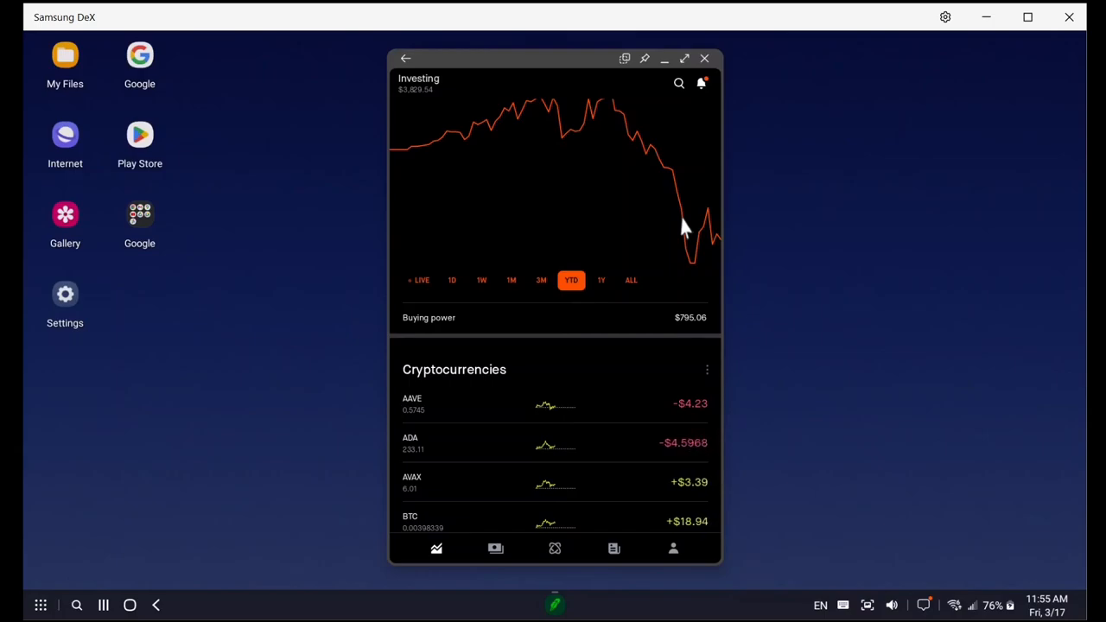
pyautogui.scroll(-3)
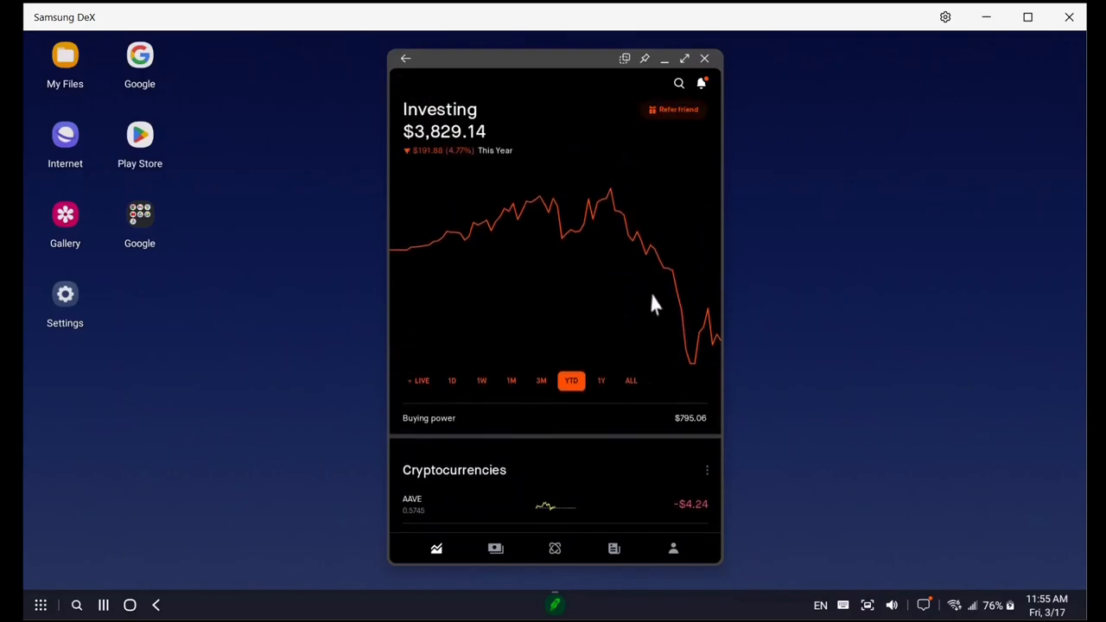
pyautogui.moveTo(643, 298)
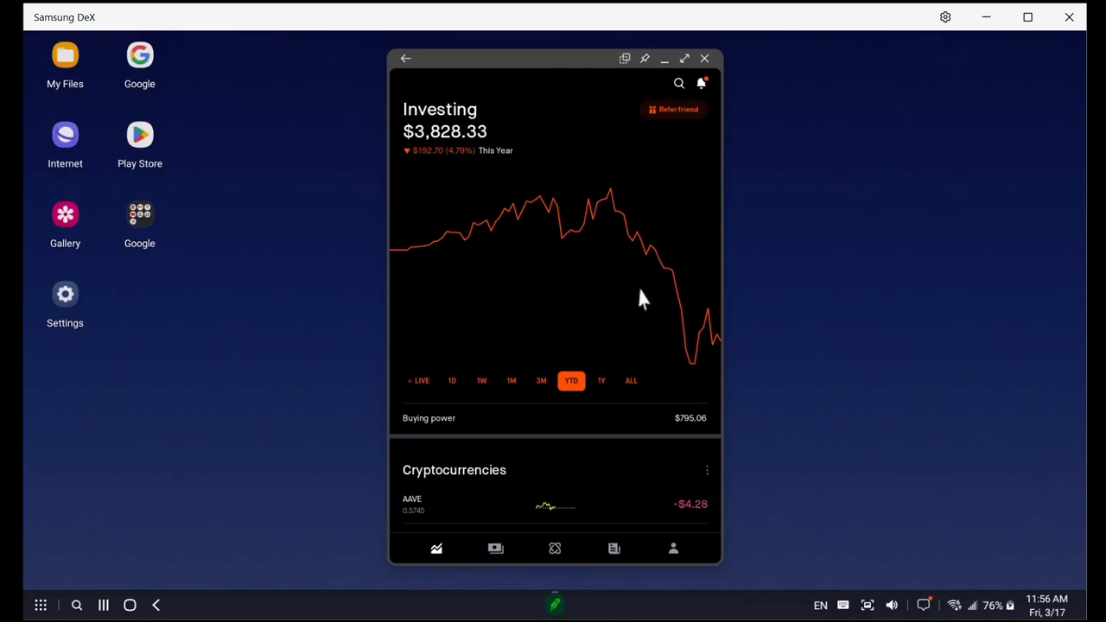
pyautogui.moveTo(722, 327)
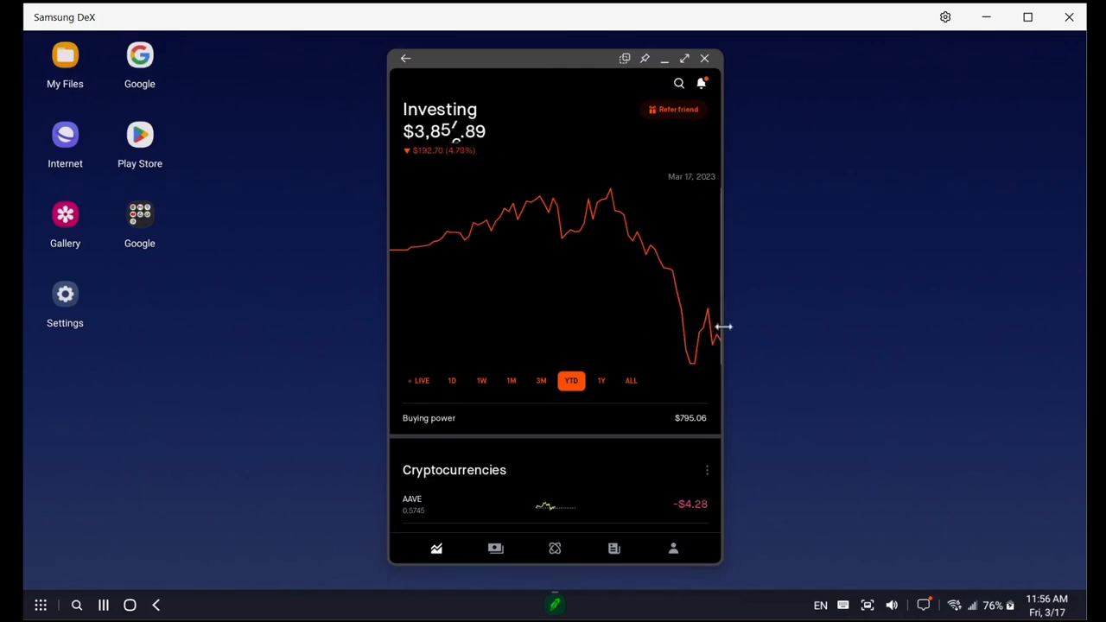
pyautogui.moveTo(795, 268)
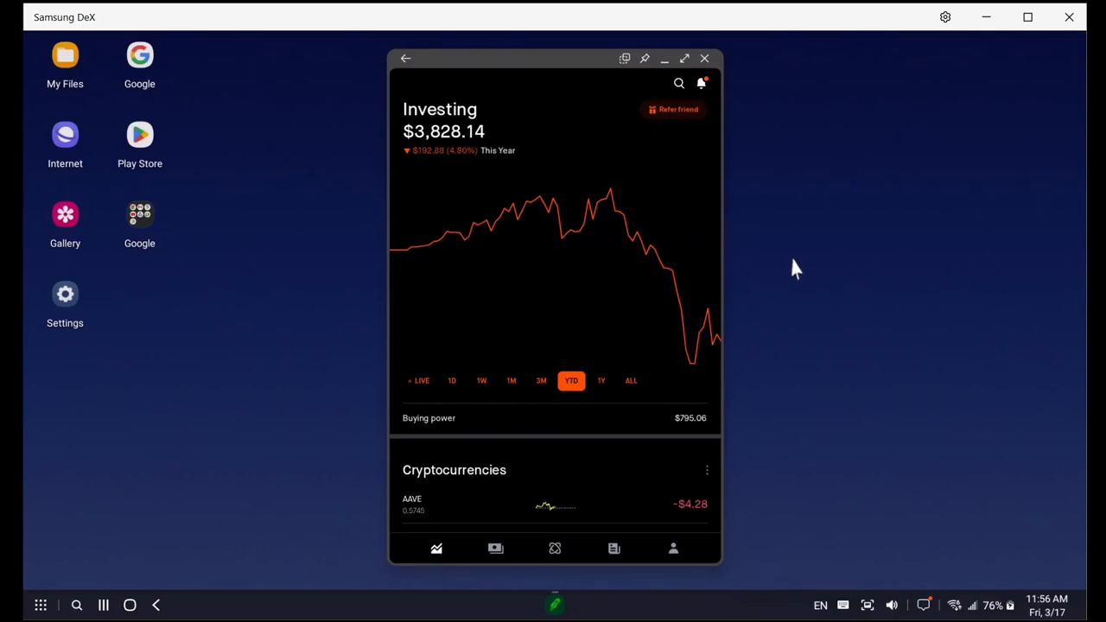
pyautogui.moveTo(751, 301)
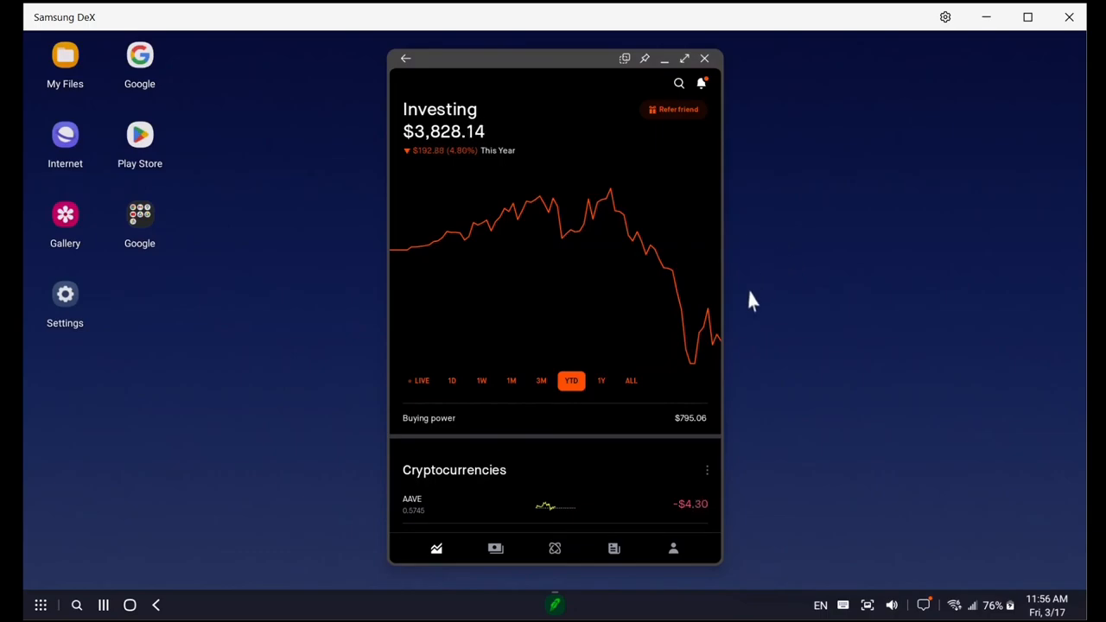
pyautogui.scroll(-3)
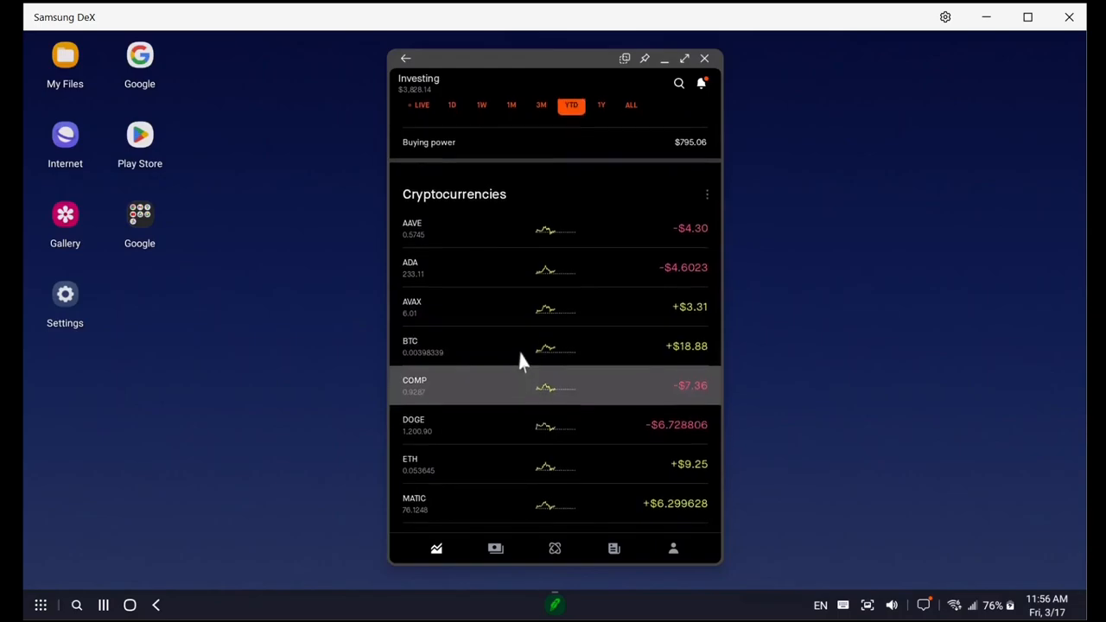
pyautogui.scroll(-3)
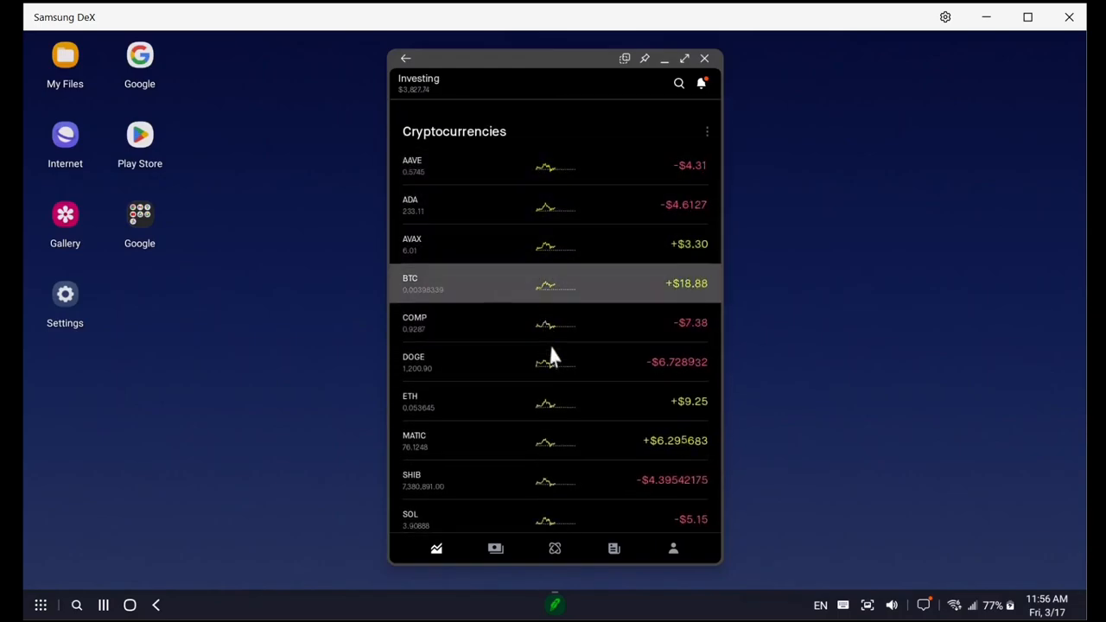
# - Open the BTC holding and switch its price chart from 1W to 1M
pyautogui.click(553, 284)
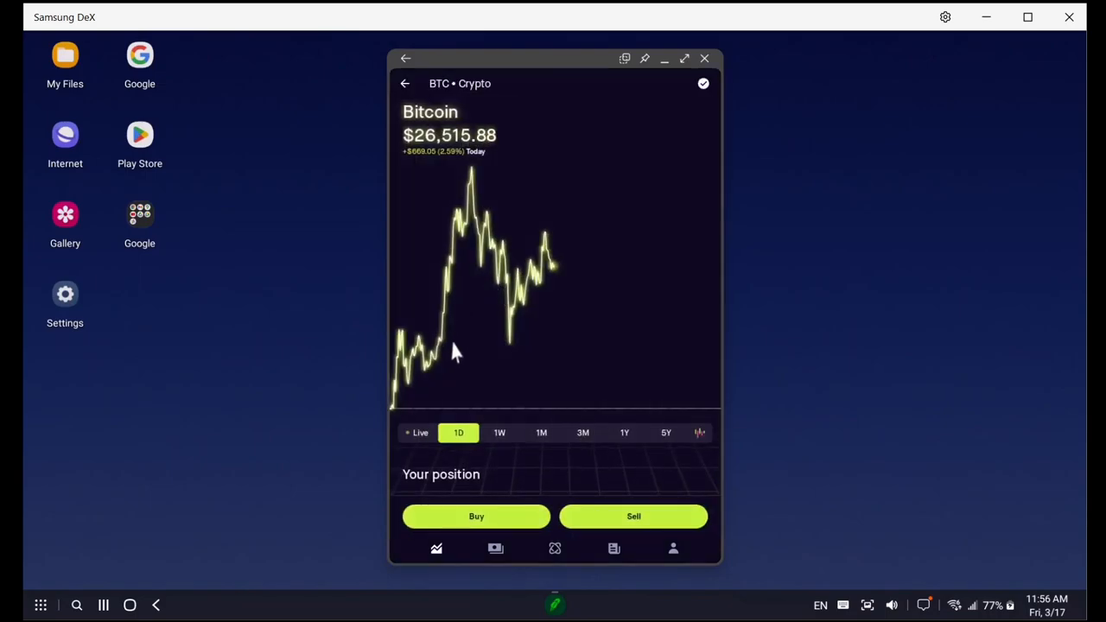
pyautogui.click(499, 432)
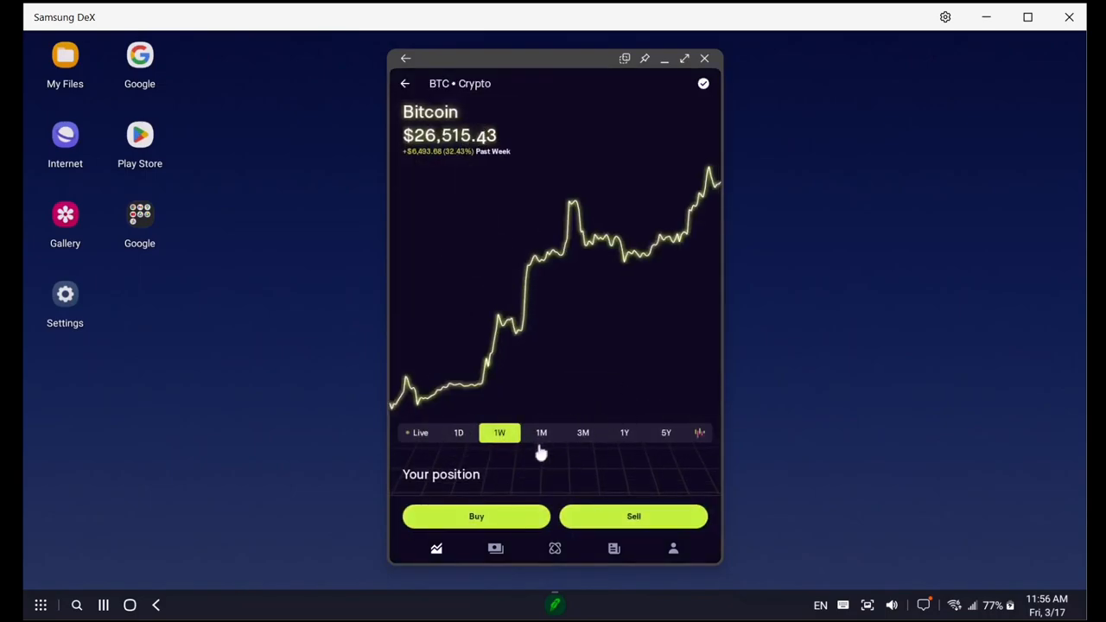
pyautogui.click(541, 431)
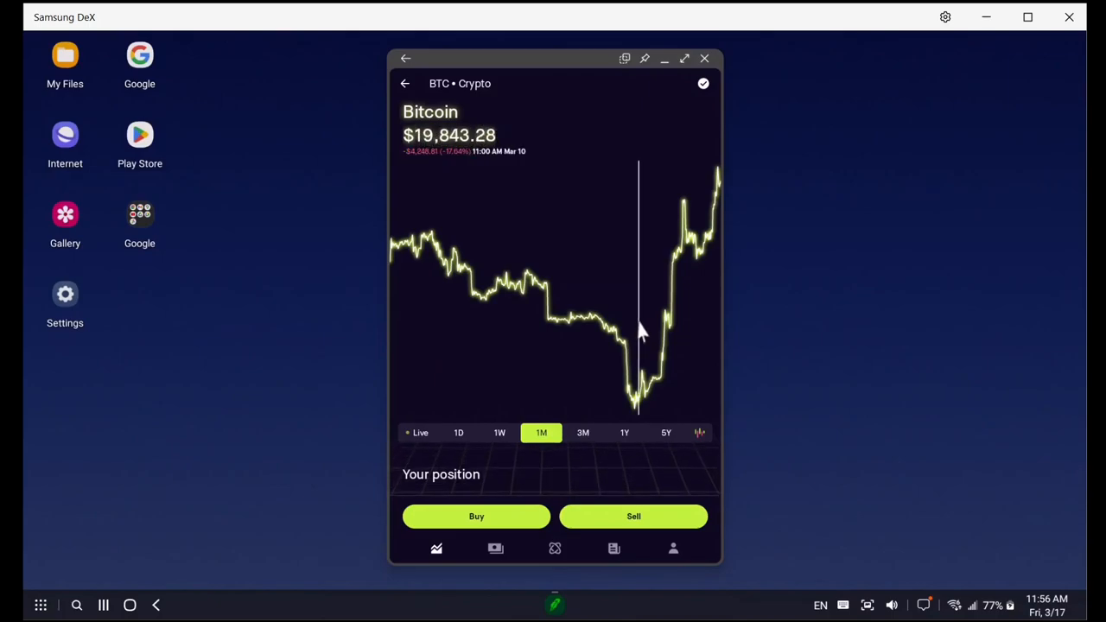
pyautogui.moveTo(651, 329)
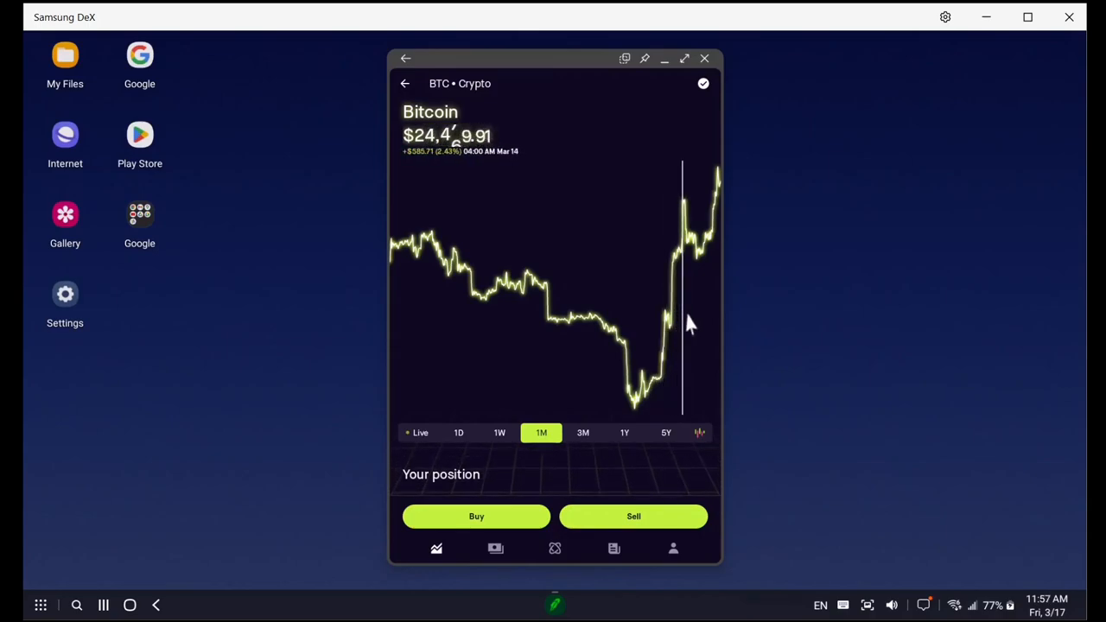
pyautogui.moveTo(698, 324)
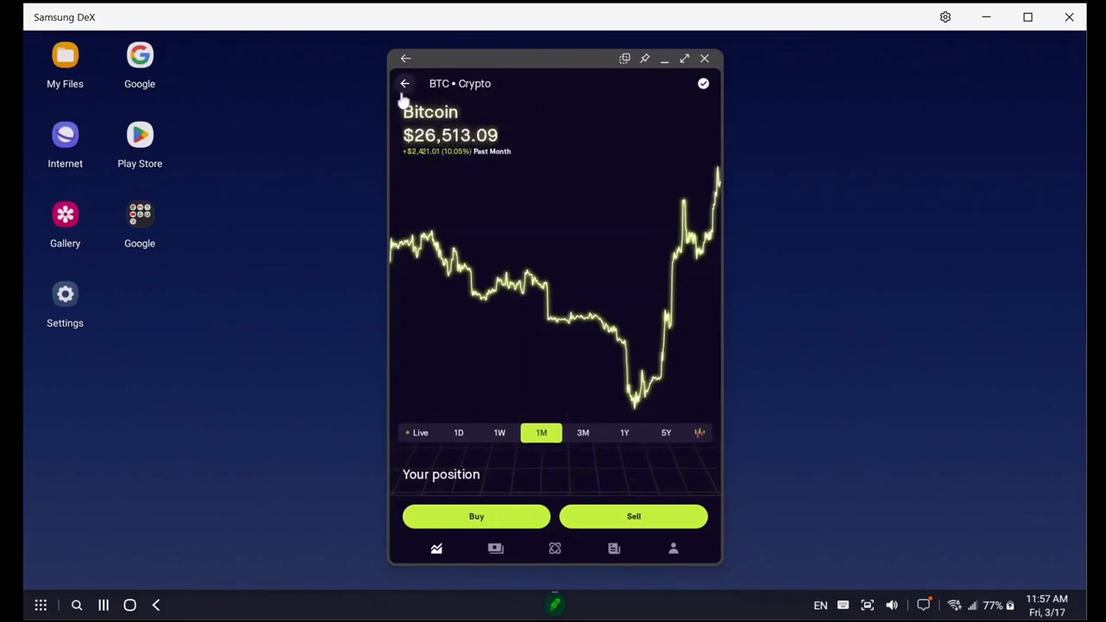
# - Return from Bitcoin and scroll the crypto list down to XTZ, then back near AAVE
pyautogui.click(405, 83)
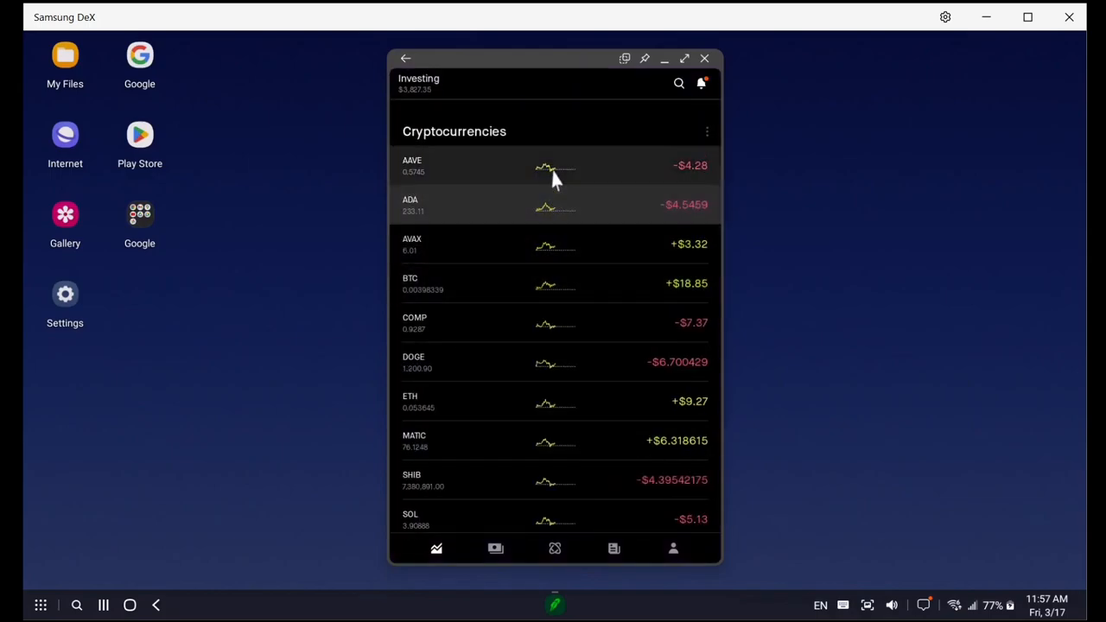
pyautogui.moveTo(568, 380)
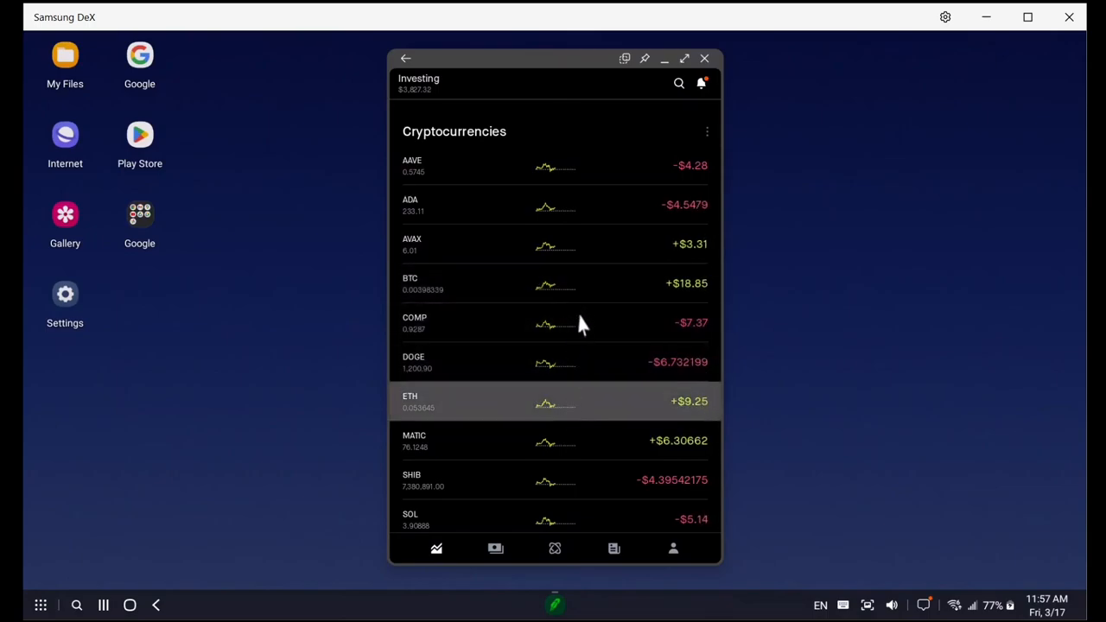
pyautogui.scroll(-3)
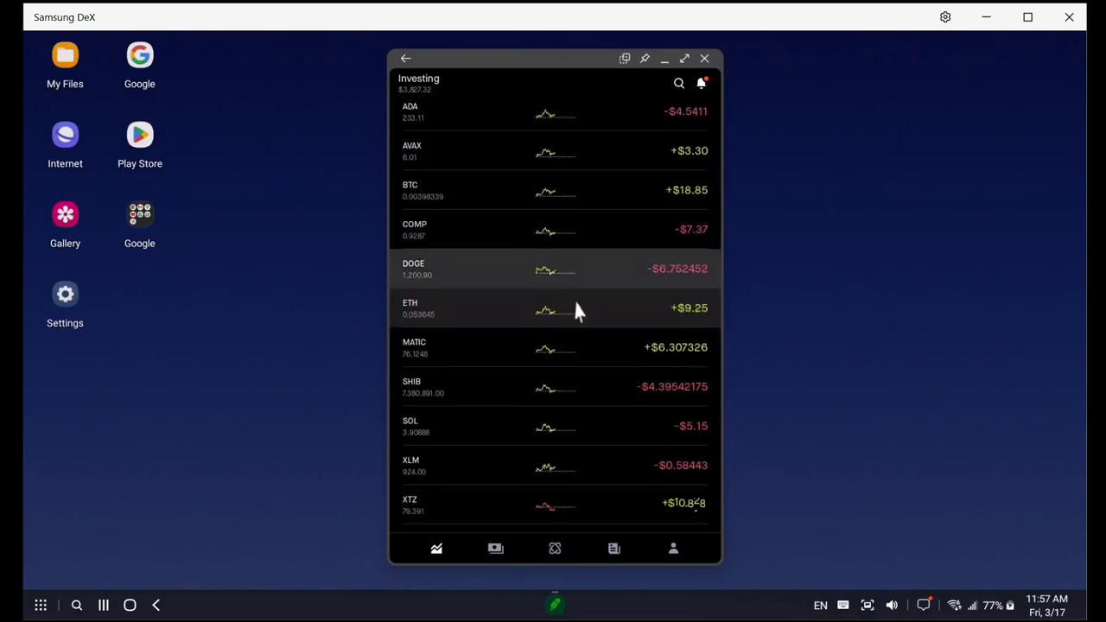
pyautogui.scroll(-3)
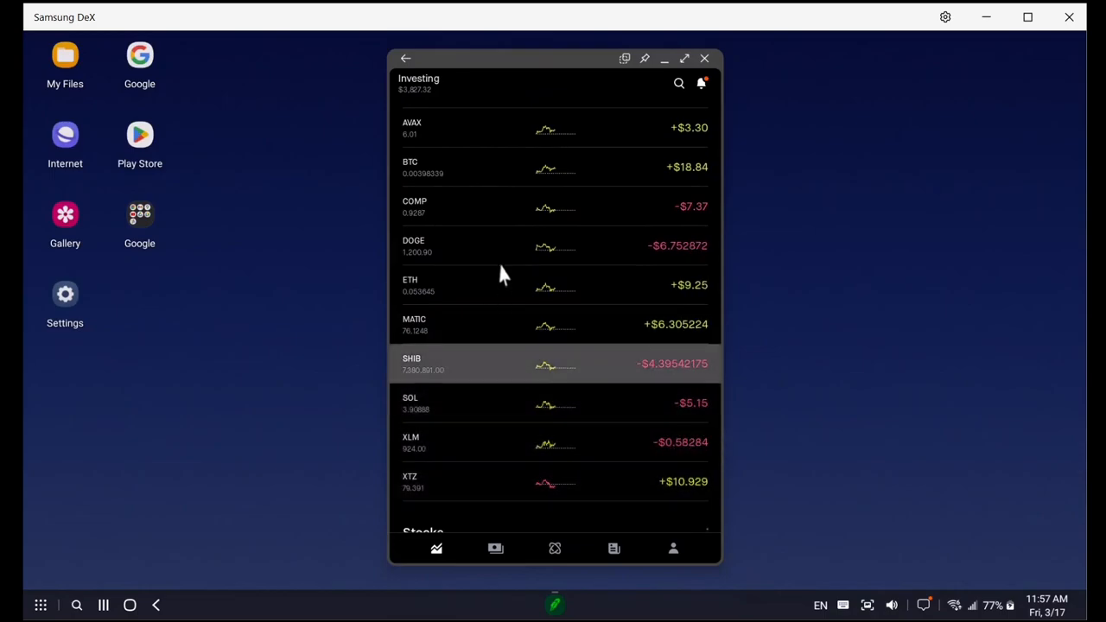
pyautogui.moveTo(519, 374)
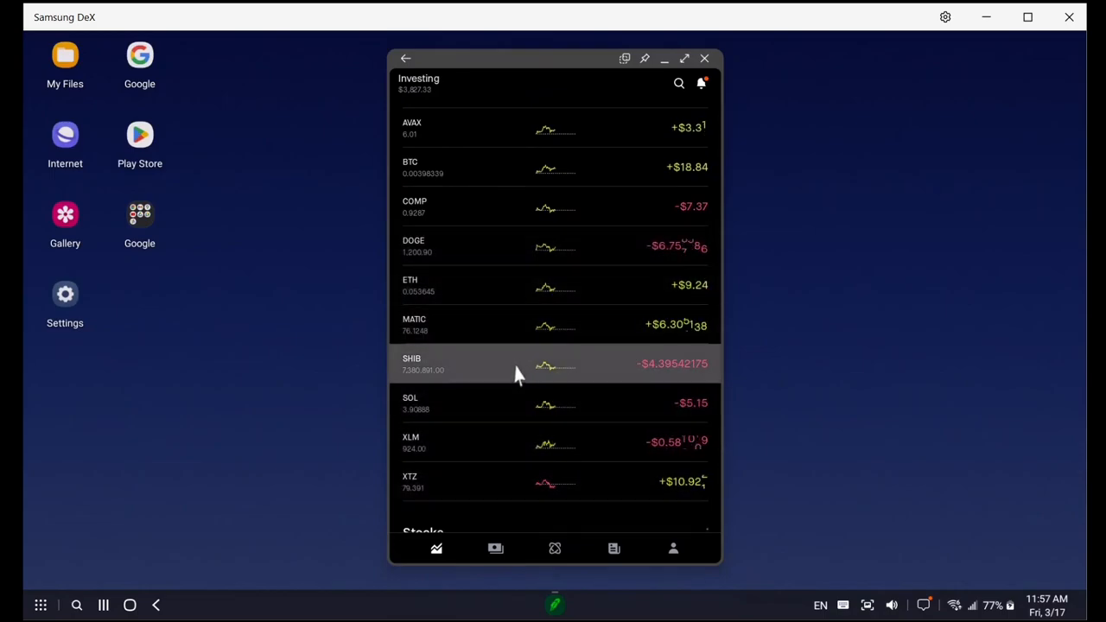
pyautogui.scroll(-3)
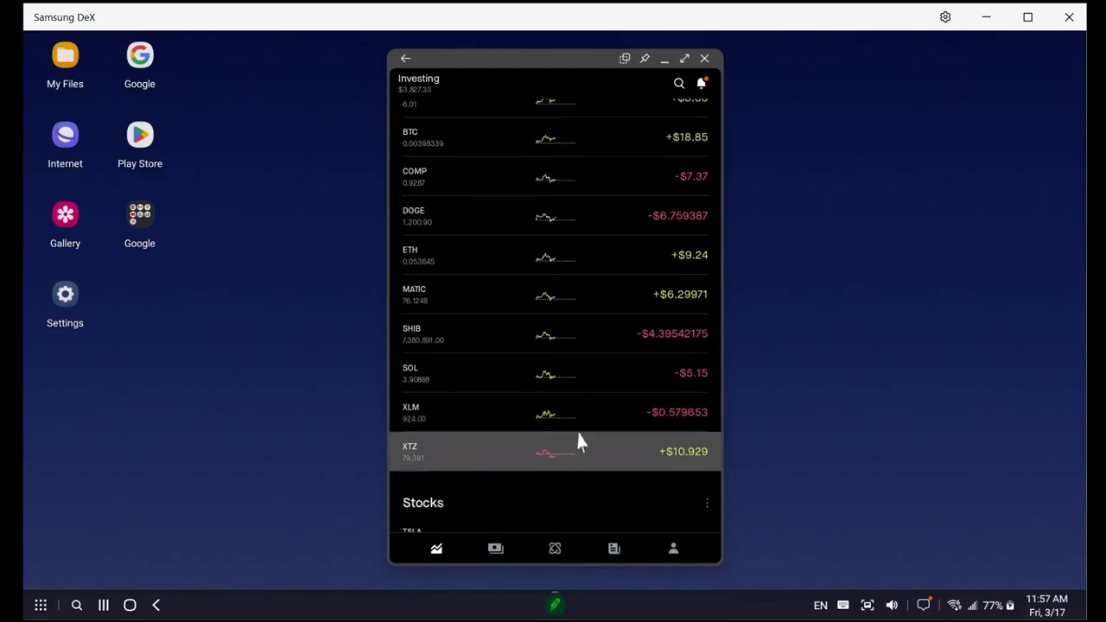
pyautogui.scroll(3)
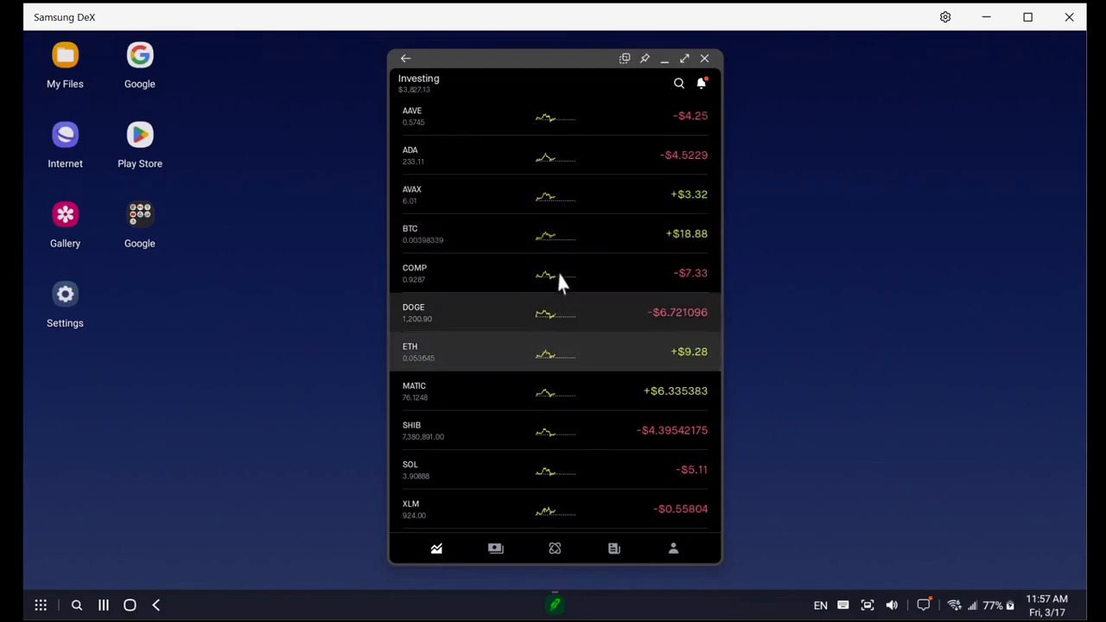
pyautogui.click(553, 233)
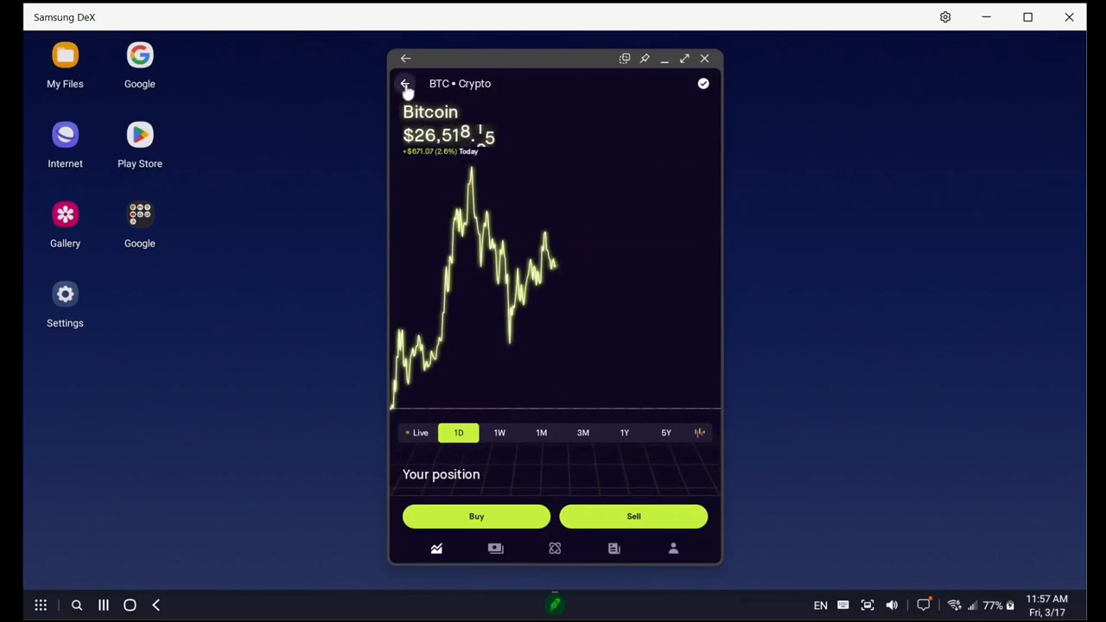
pyautogui.click(406, 82)
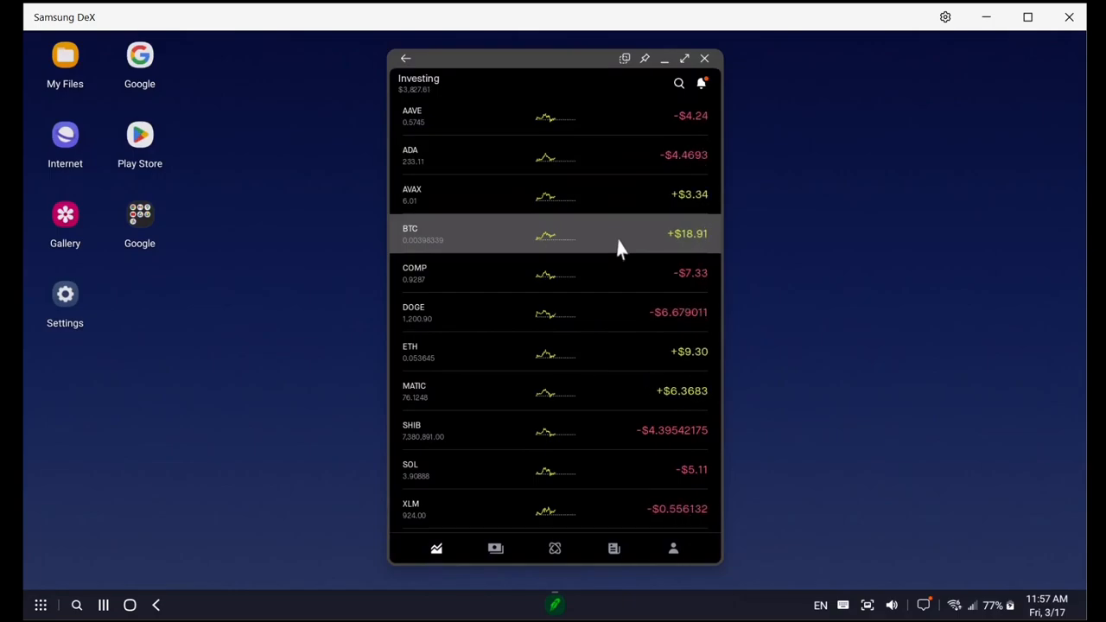
pyautogui.moveTo(617, 272)
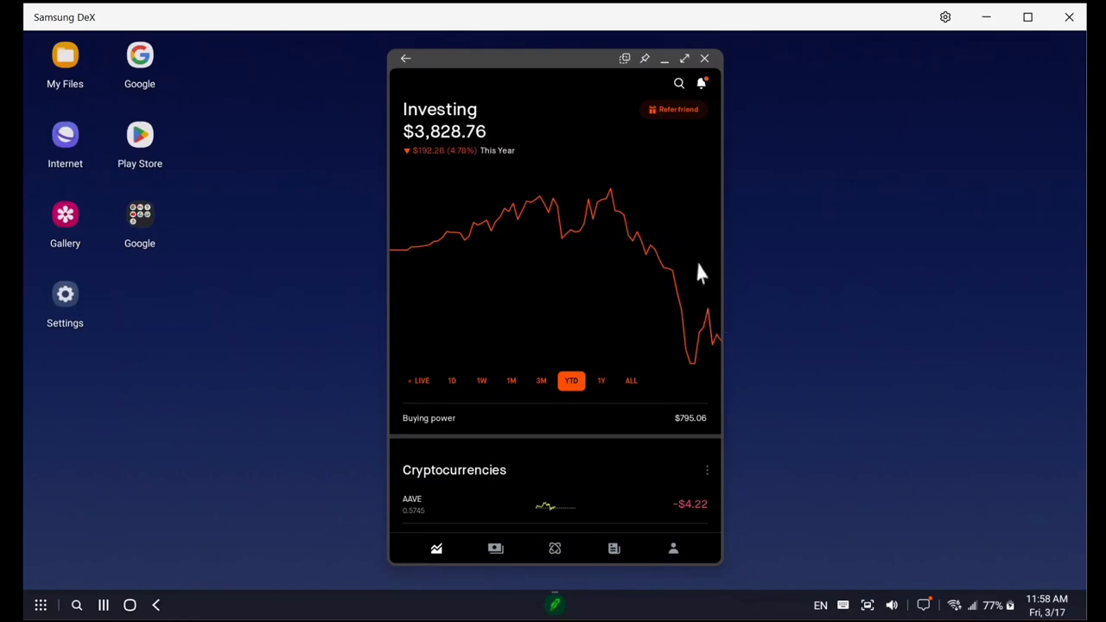
pyautogui.moveTo(620, 275)
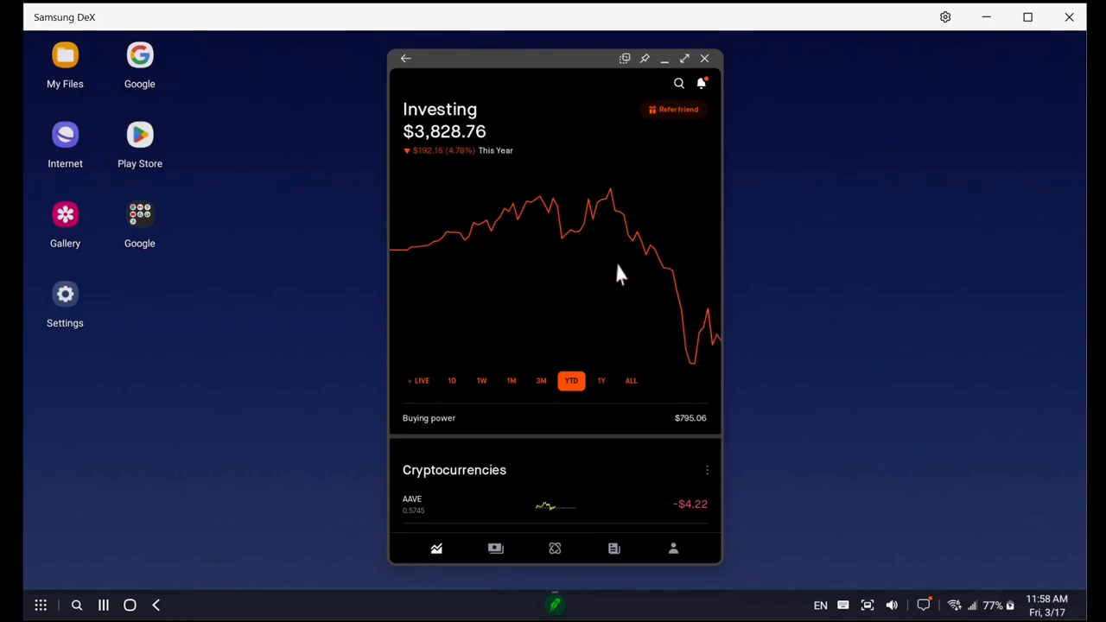
pyautogui.moveTo(615, 284)
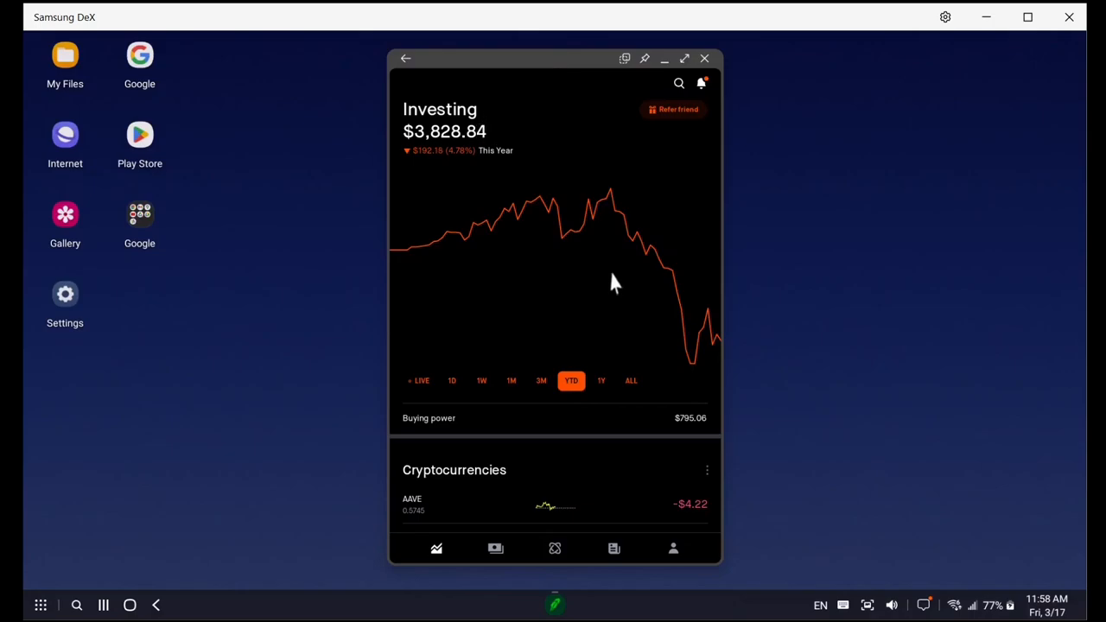
pyautogui.moveTo(646, 298)
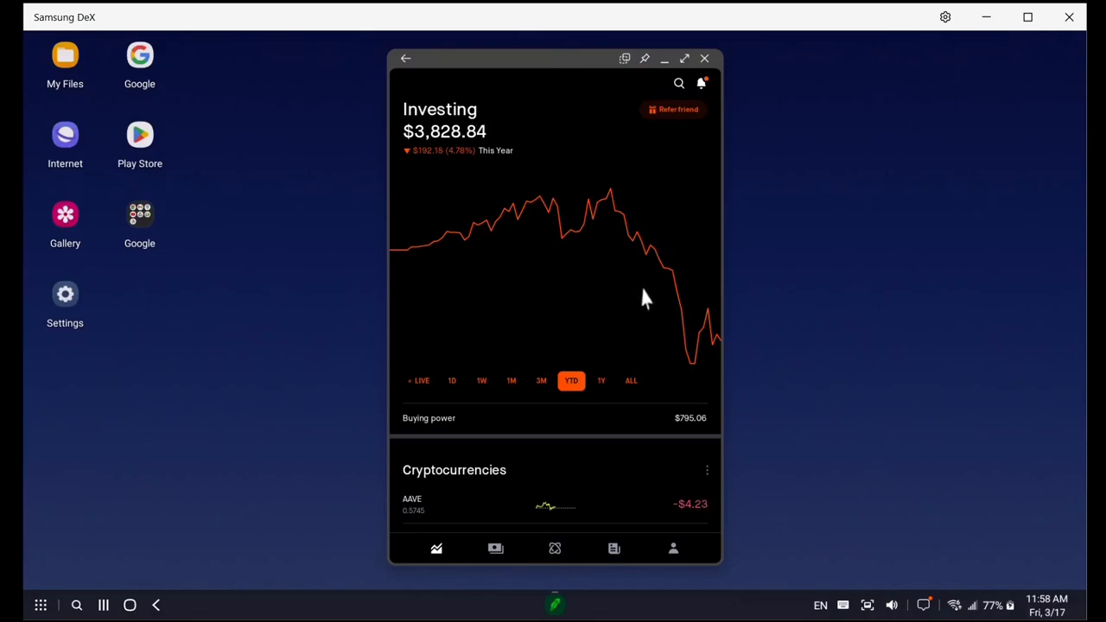
pyautogui.moveTo(713, 324)
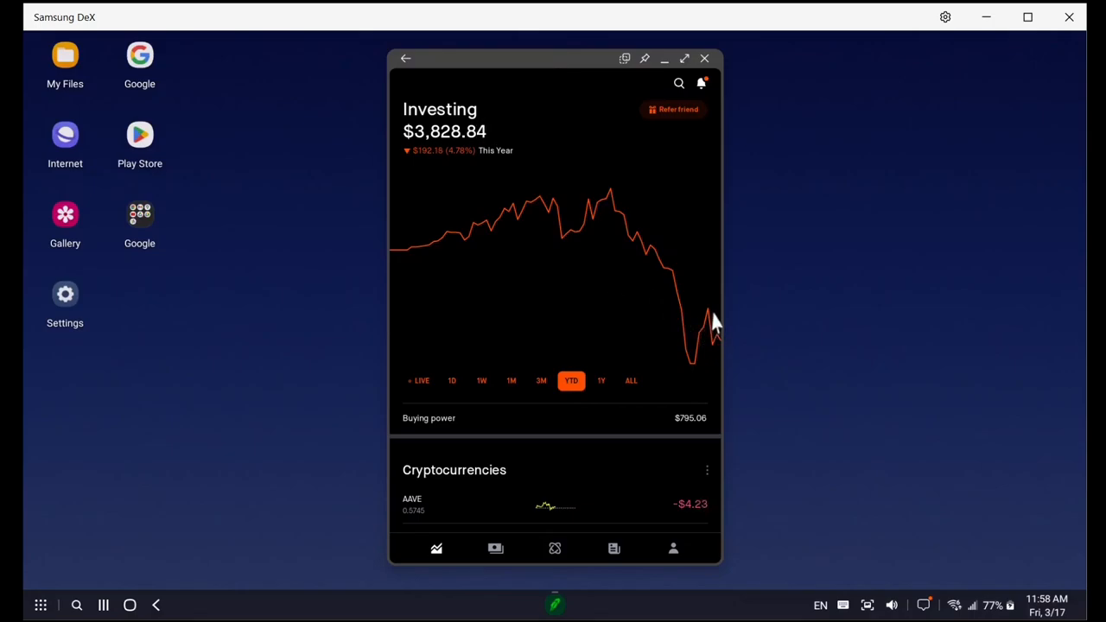
pyautogui.moveTo(721, 277)
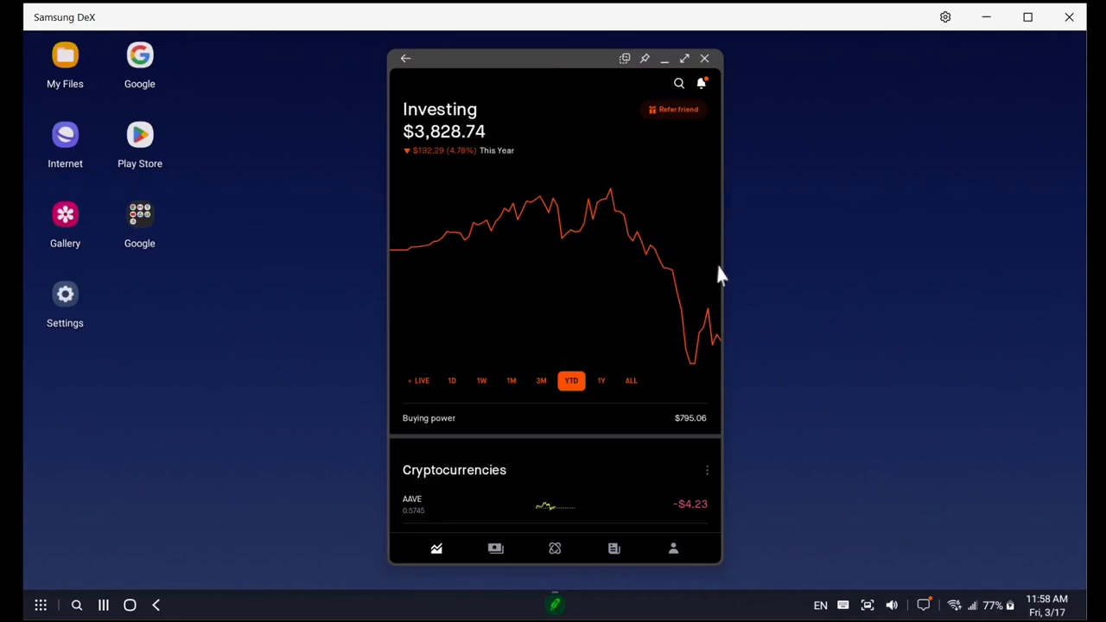
pyautogui.moveTo(729, 255)
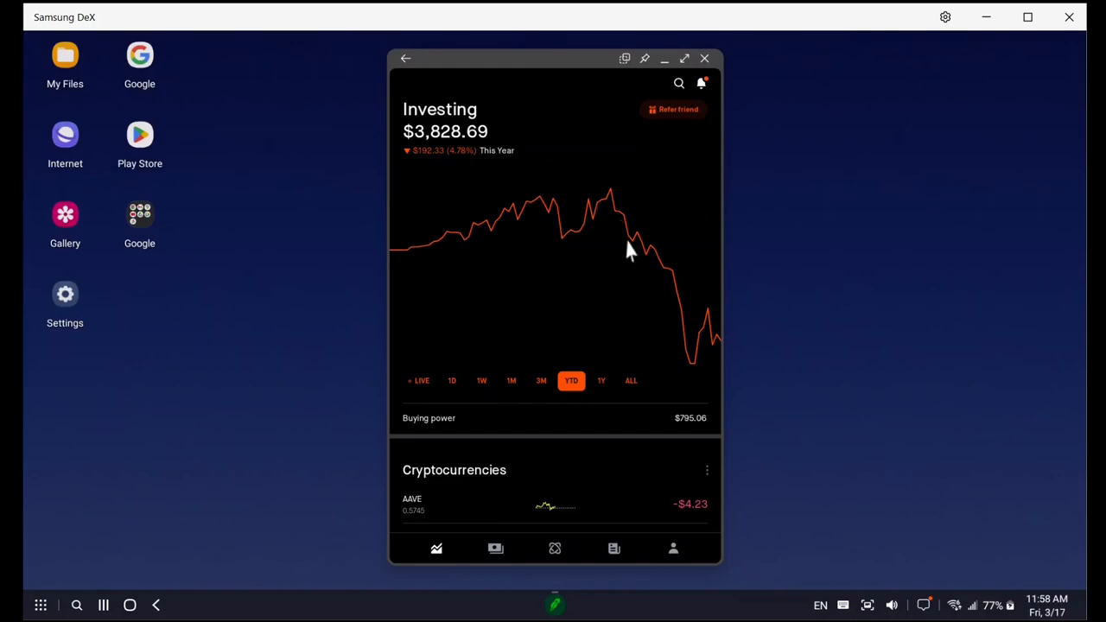
# - Scroll past XTZ to the Stocks heading where TSLA appears
pyautogui.scroll(-3)
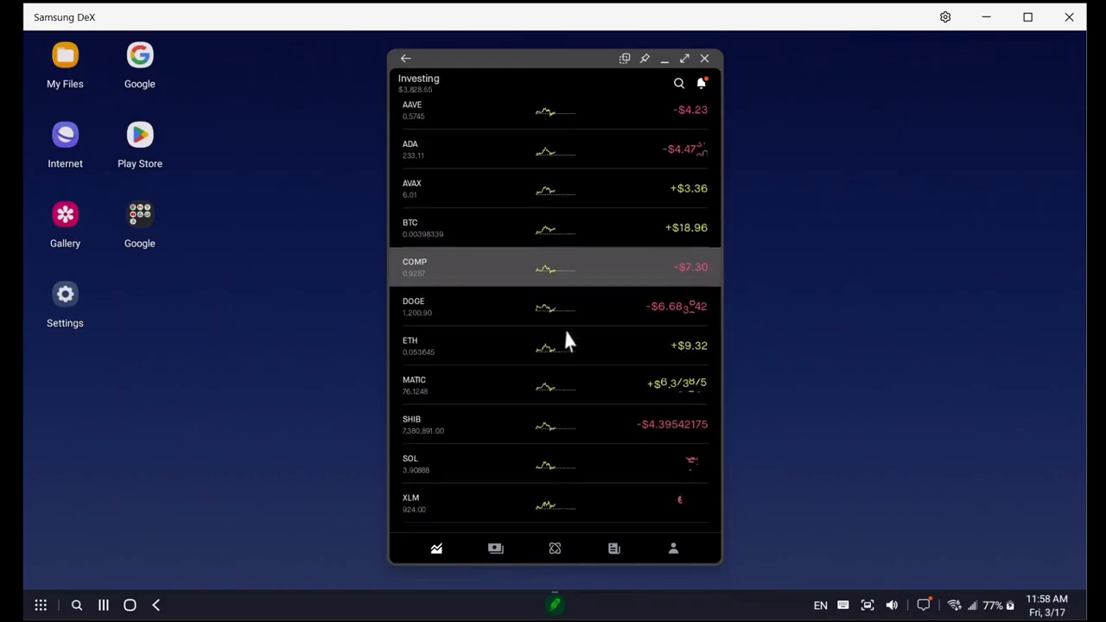
pyautogui.scroll(-3)
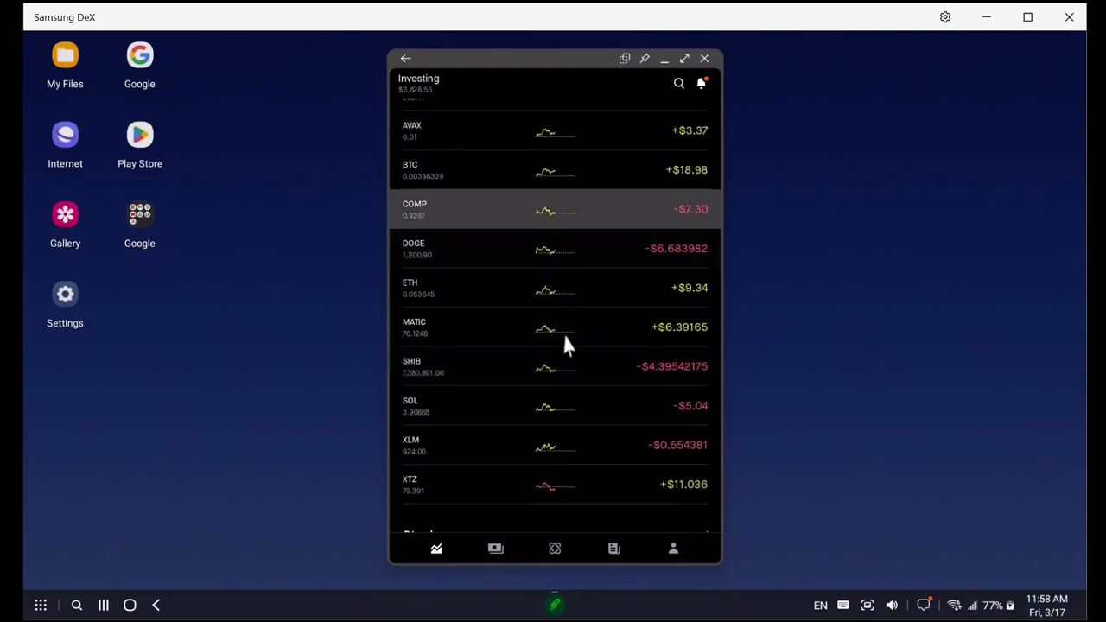
pyautogui.scroll(-3)
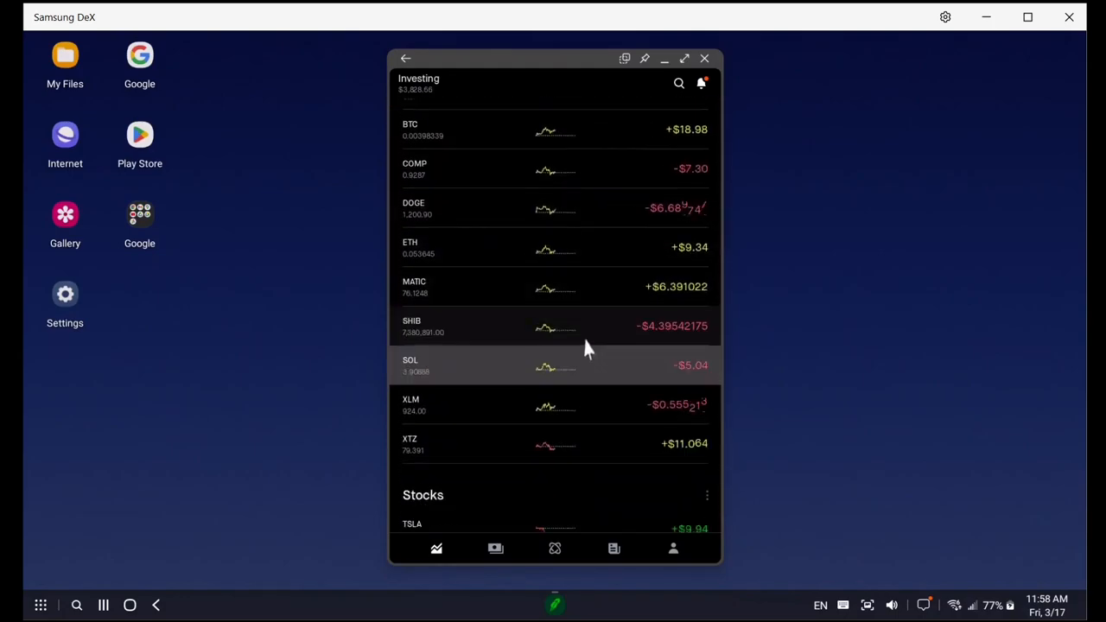
# - Scroll through the stock holdings down to the Recurring investments section
pyautogui.scroll(-3)
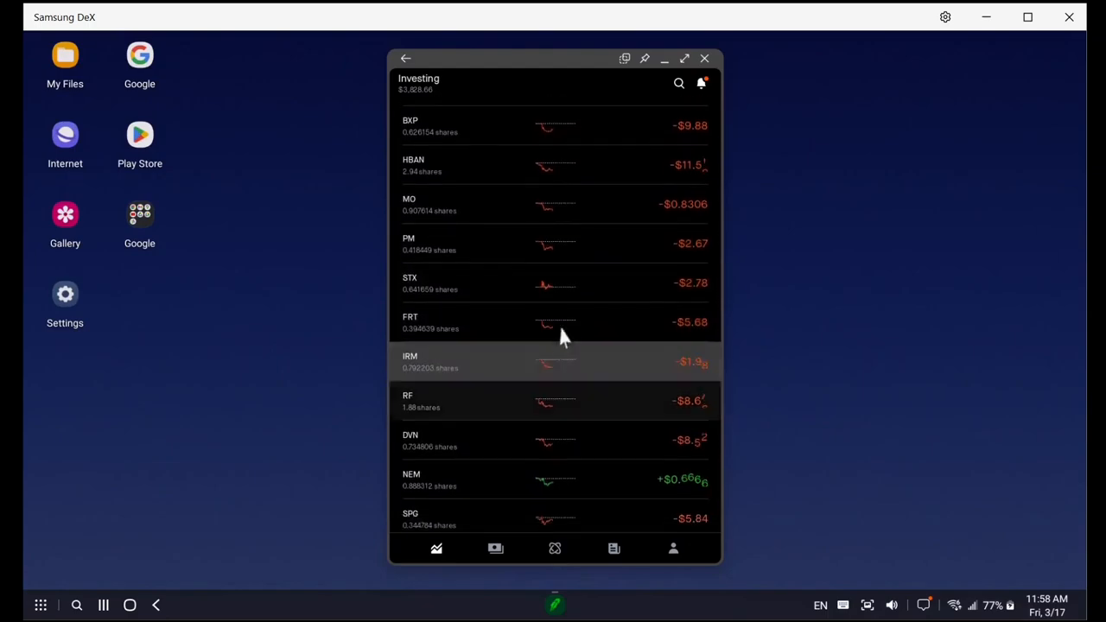
pyautogui.scroll(-3)
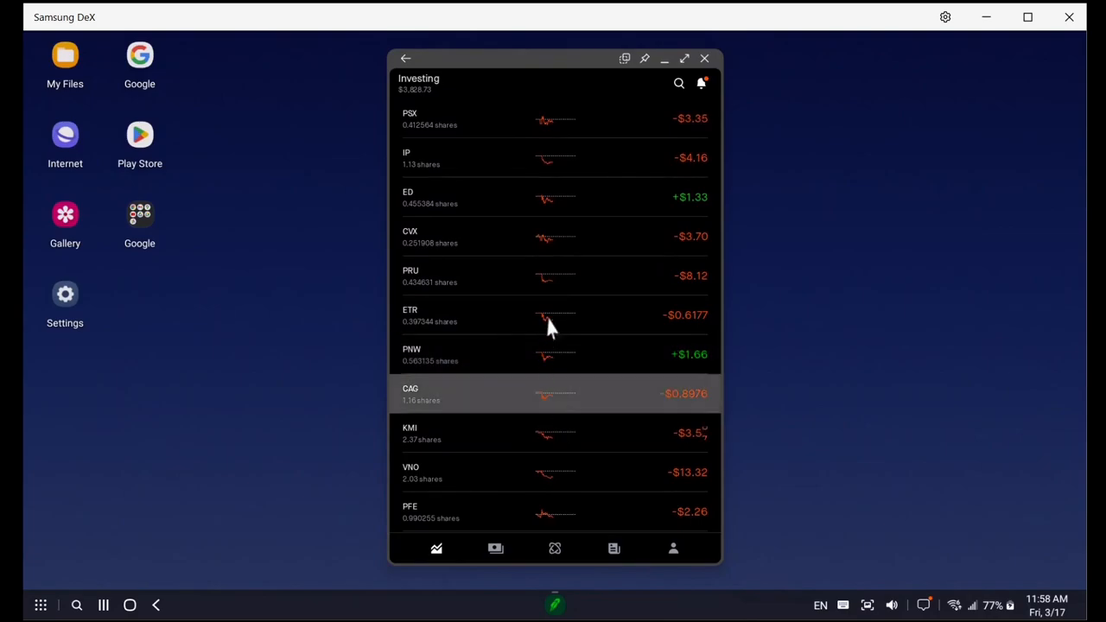
pyautogui.scroll(-3)
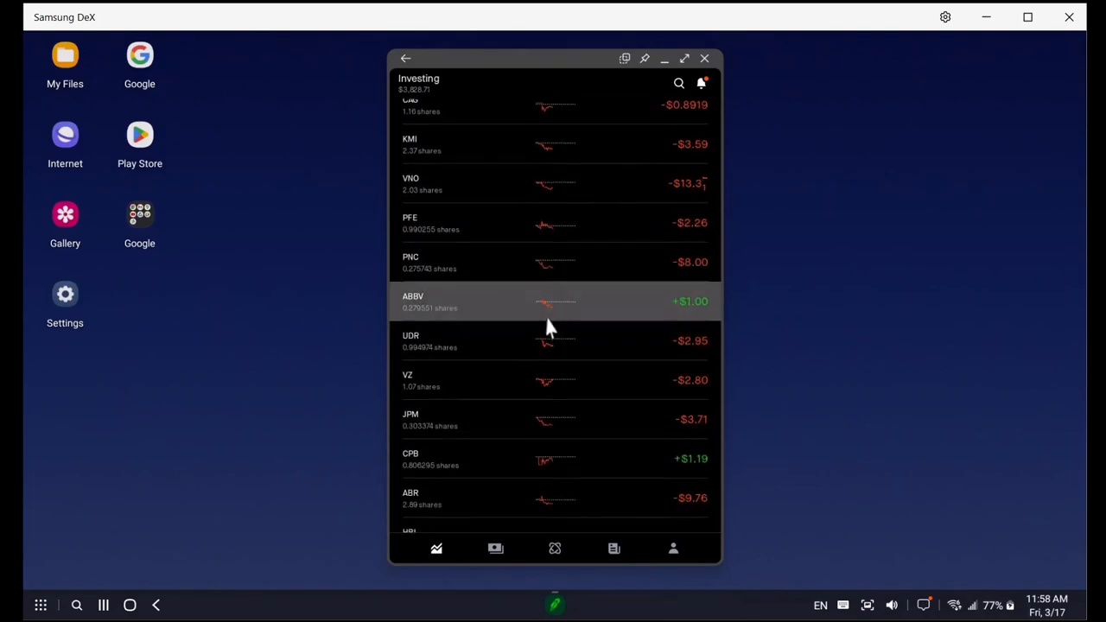
pyautogui.scroll(-3)
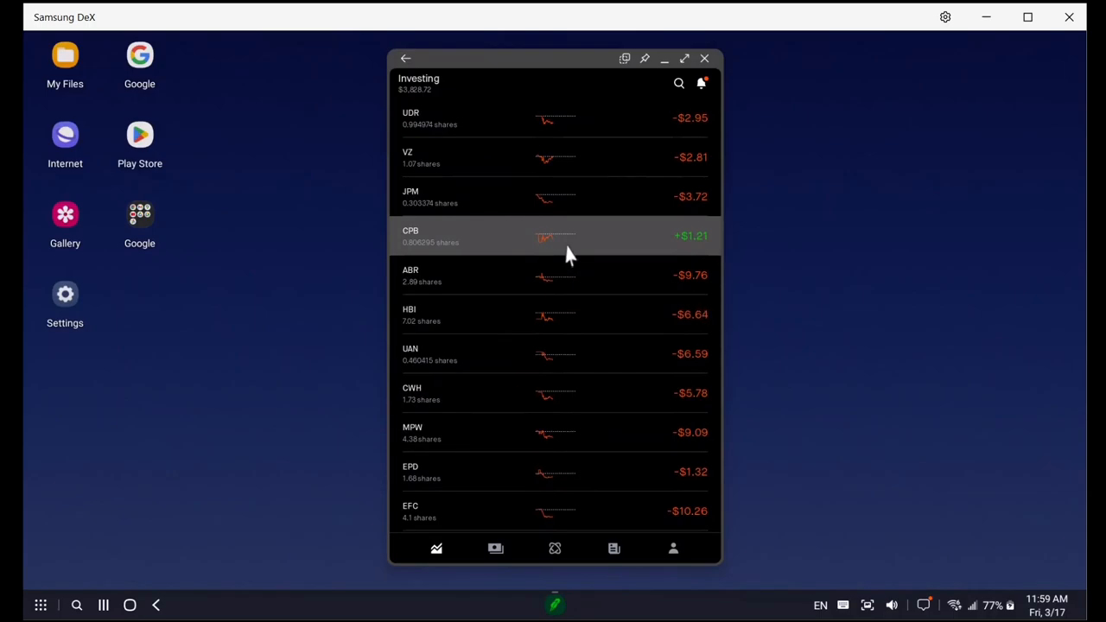
pyautogui.scroll(-3)
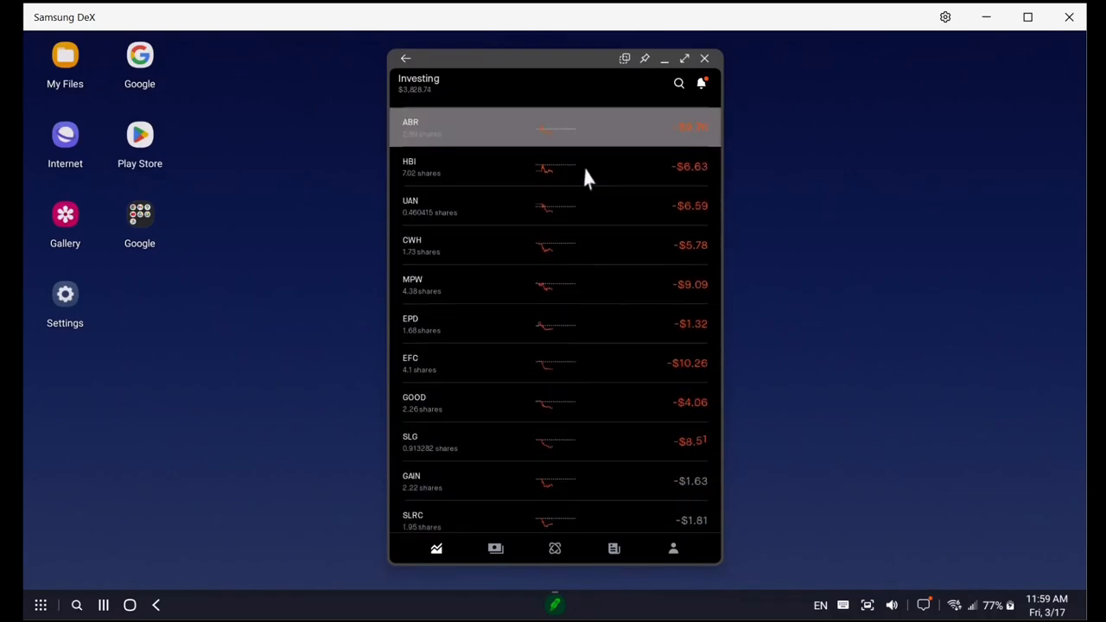
pyautogui.scroll(-3)
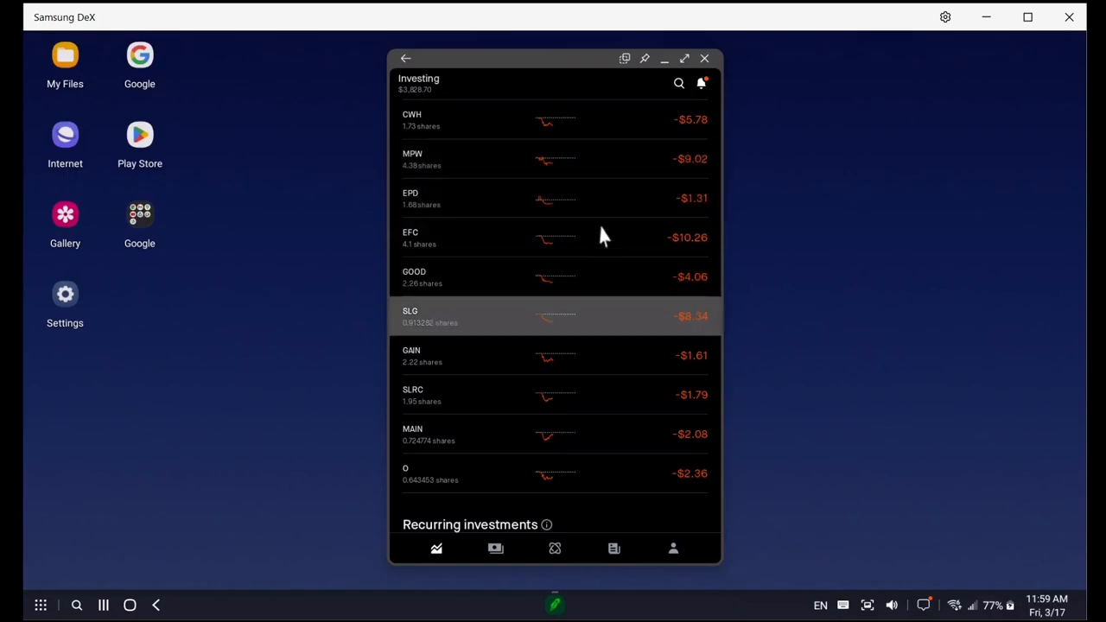
pyautogui.scroll(-3)
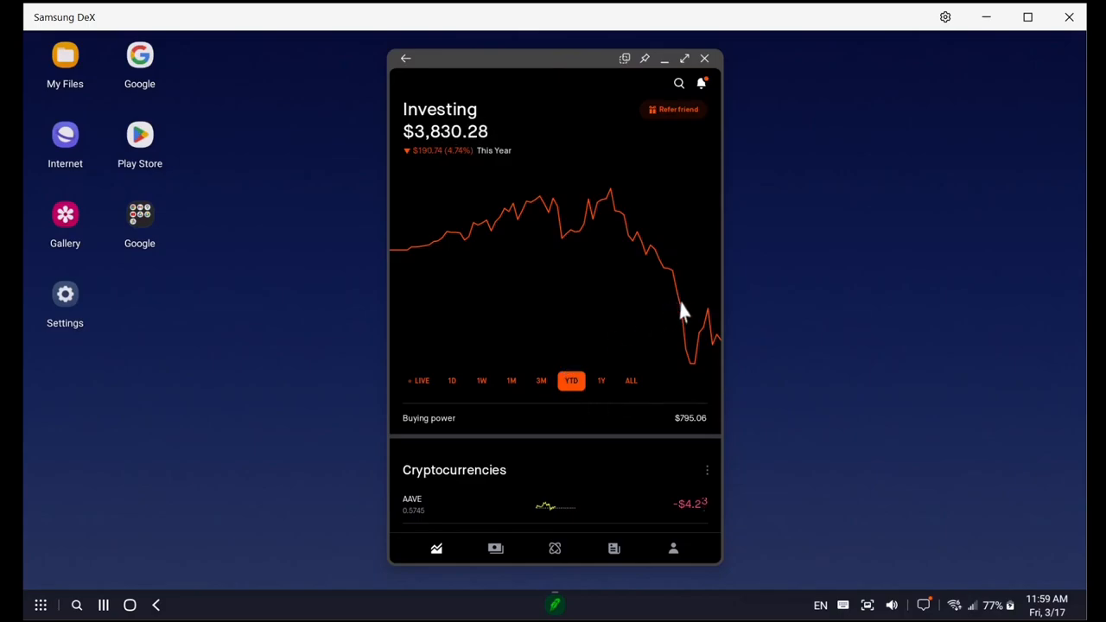
pyautogui.moveTo(588, 329)
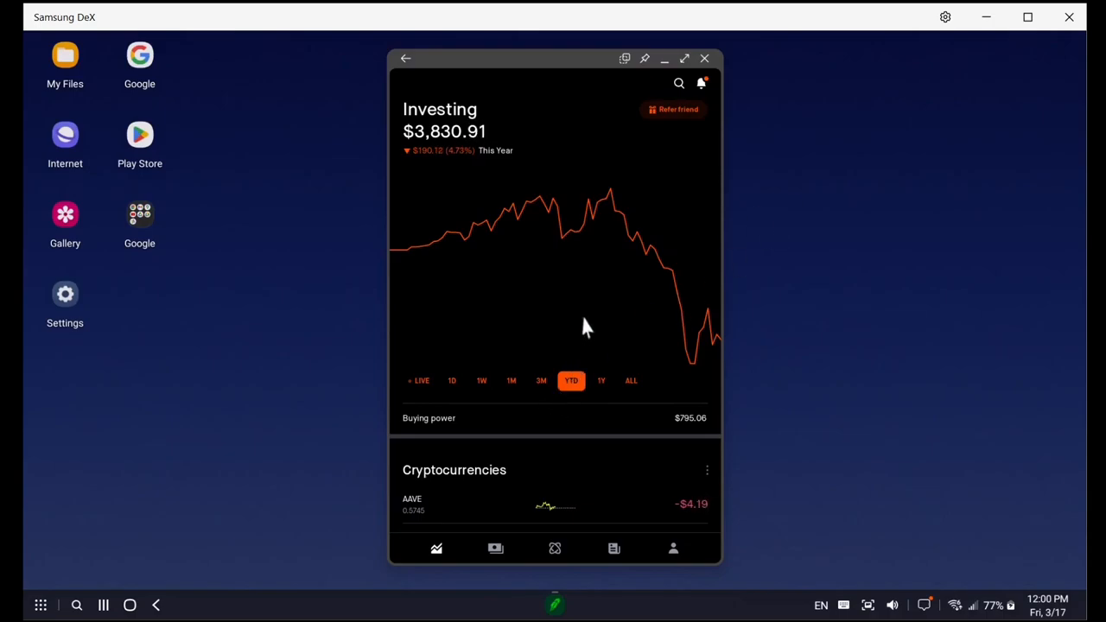
# - Scroll below Buying power to show crypto holdings AAVE through ETH
pyautogui.scroll(-3)
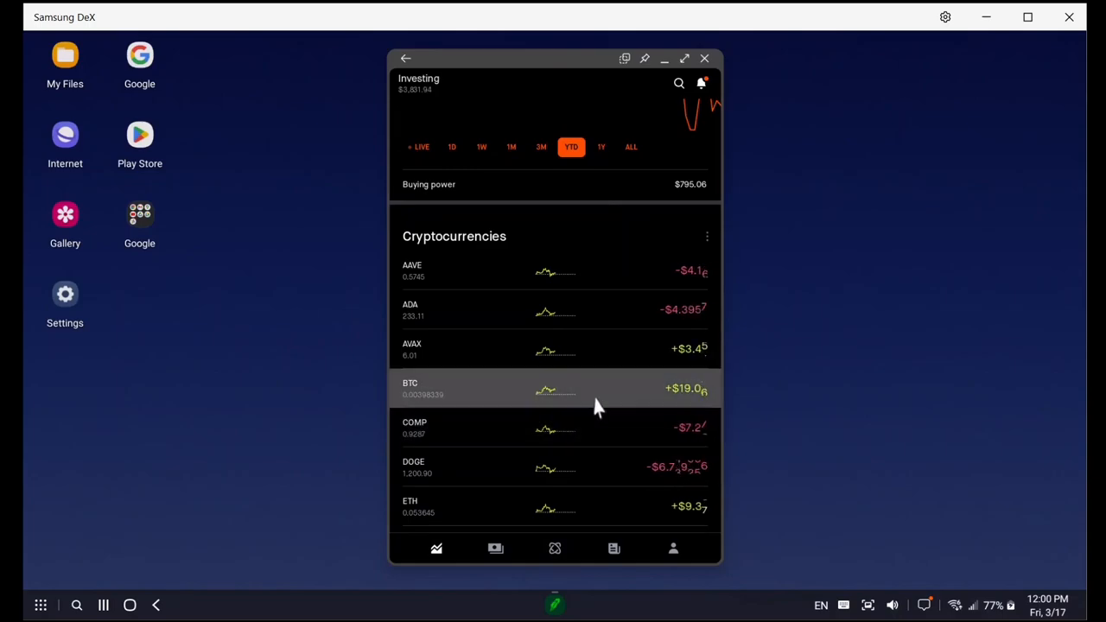
# - Scroll the crypto list past XTZ to the first stock holdings
pyautogui.scroll(-3)
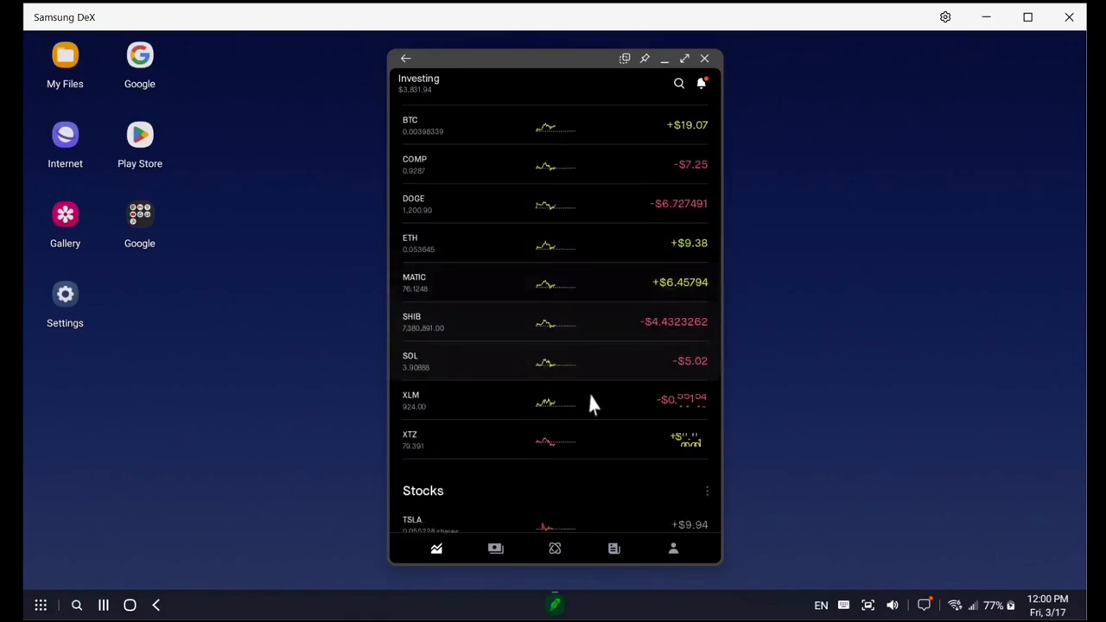
pyautogui.scroll(-3)
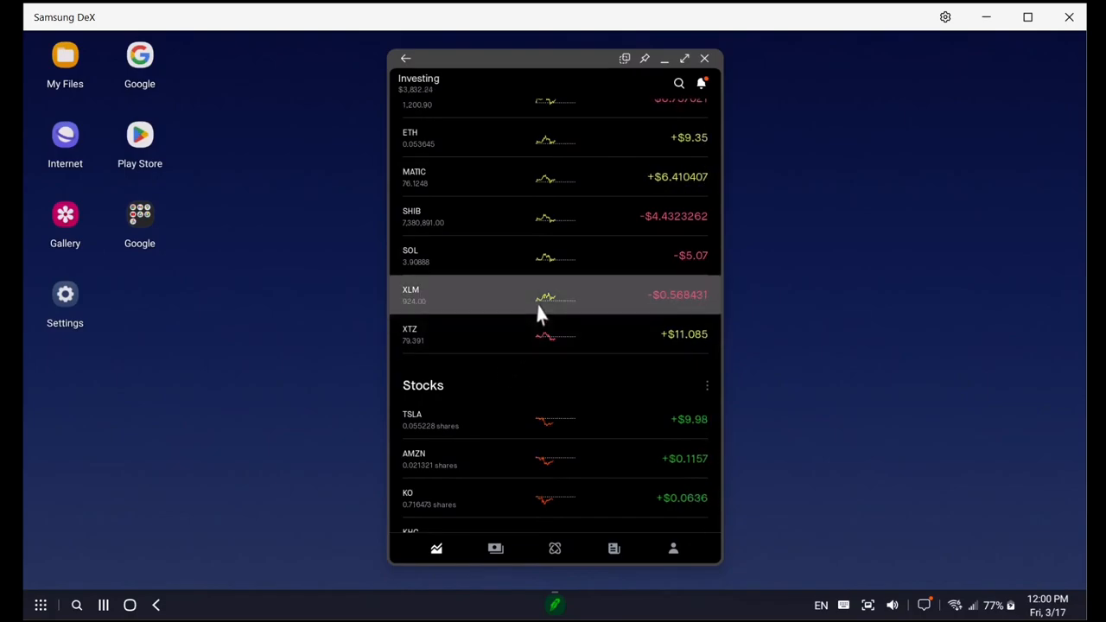
pyautogui.moveTo(542, 261)
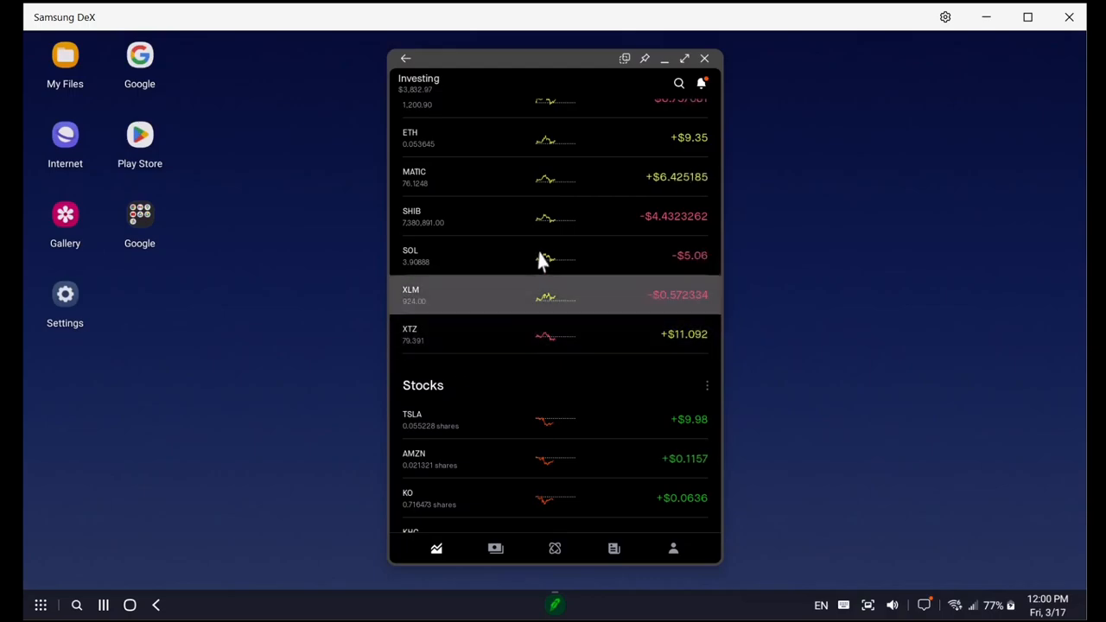
pyautogui.scroll(-3)
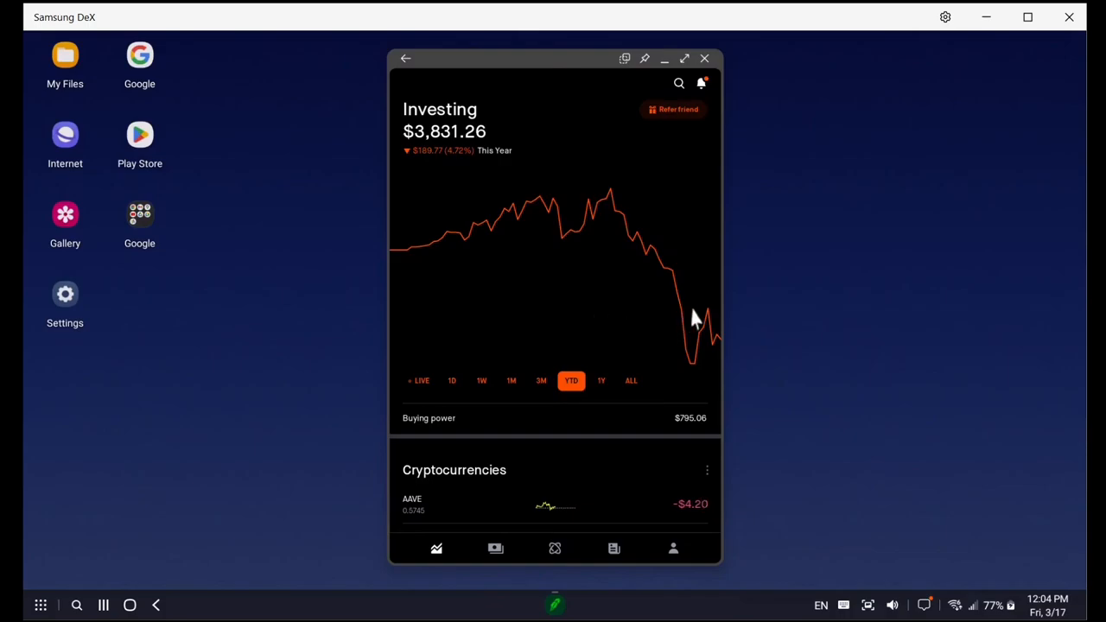
pyautogui.moveTo(695, 320)
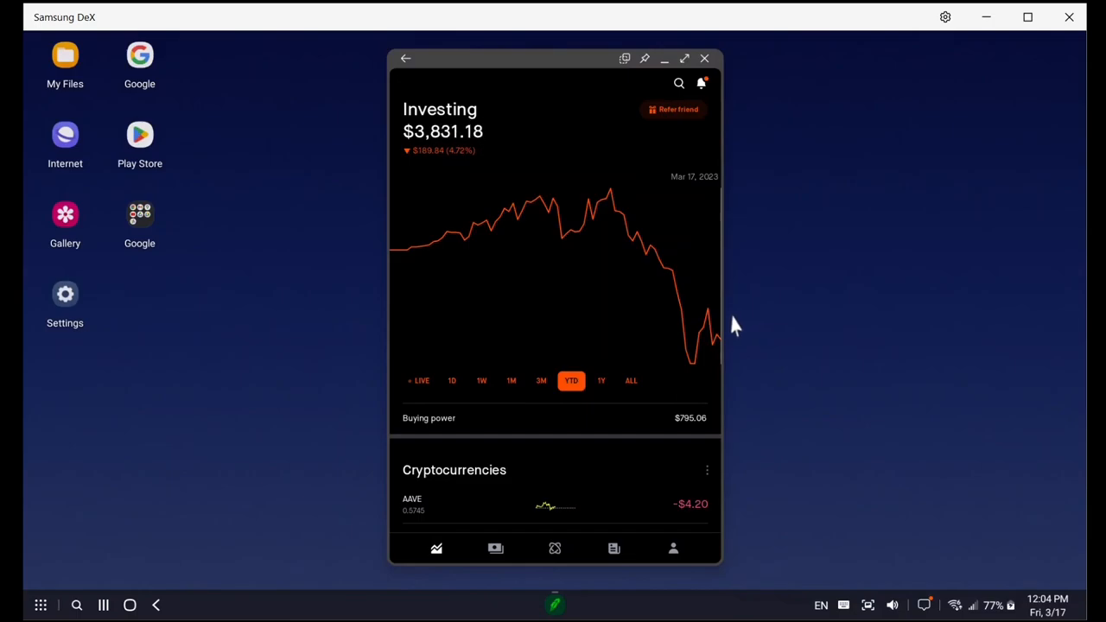
pyautogui.moveTo(669, 335)
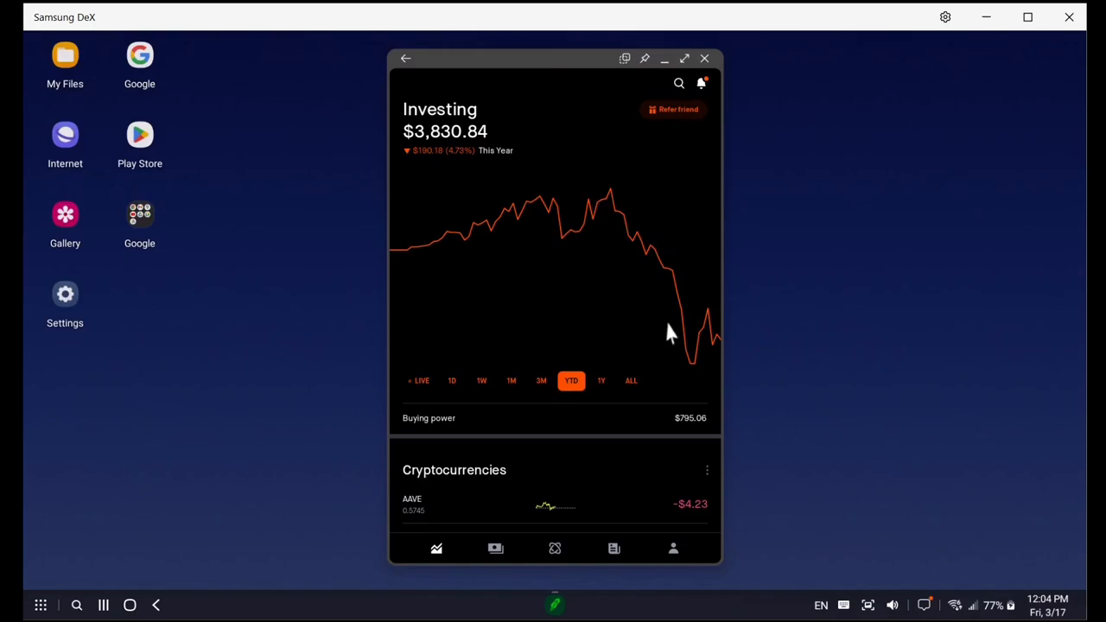
pyautogui.moveTo(438, 307)
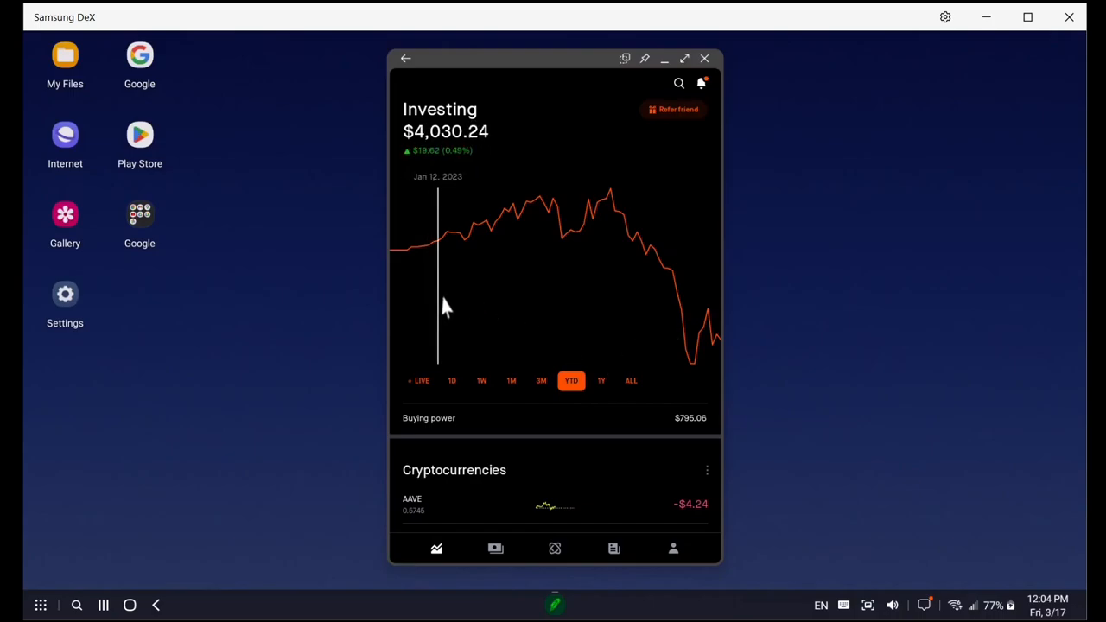
pyautogui.moveTo(447, 307)
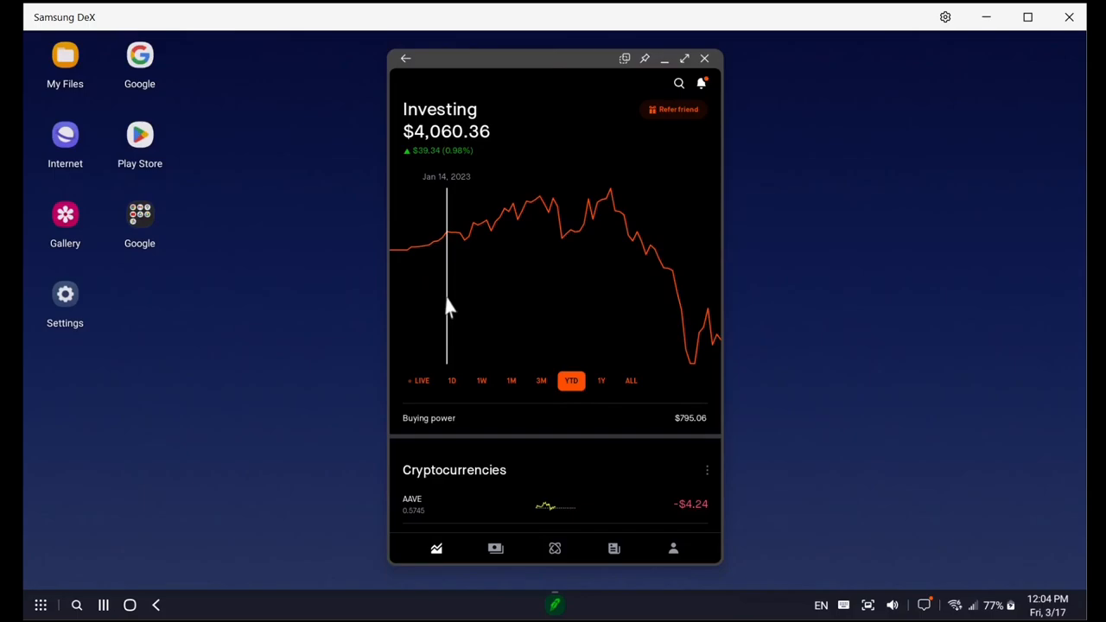
pyautogui.moveTo(458, 307)
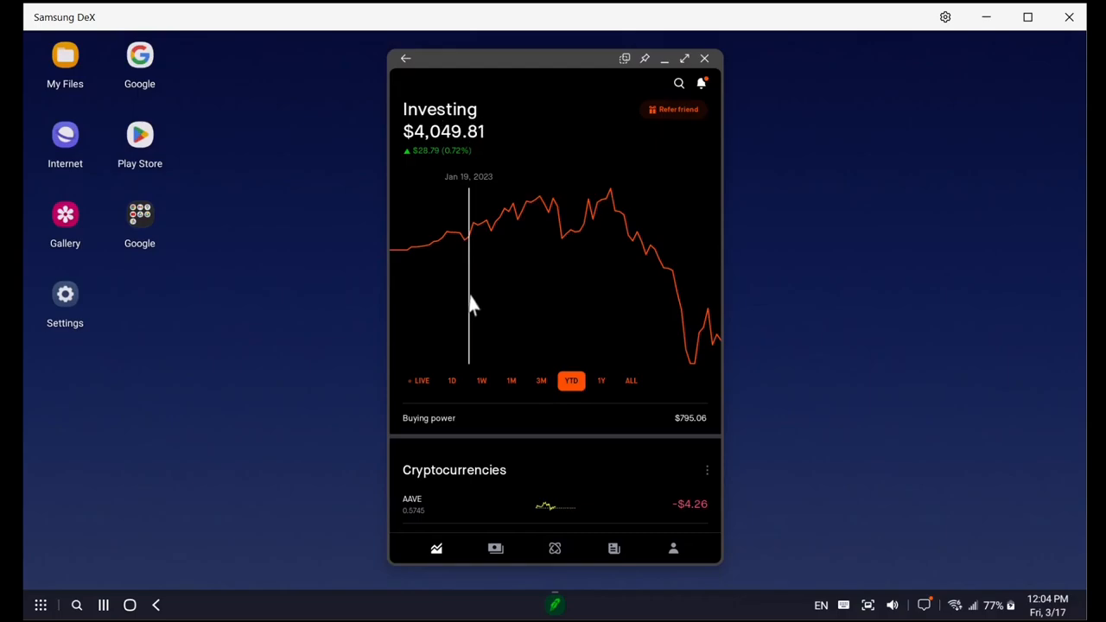
pyautogui.moveTo(495, 311)
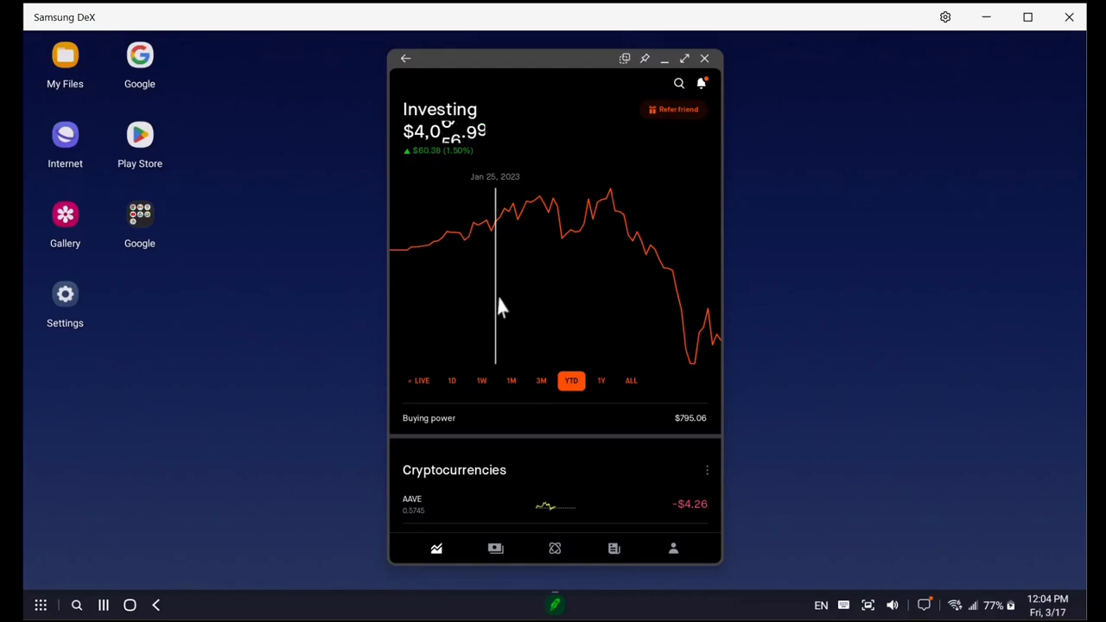
pyautogui.moveTo(479, 294)
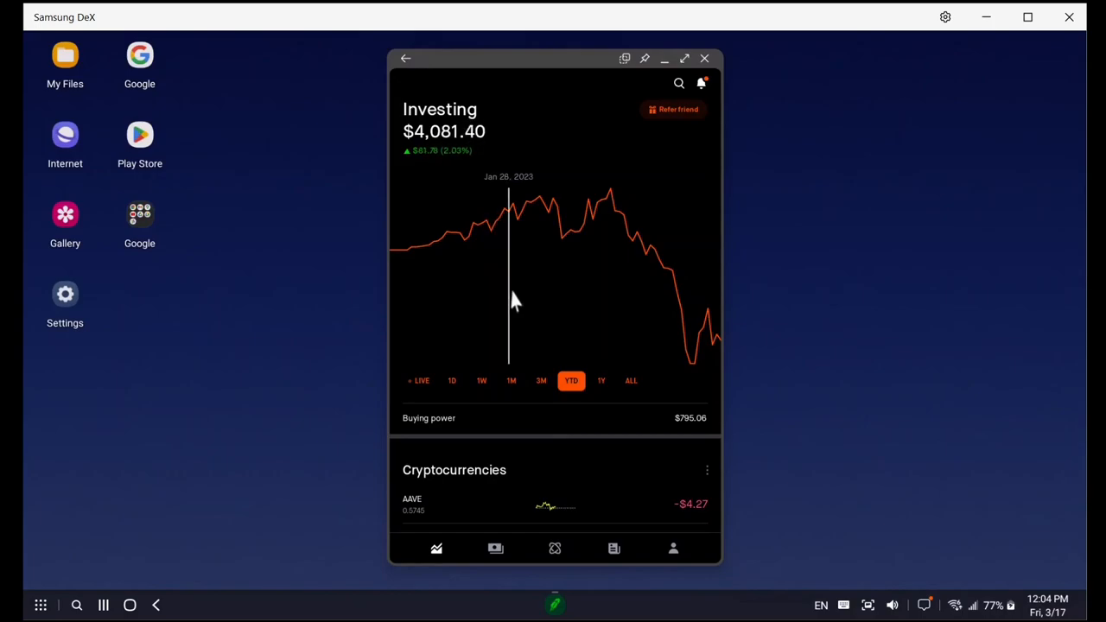
pyautogui.moveTo(510, 311)
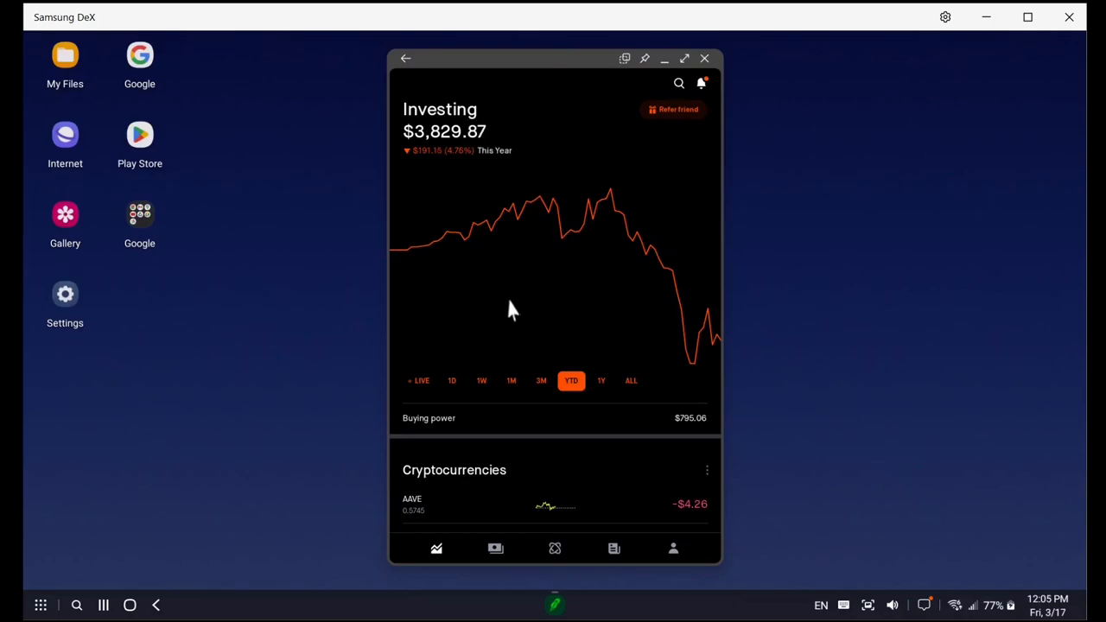
pyautogui.moveTo(699, 324)
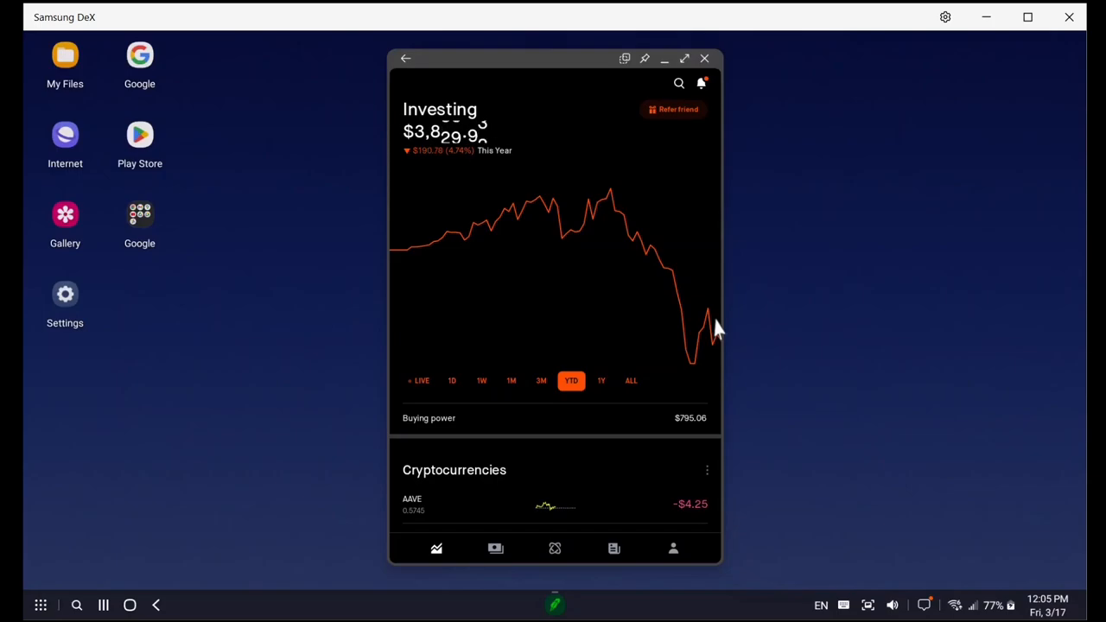
pyautogui.moveTo(703, 299)
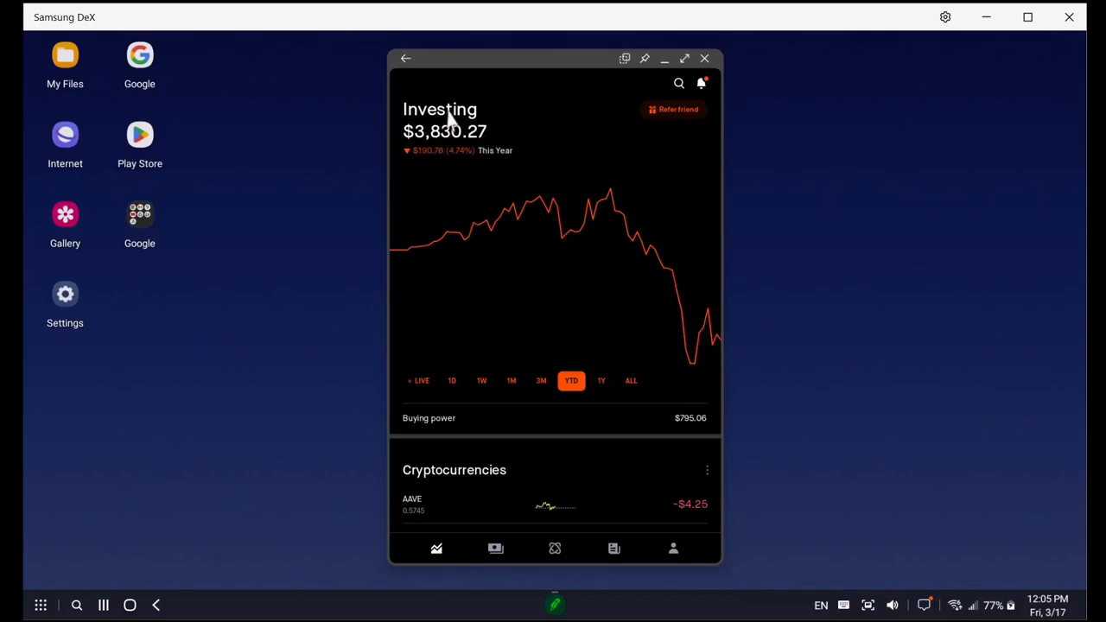
pyautogui.moveTo(474, 182)
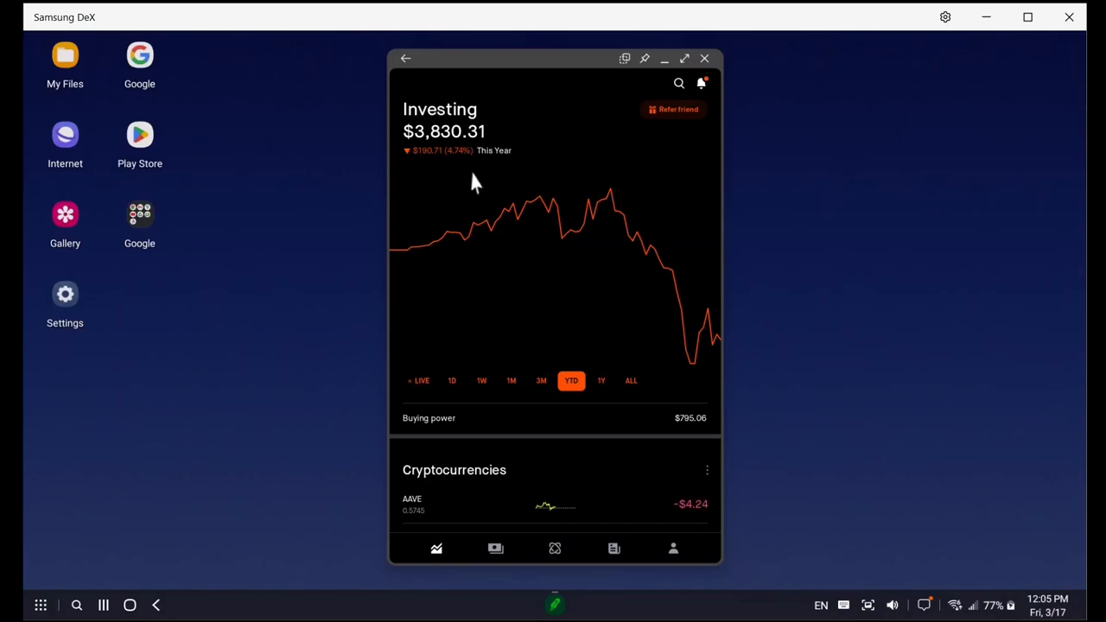
pyautogui.moveTo(701, 311)
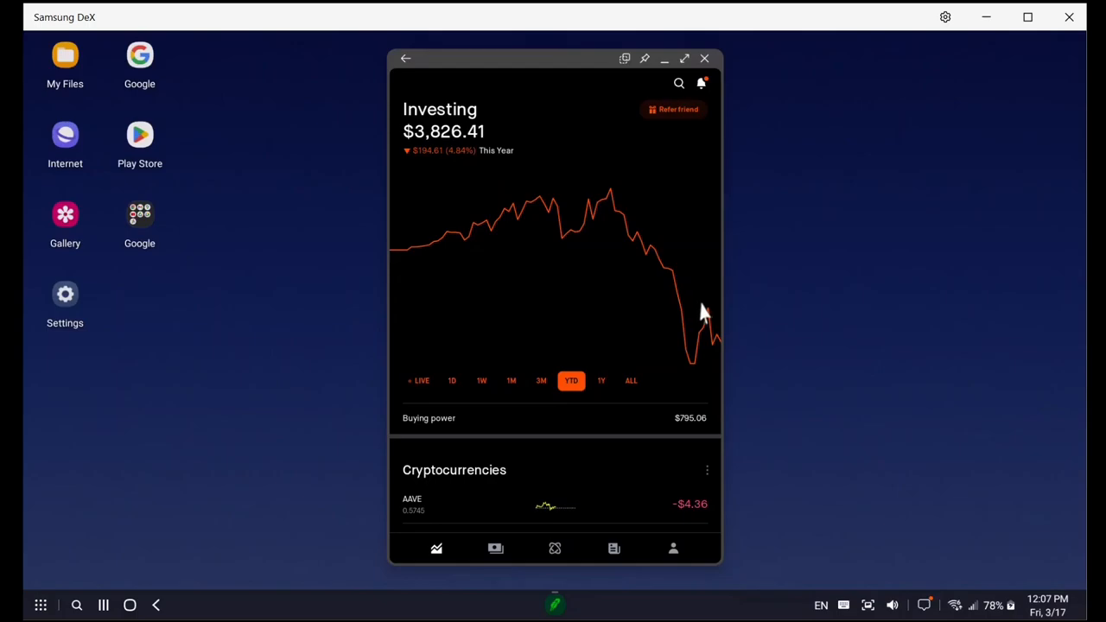
pyautogui.moveTo(715, 322)
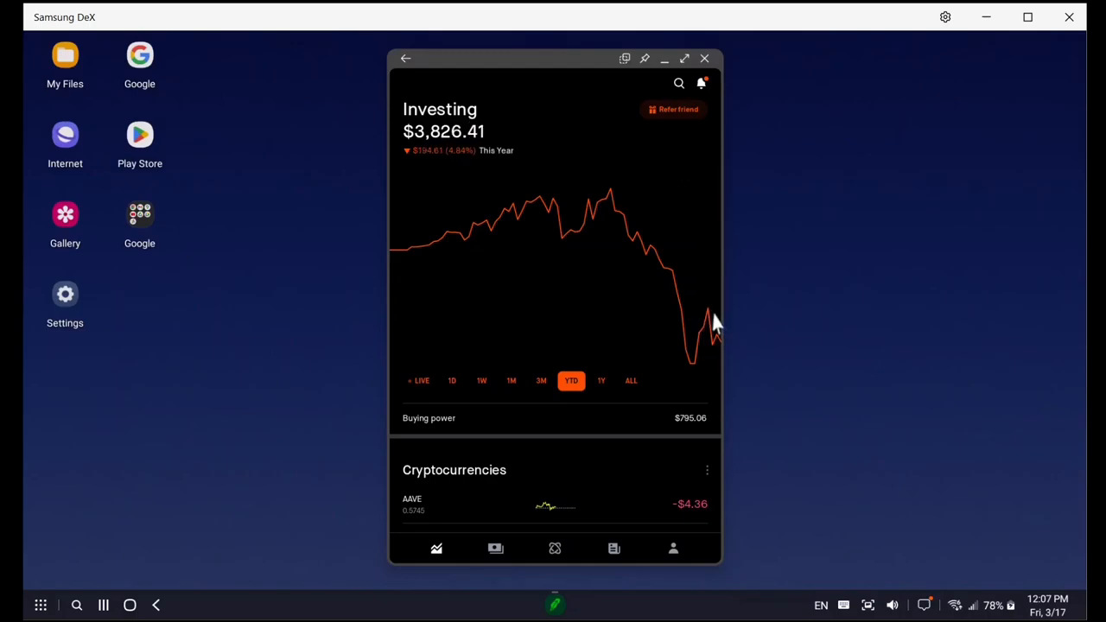
# - Scroll to Cryptocurrencies and open BTC's one-day chart at $26,476.21
pyautogui.scroll(-3)
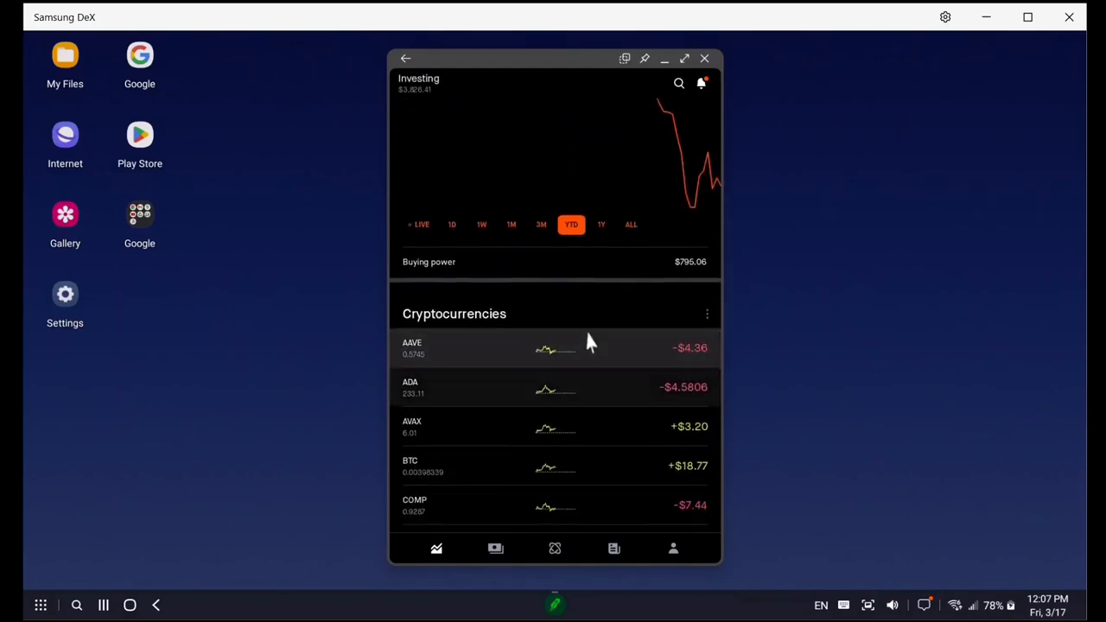
pyautogui.scroll(-3)
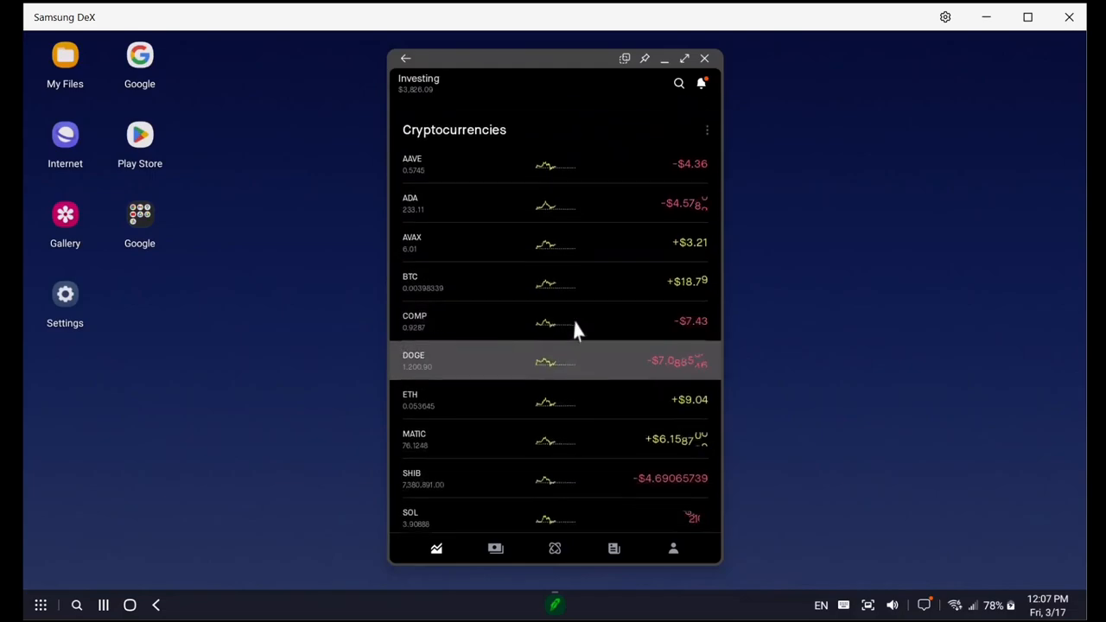
pyautogui.click(554, 282)
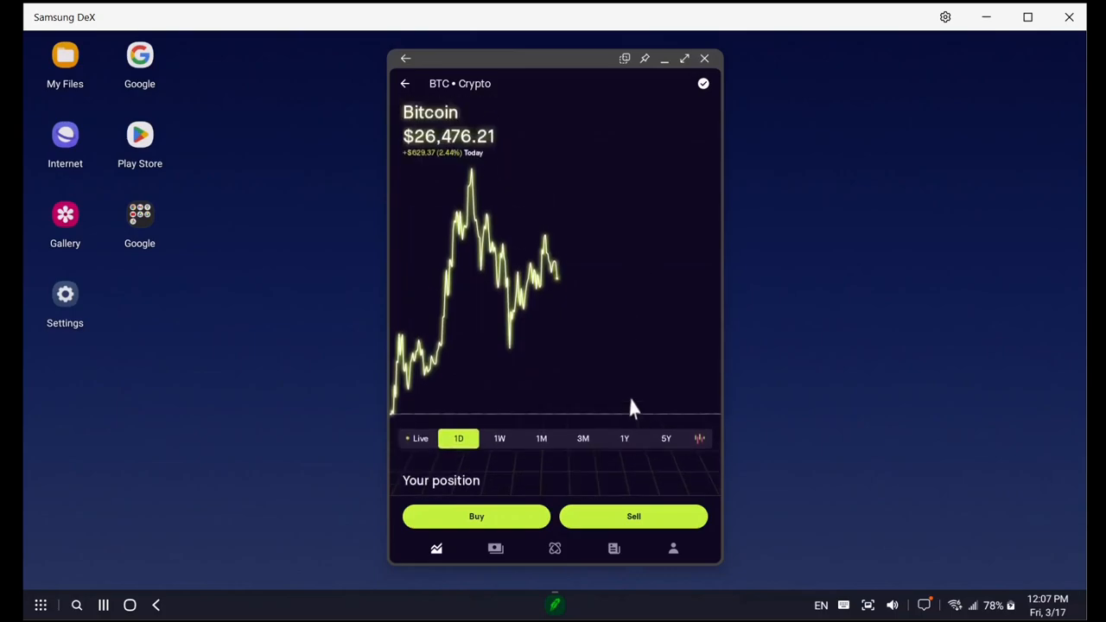
# - Return from Bitcoin and scroll past cryptocurrencies to stock holdings KHC through FRT
pyautogui.click(404, 83)
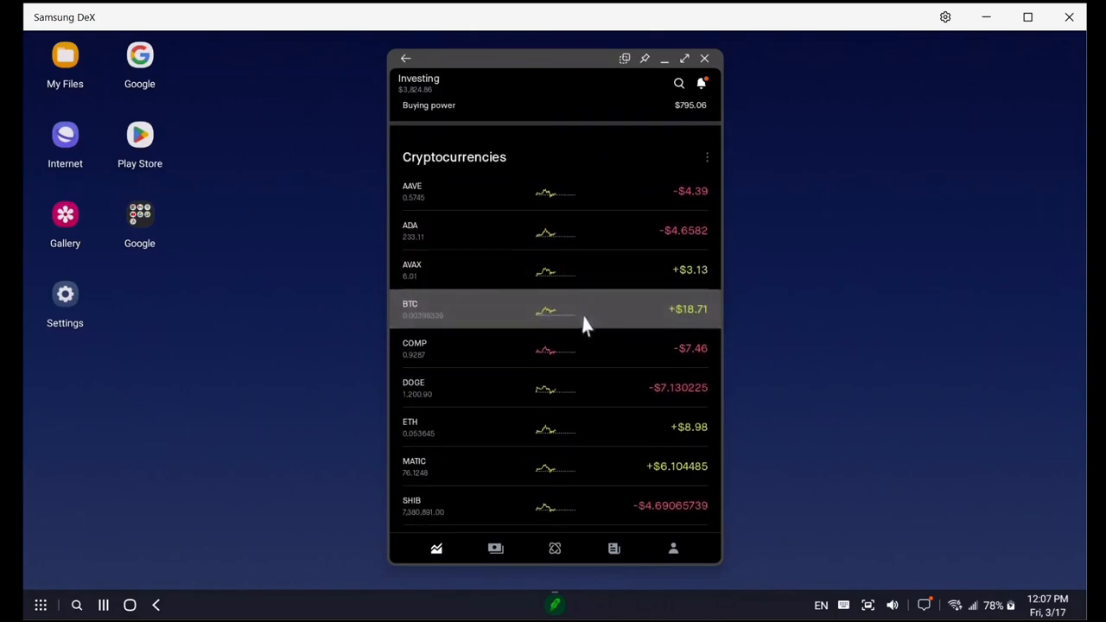
pyautogui.scroll(-3)
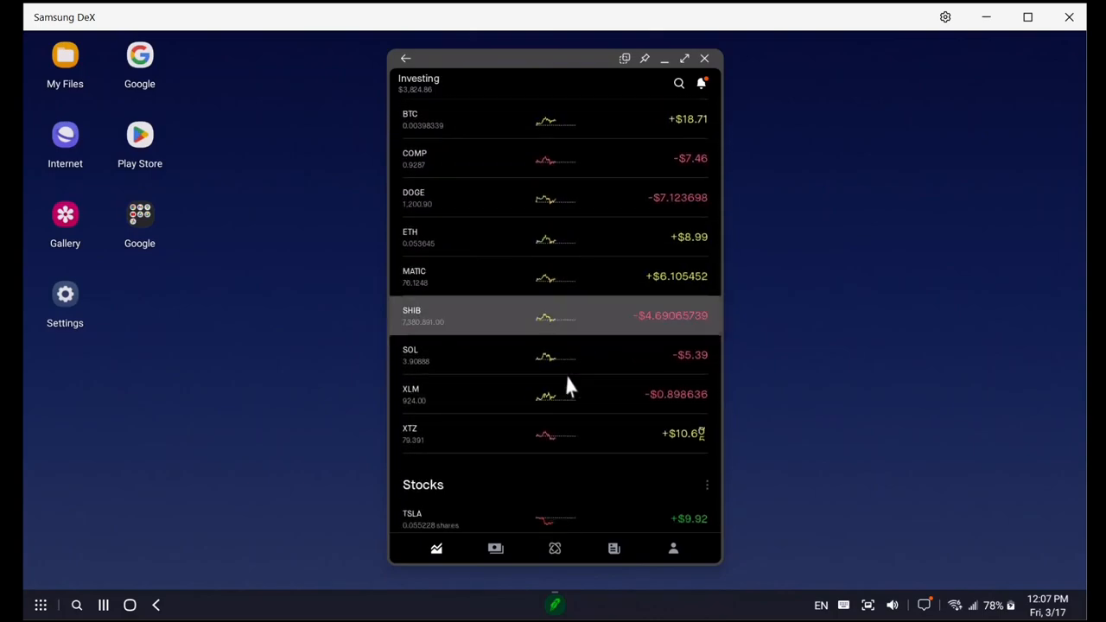
pyautogui.scroll(-3)
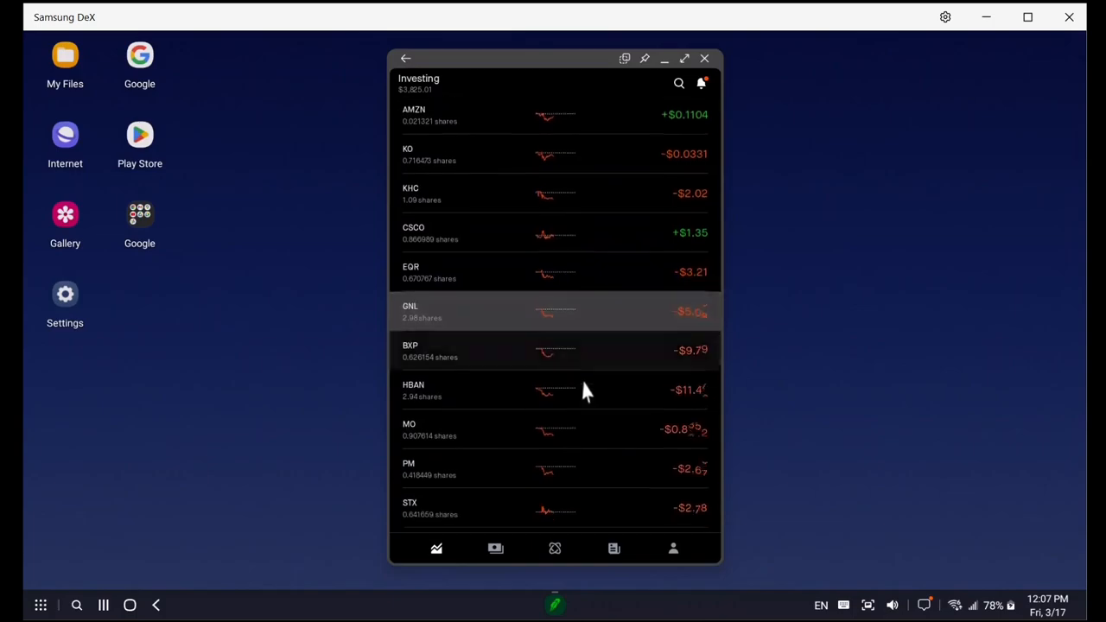
pyautogui.scroll(-3)
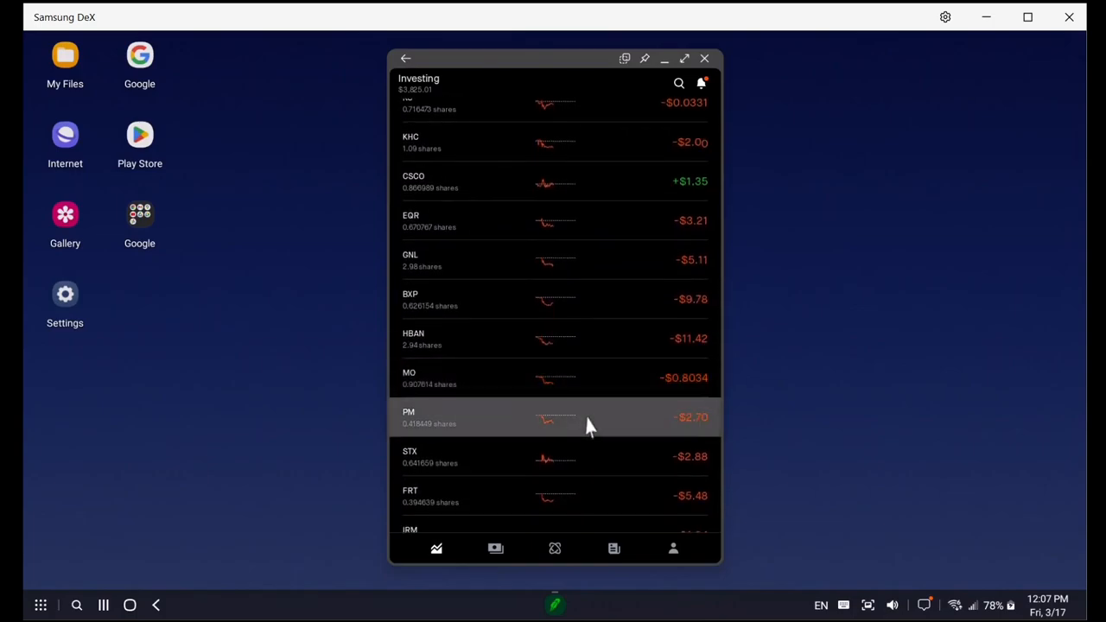
pyautogui.moveTo(587, 456)
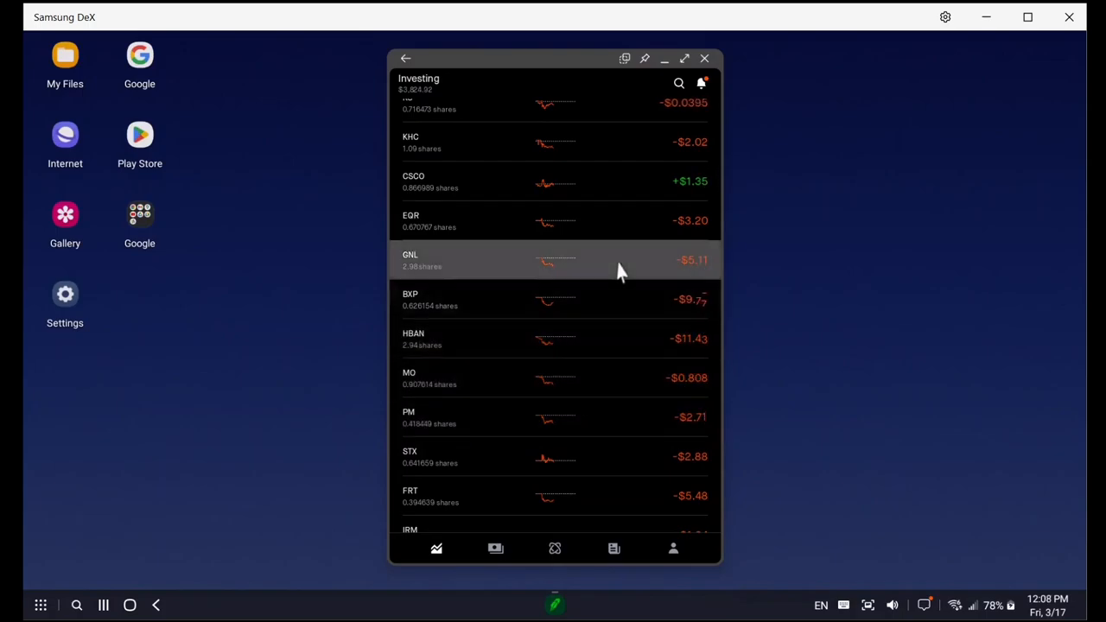
# - Scroll the Investing screen, extending the stock holdings list to IRM below FRT
pyautogui.scroll(-3)
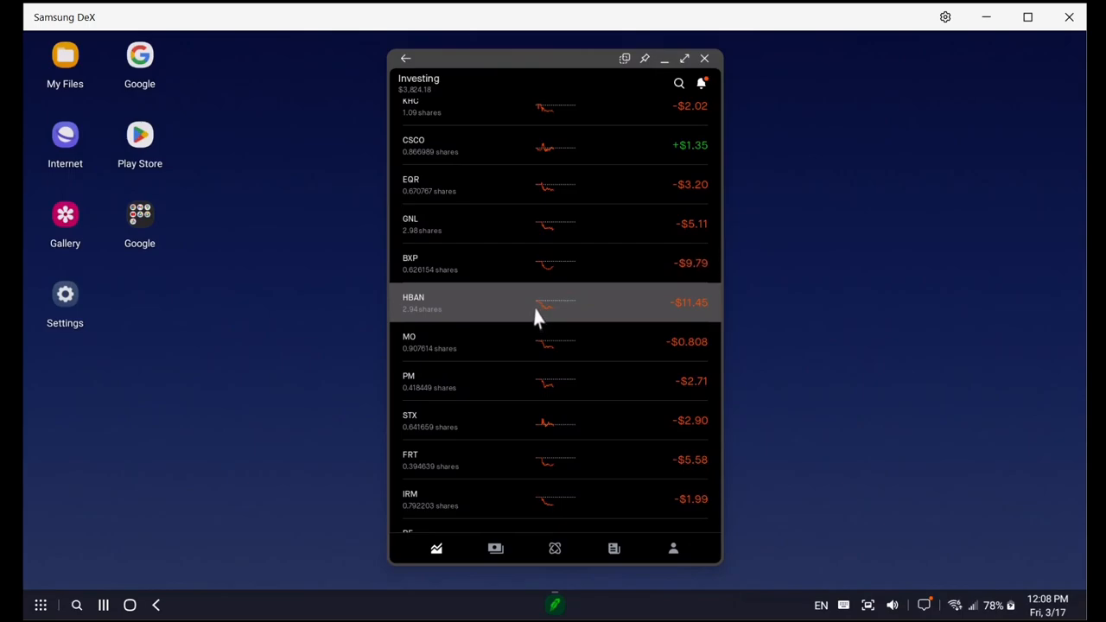
pyautogui.moveTo(613, 330)
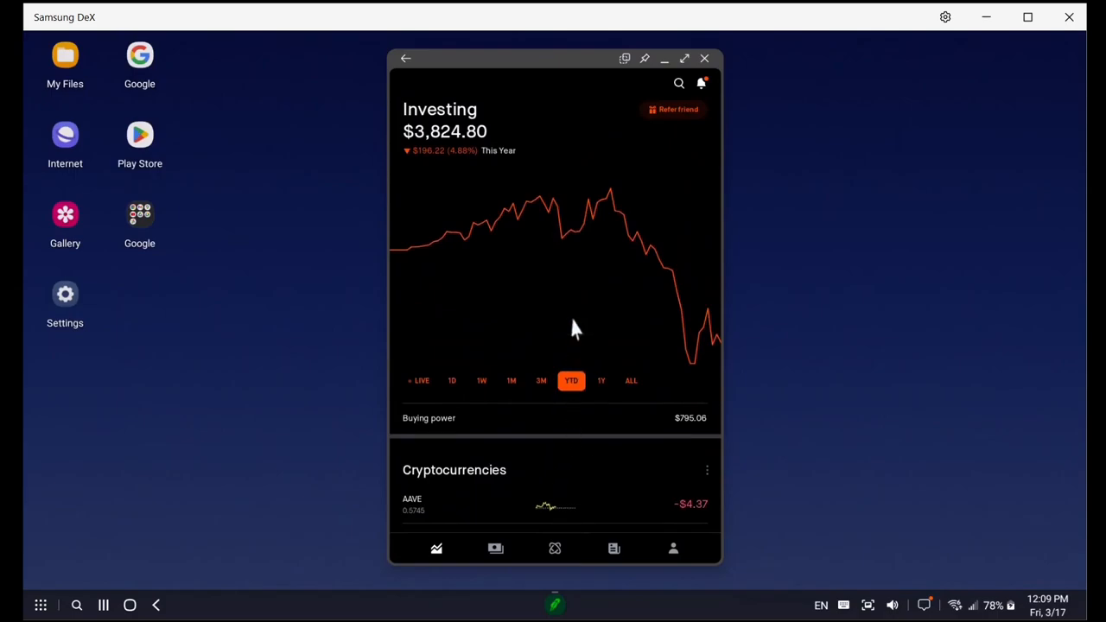
# - Scroll down to the Cryptocurrencies list showing AAVE through SOL
pyautogui.scroll(-3)
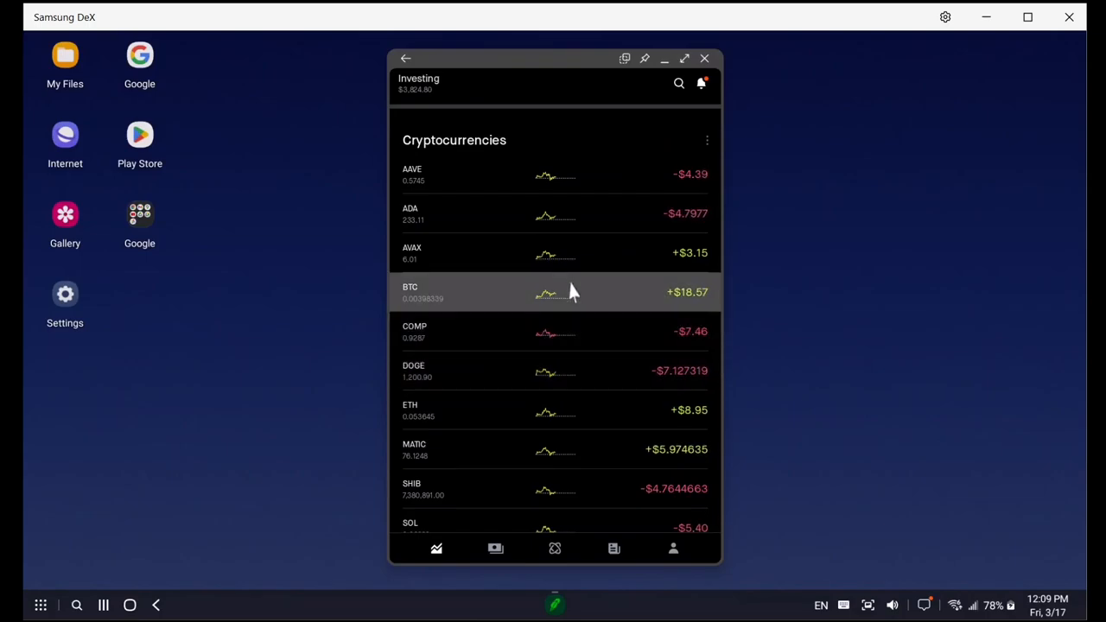
pyautogui.moveTo(523, 352)
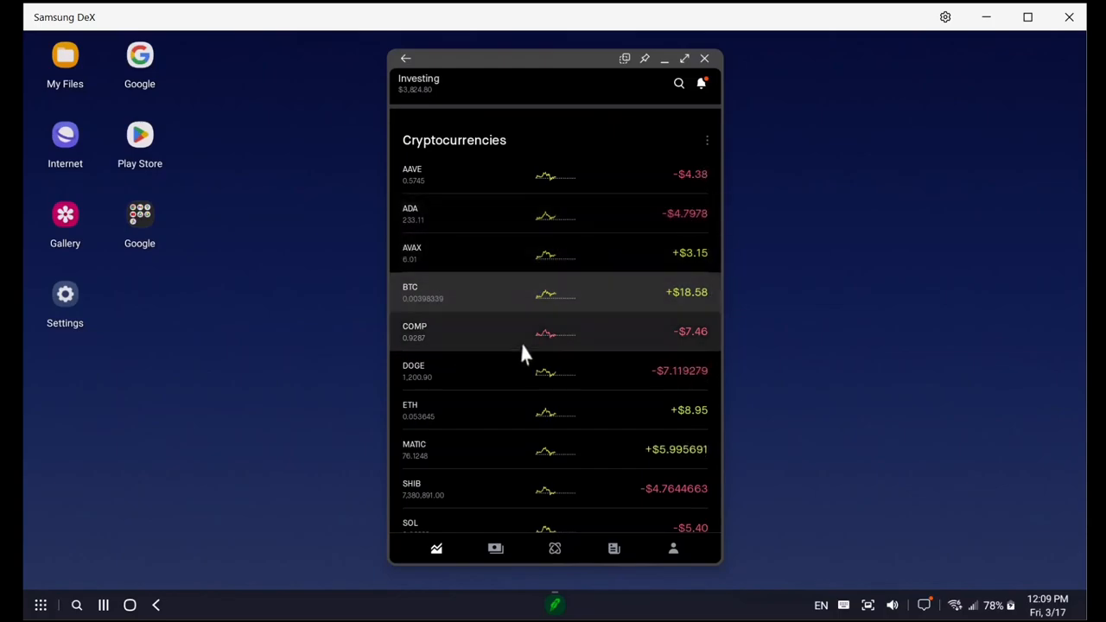
# - Open Bitcoin's page, view 1M, 3M and 5Y chart ranges, then close it
pyautogui.click(553, 292)
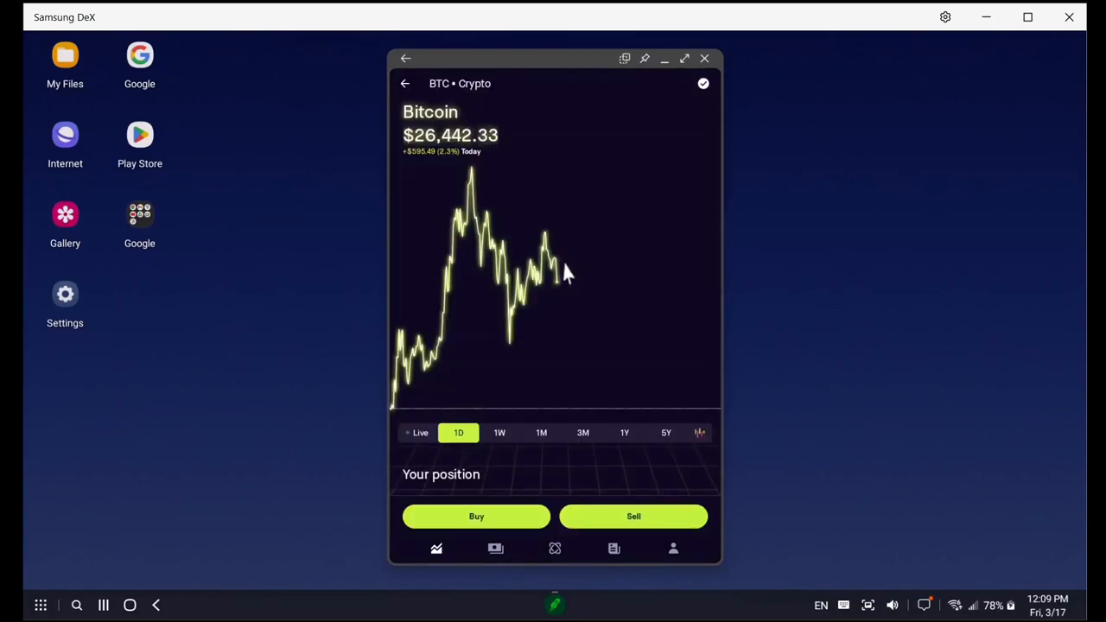
pyautogui.moveTo(400, 95)
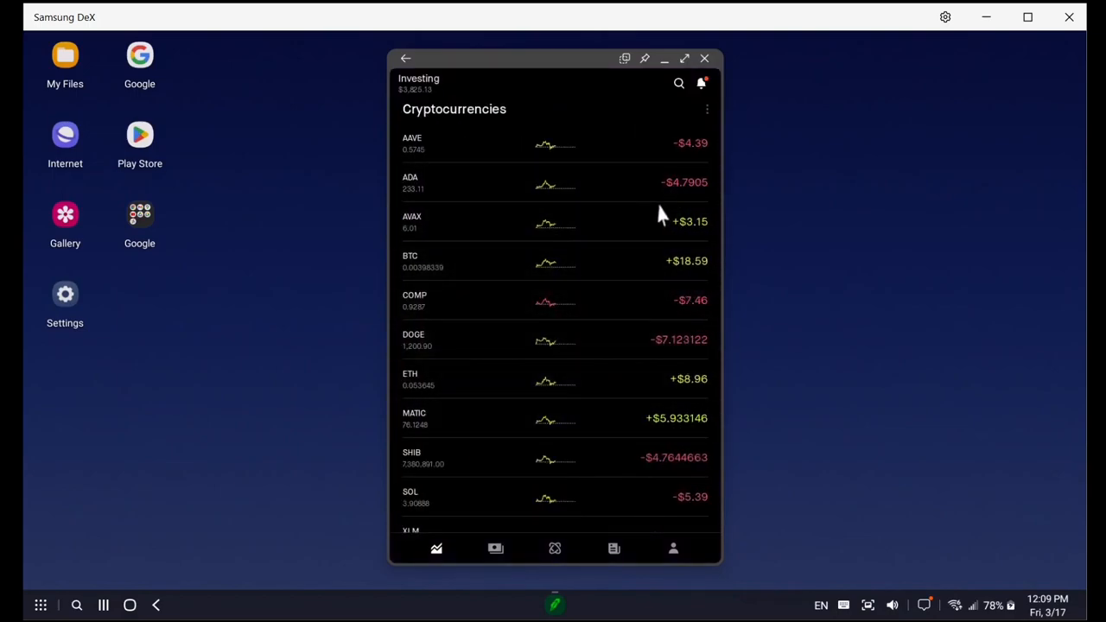
pyautogui.click(553, 261)
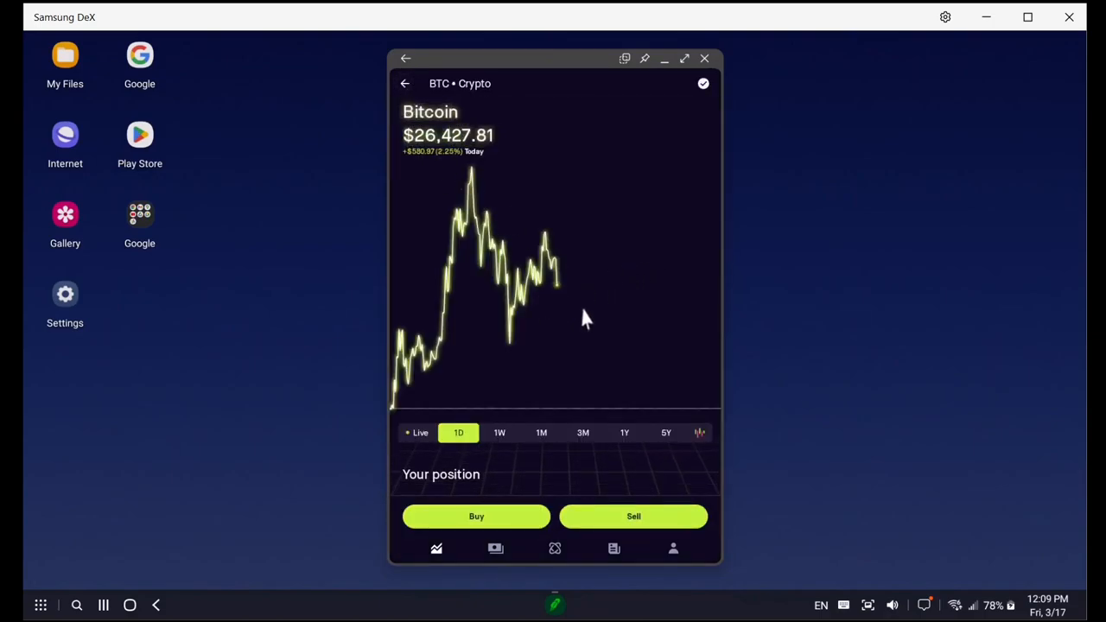
pyautogui.click(541, 432)
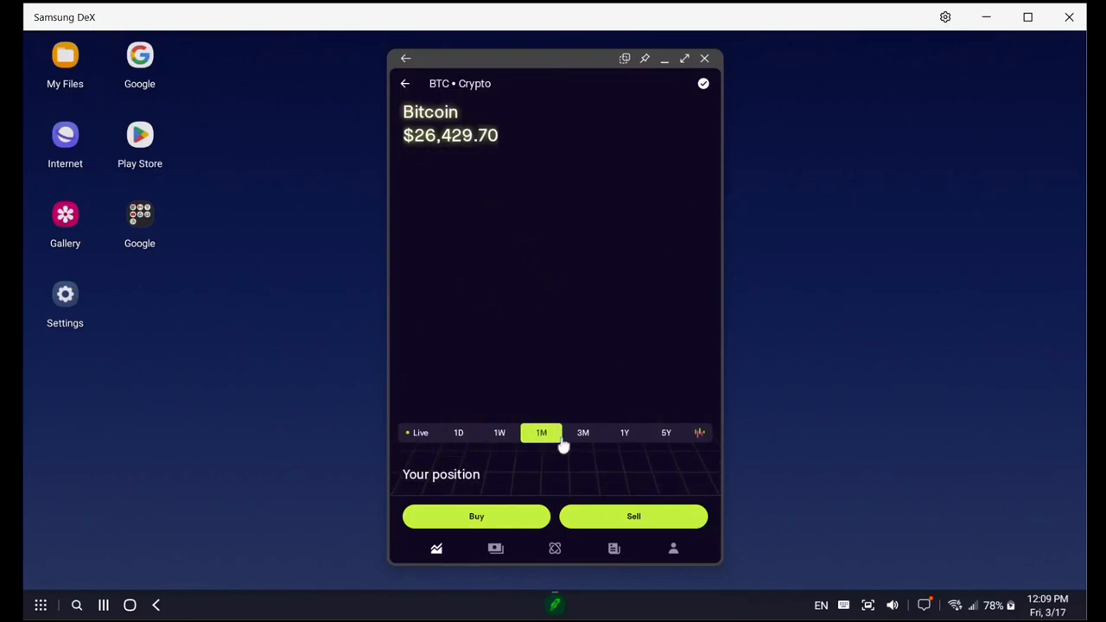
pyautogui.click(582, 432)
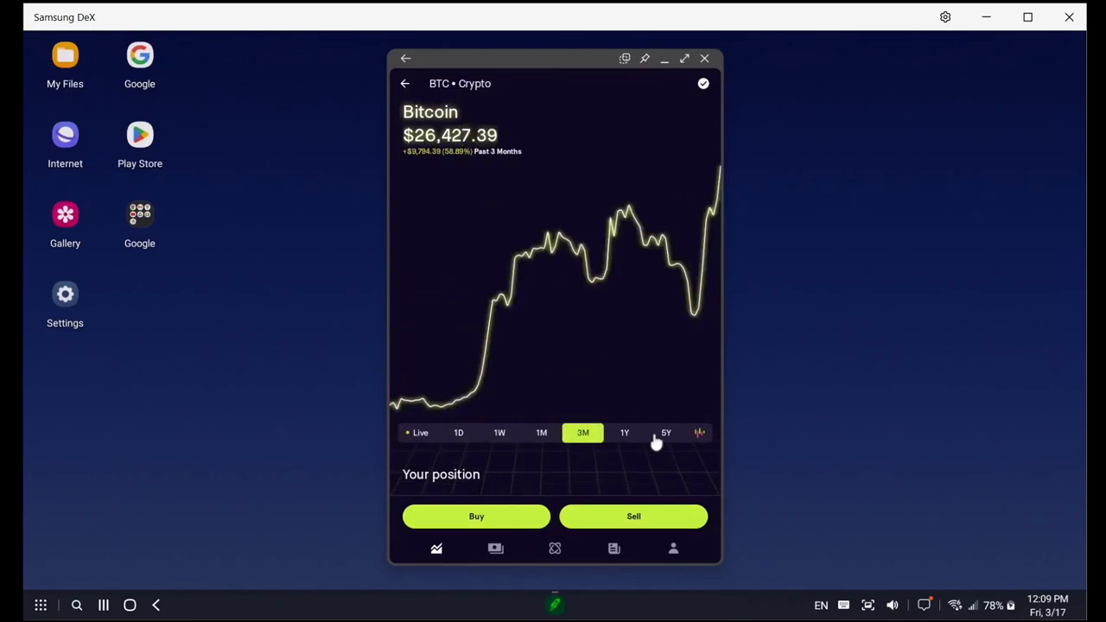
pyautogui.click(666, 432)
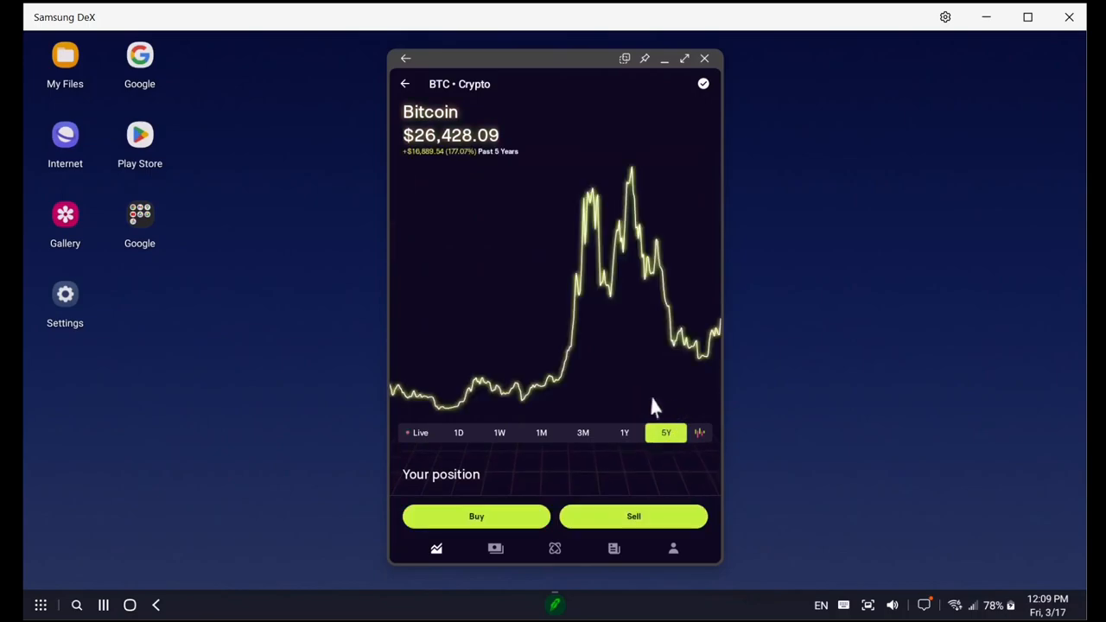
pyautogui.moveTo(708, 382)
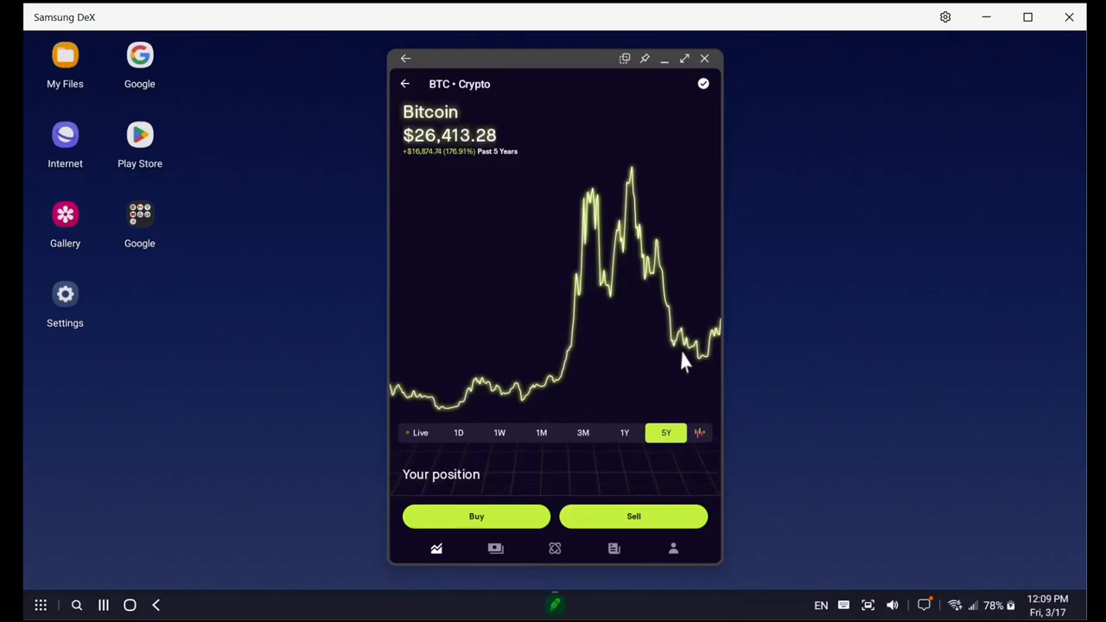
pyautogui.click(405, 84)
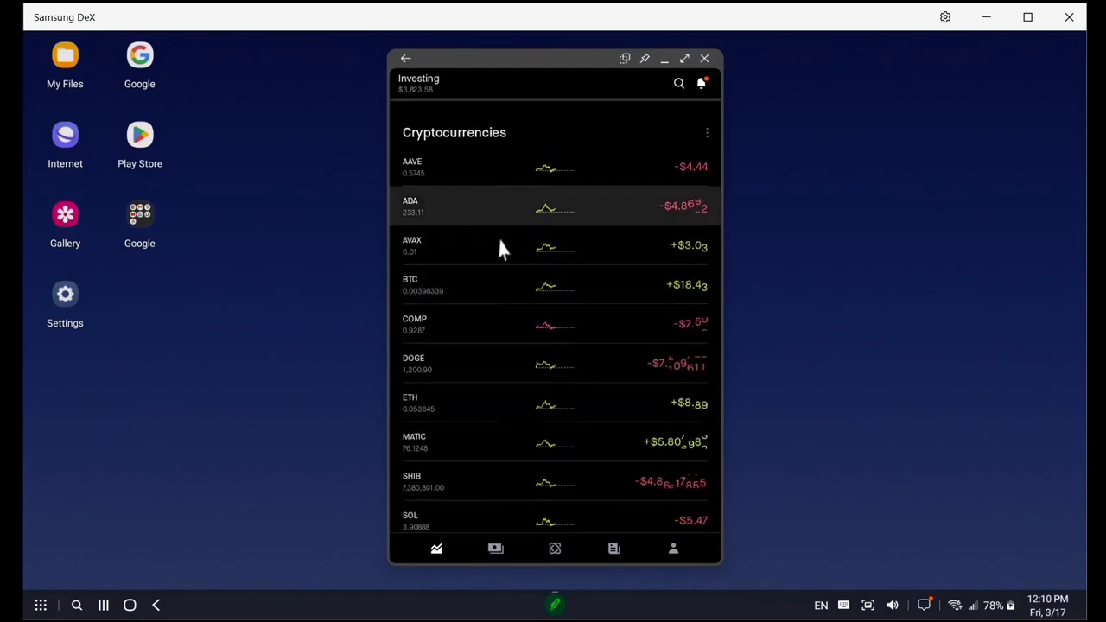
# - Scroll past the crypto holdings to the Stocks section with TSLA, AMZN, KO, KHC
pyautogui.scroll(-3)
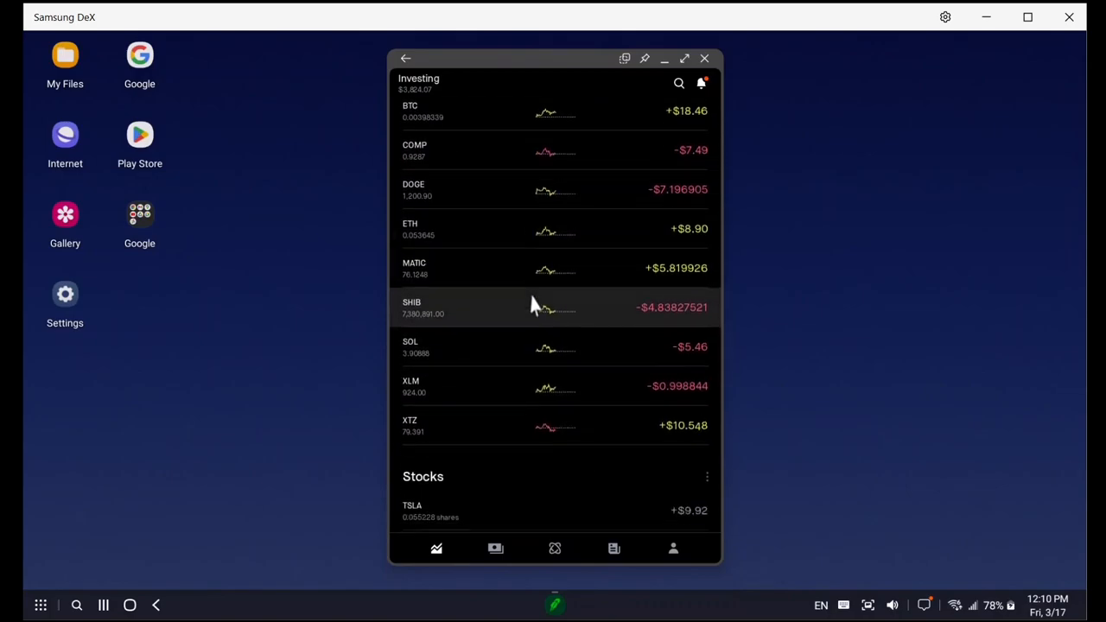
pyautogui.scroll(-3)
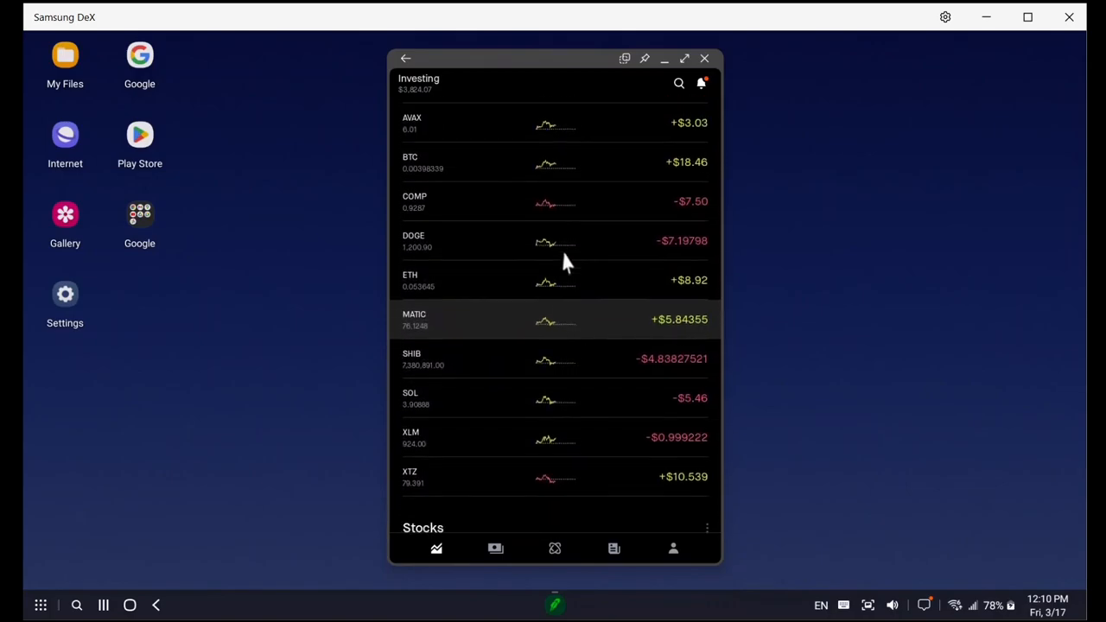
pyautogui.scroll(-3)
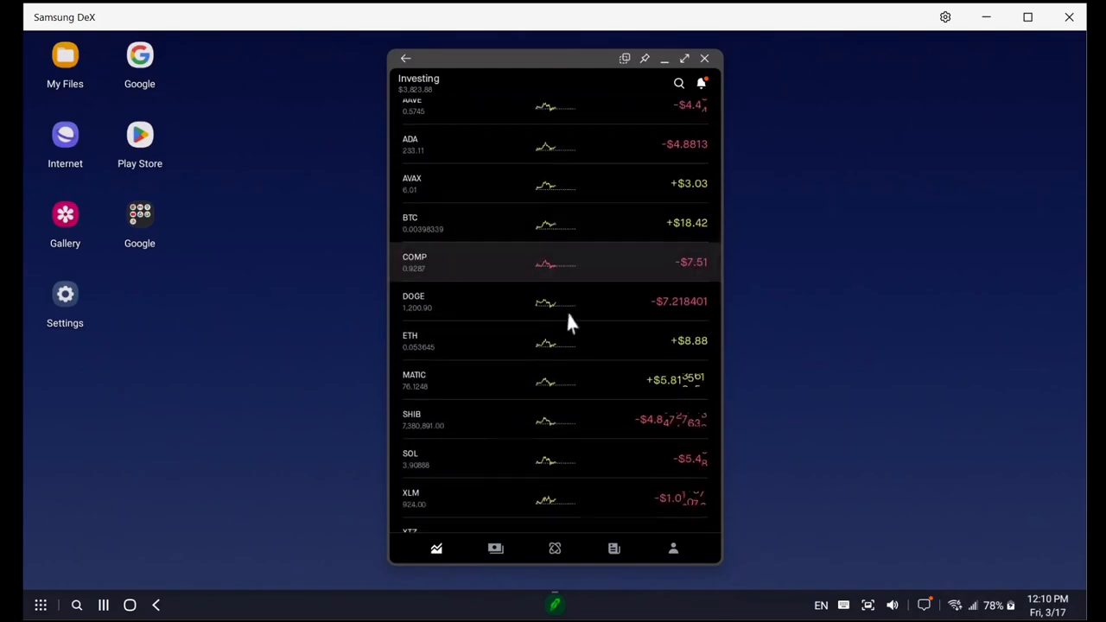
pyautogui.scroll(-3)
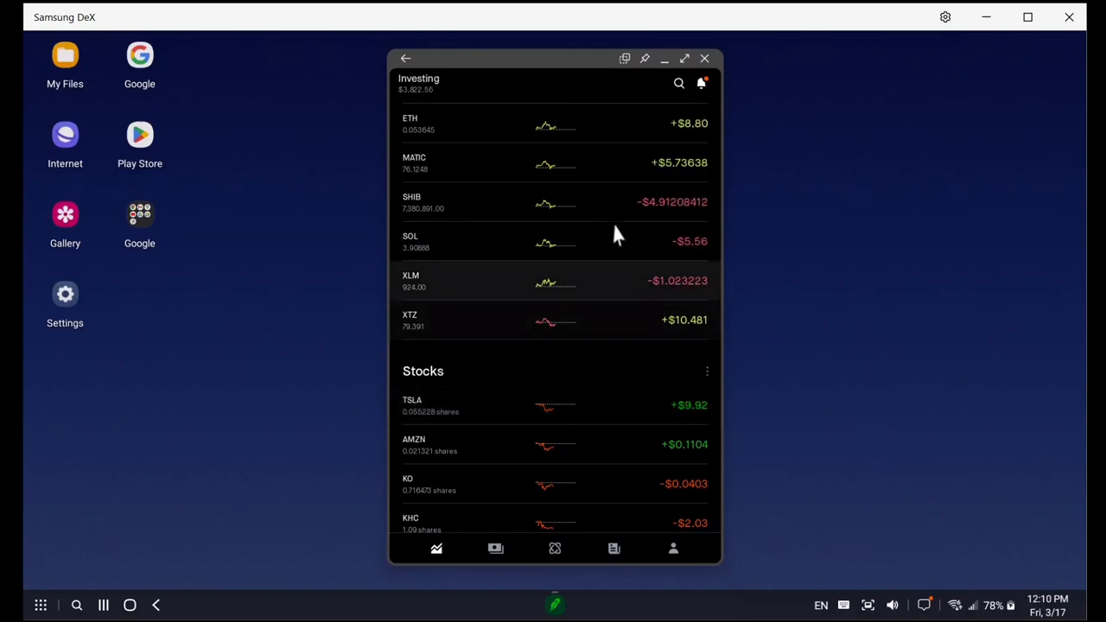
pyautogui.scroll(-3)
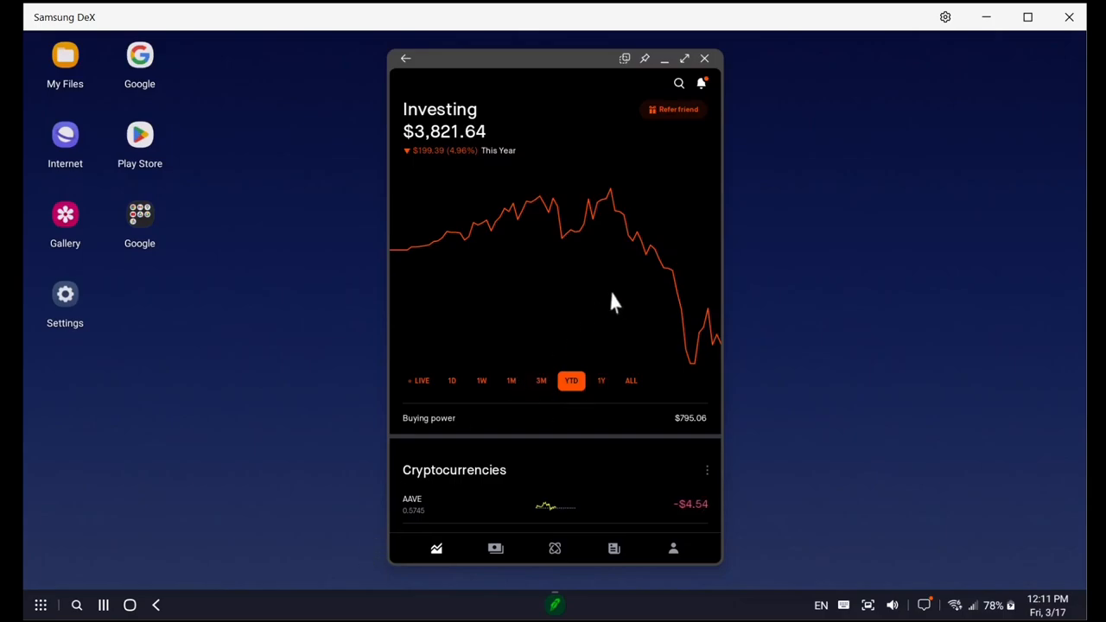
pyautogui.moveTo(717, 286)
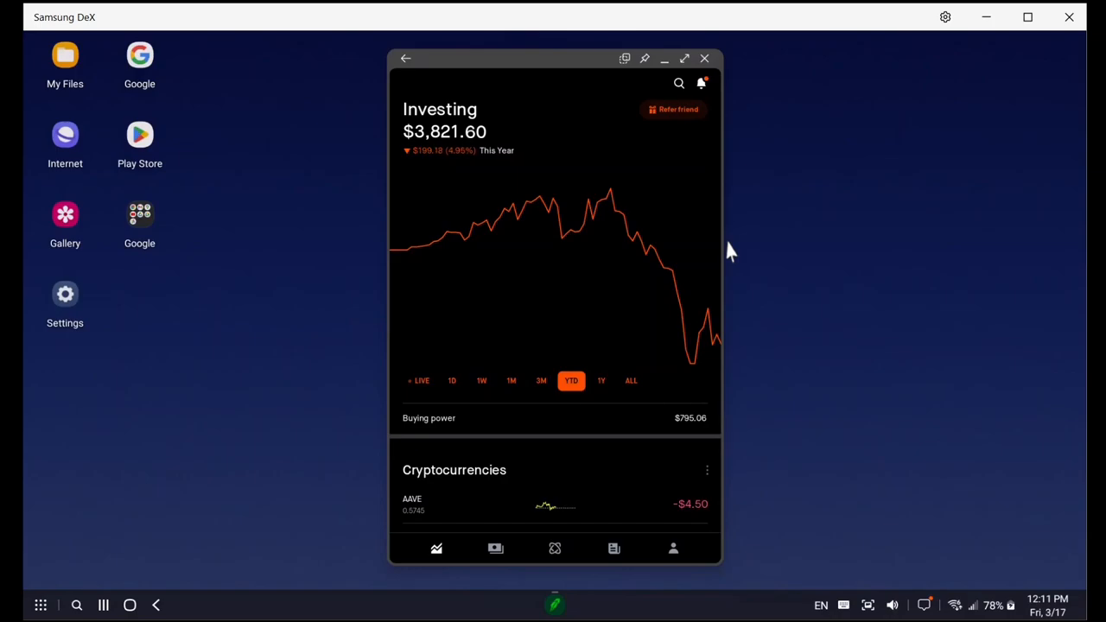
pyautogui.moveTo(678, 278)
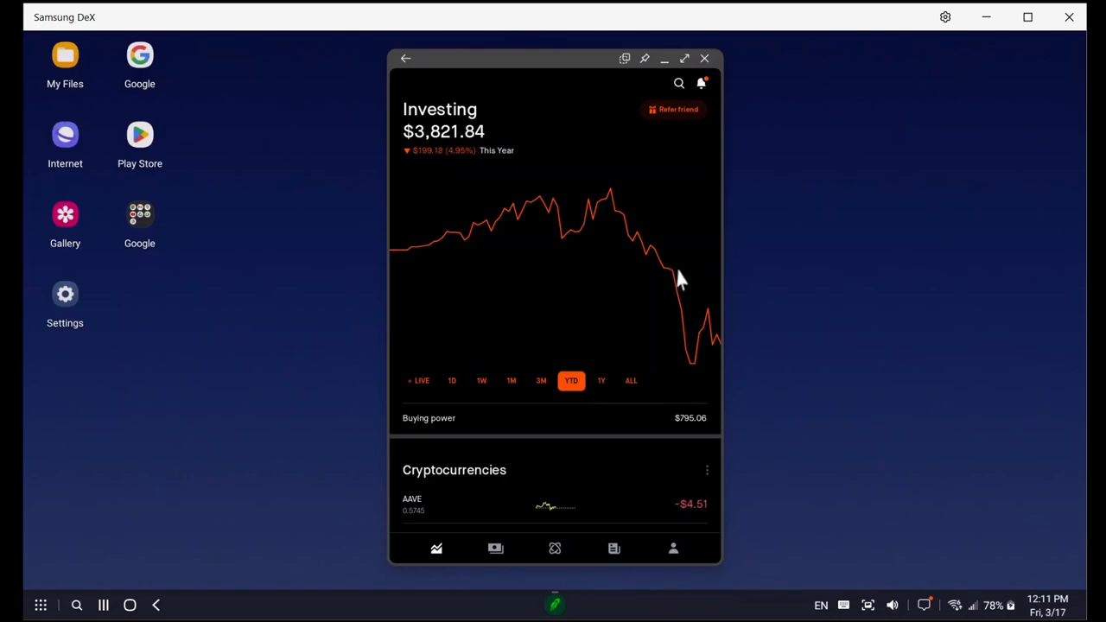
pyautogui.moveTo(707, 275)
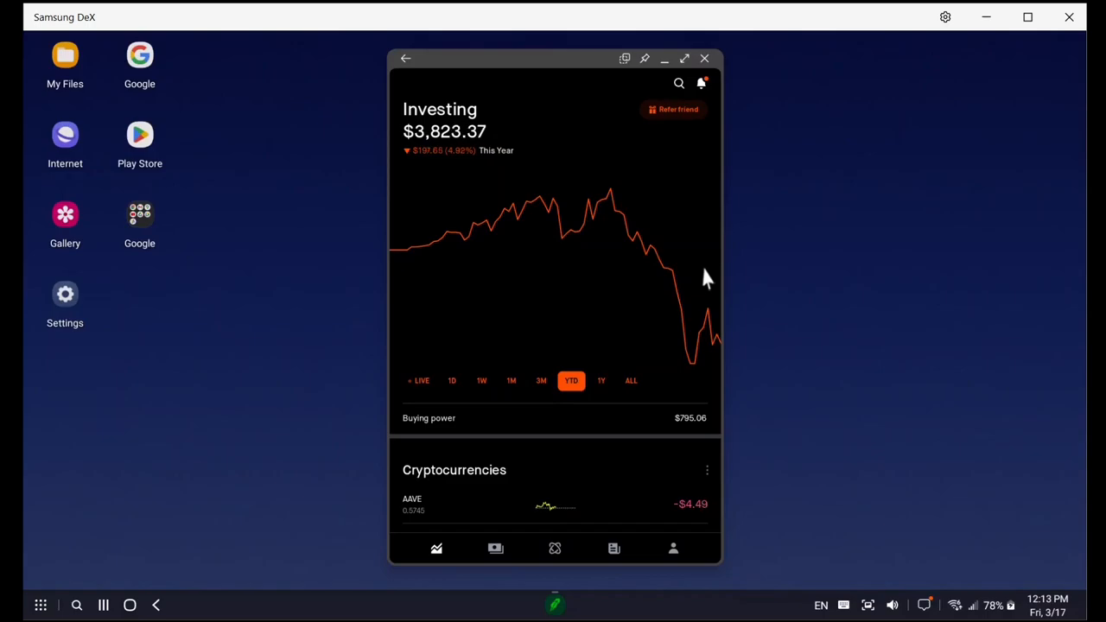
pyautogui.moveTo(735, 311)
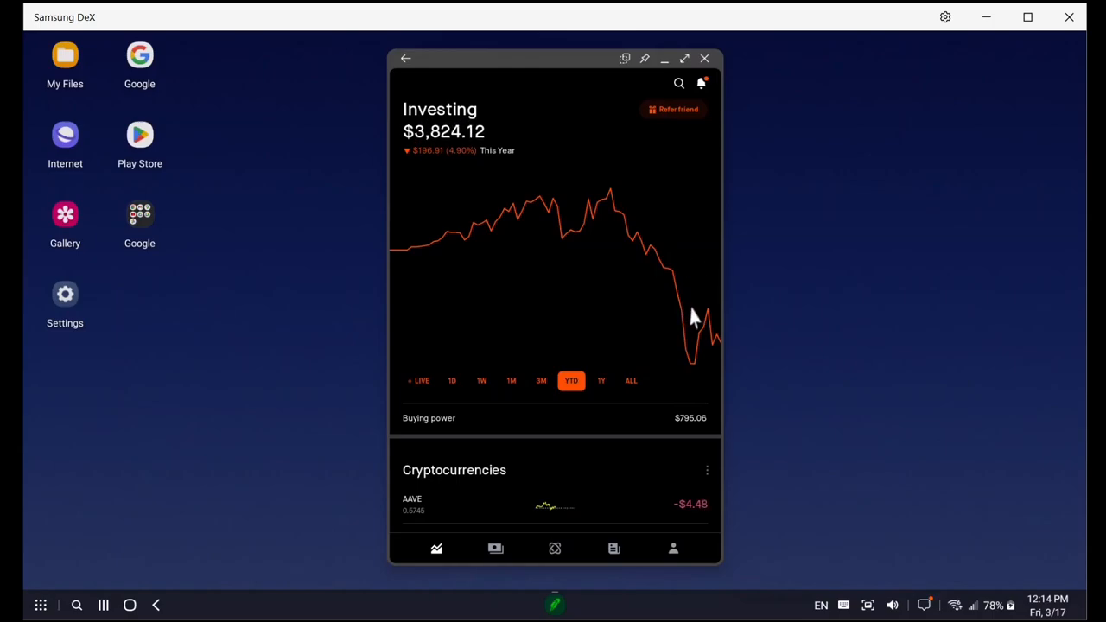
pyautogui.moveTo(575, 301)
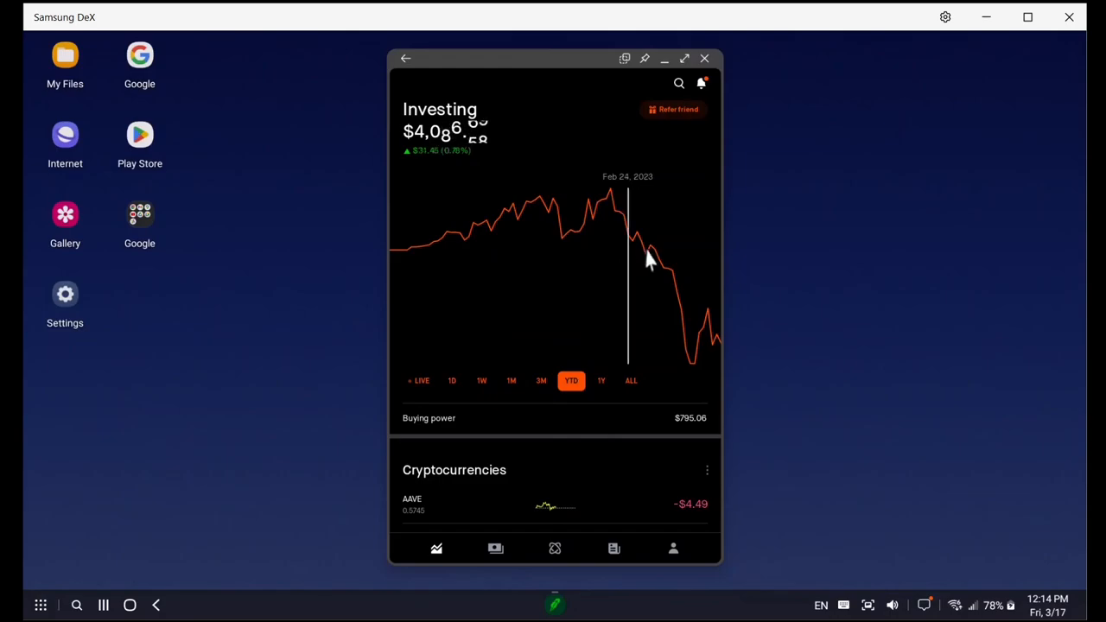
pyautogui.moveTo(698, 277)
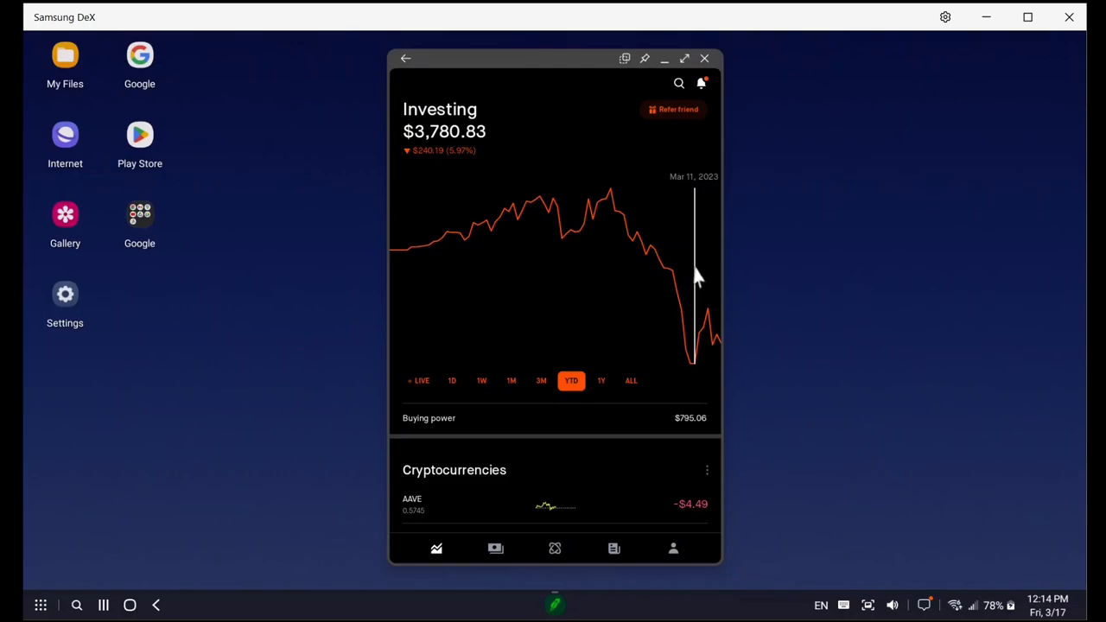
pyautogui.moveTo(700, 276)
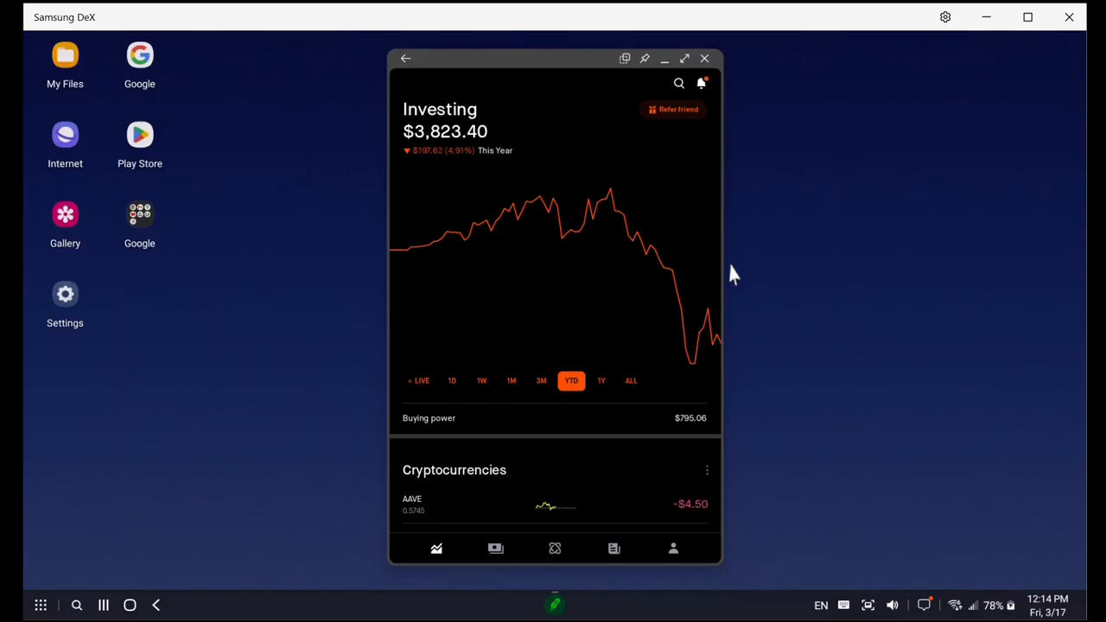
pyautogui.moveTo(460, 318)
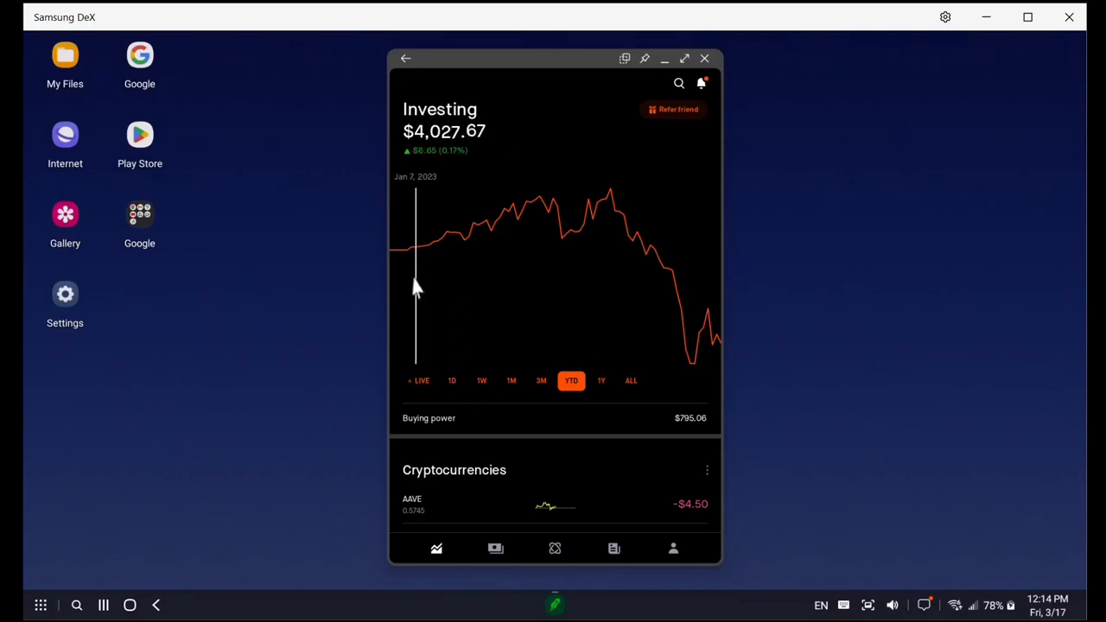
pyautogui.moveTo(441, 290)
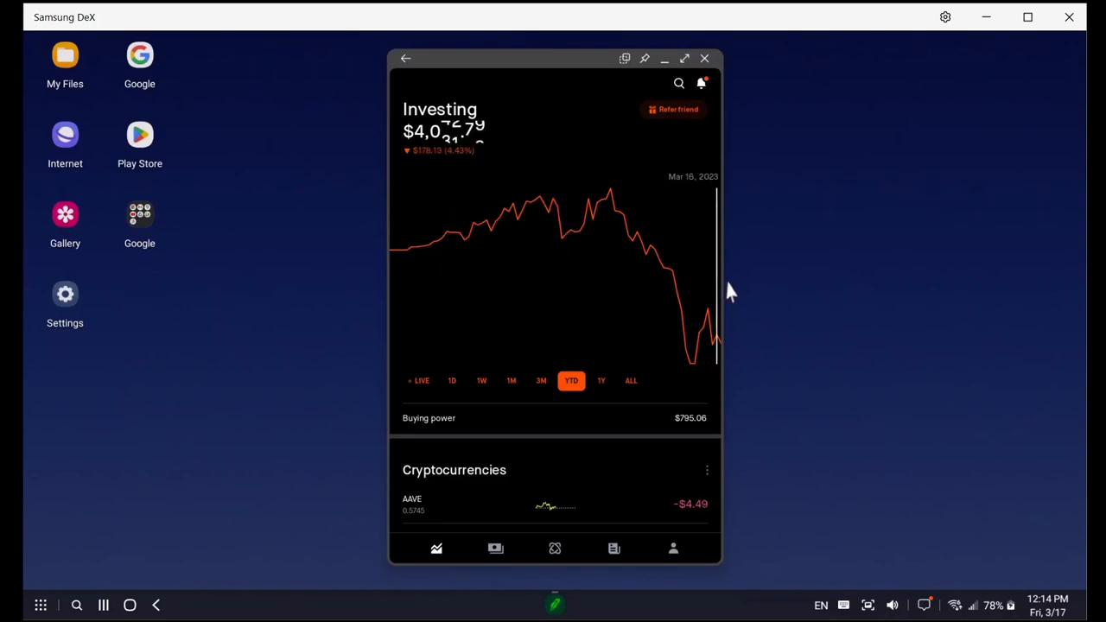
pyautogui.moveTo(665, 331)
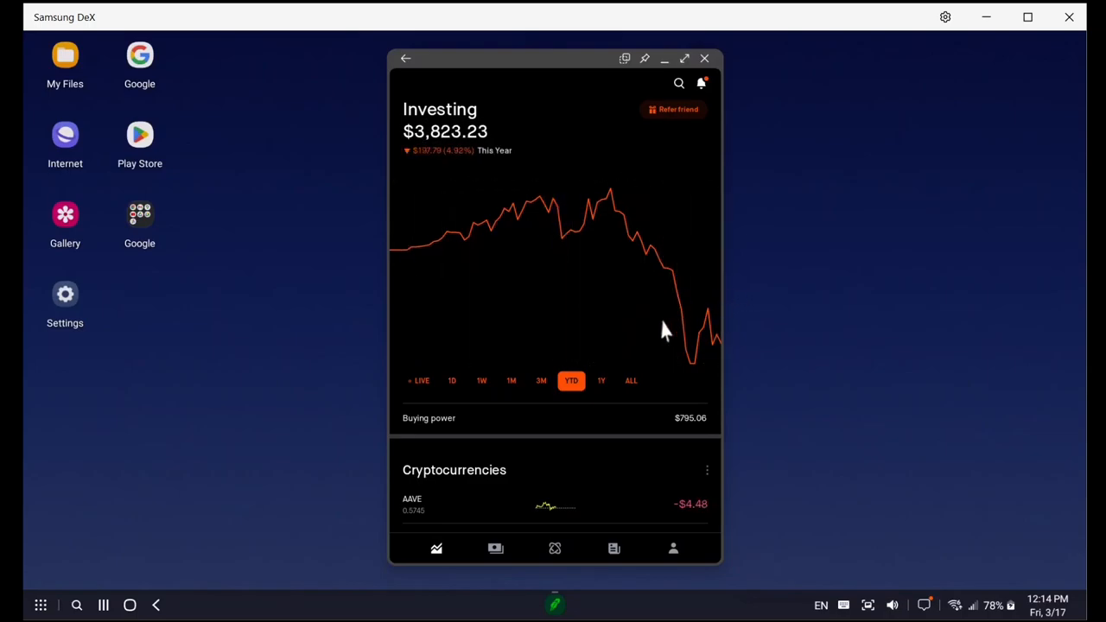
# - Scroll down past Buying power toward the Cryptocurrencies list
pyautogui.scroll(-3)
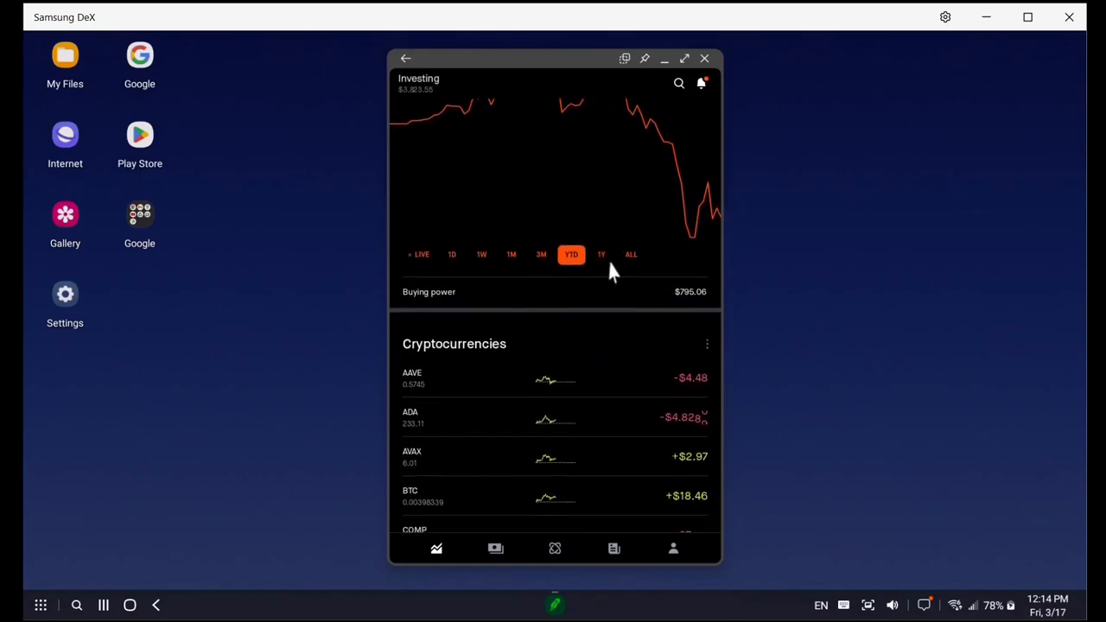
pyautogui.scroll(-3)
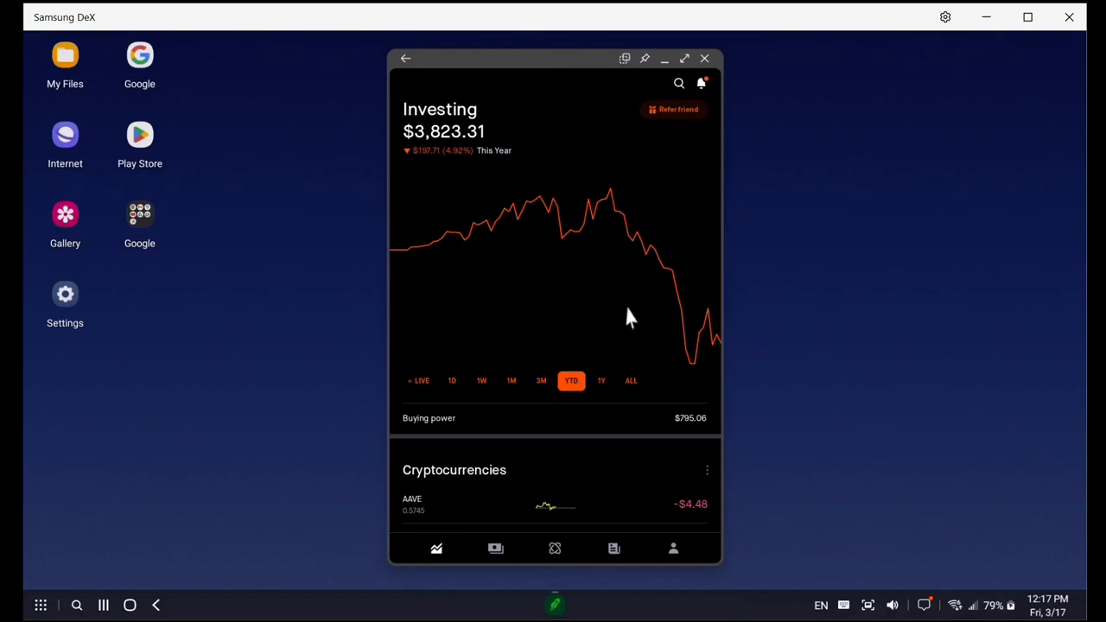
pyautogui.moveTo(640, 345)
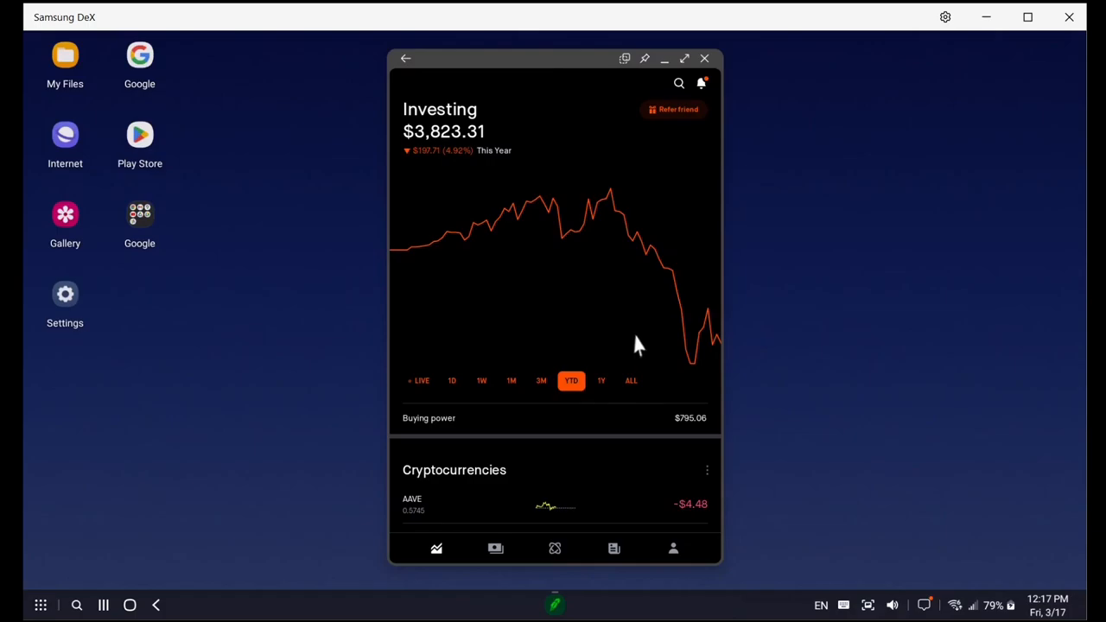